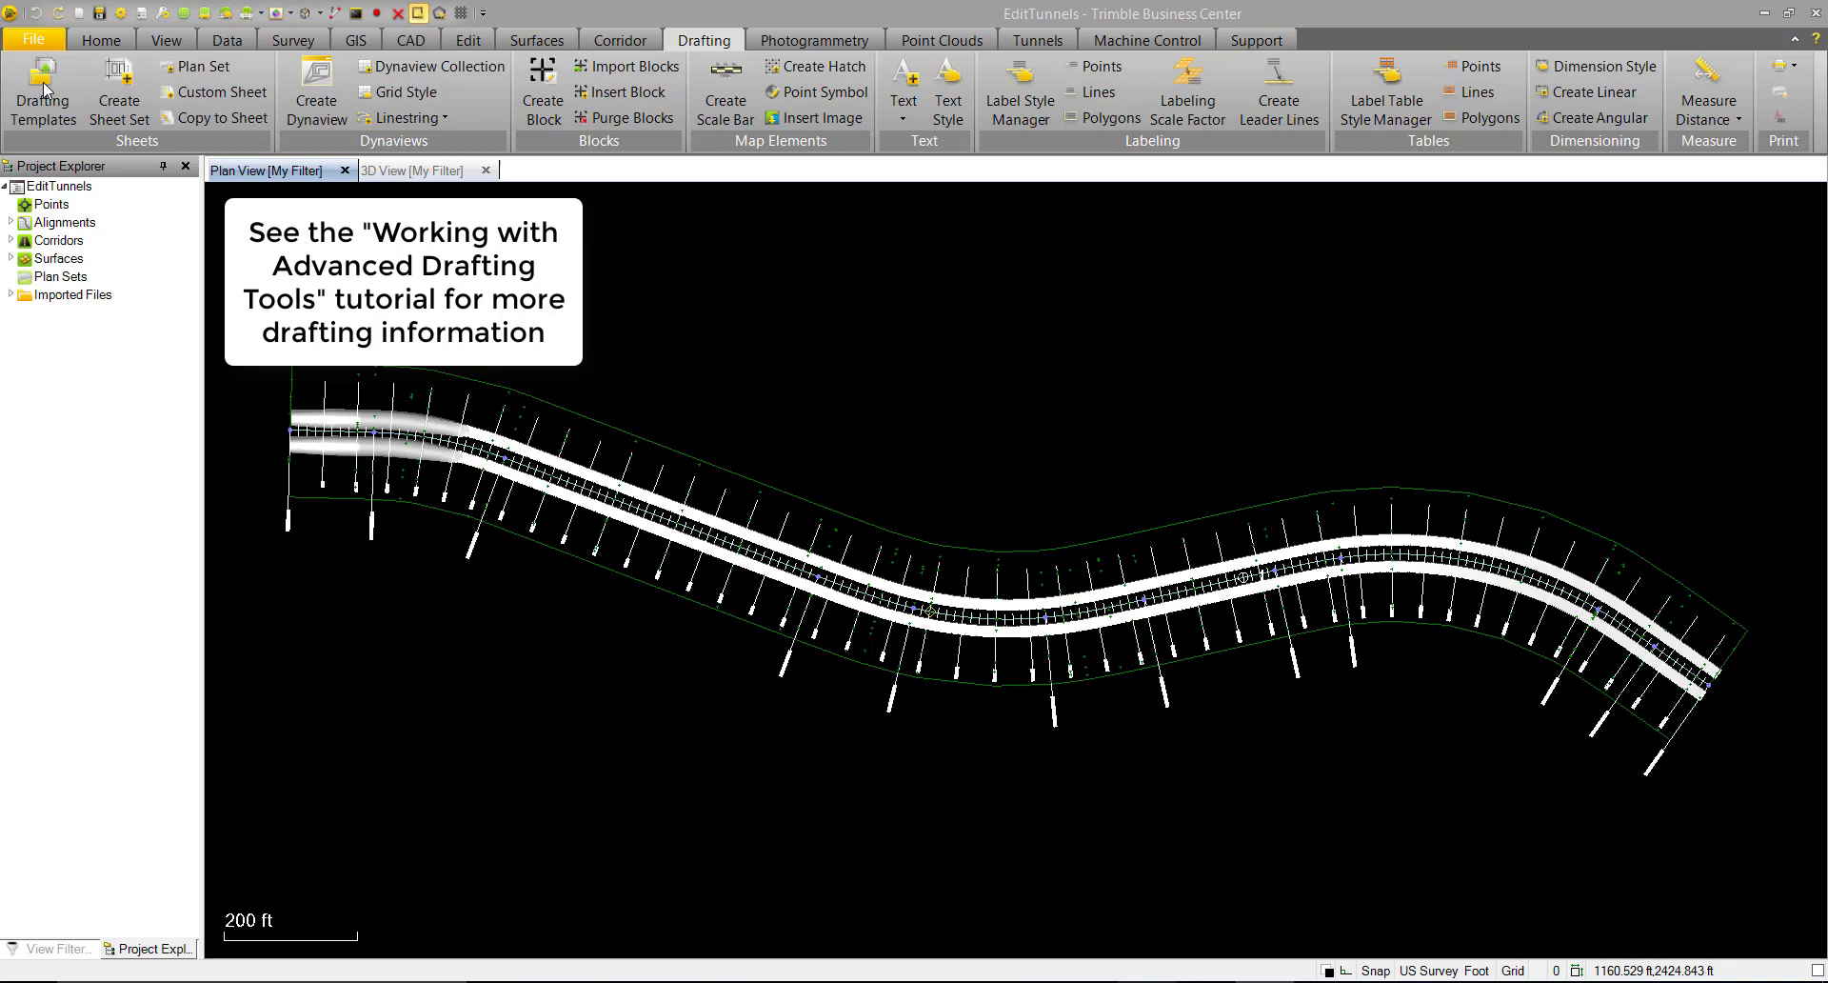
Step: Import the 'Feet - Arch D (24x36)- Plan and Profile.vcl' template from the DraftingTemplates folder
{"action": "left_click", "coordinate": [42, 88]}
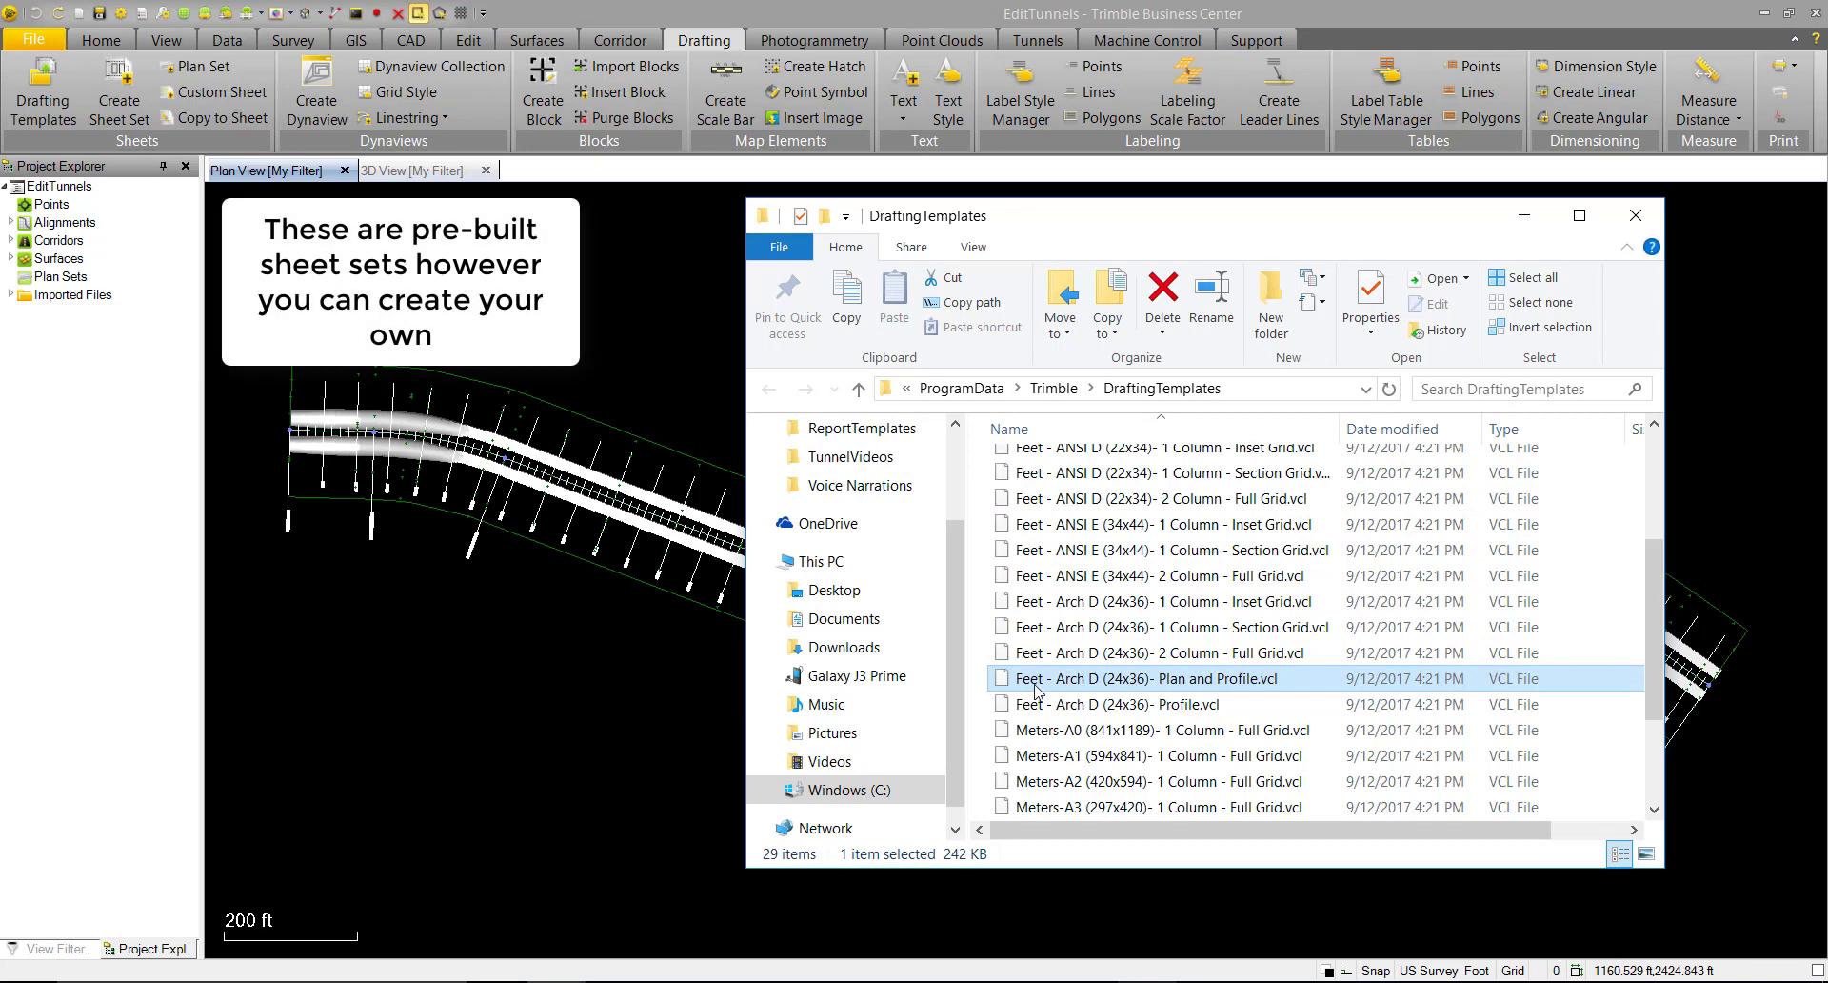
{"action": "mouse_move", "coordinate": [1169, 687]}
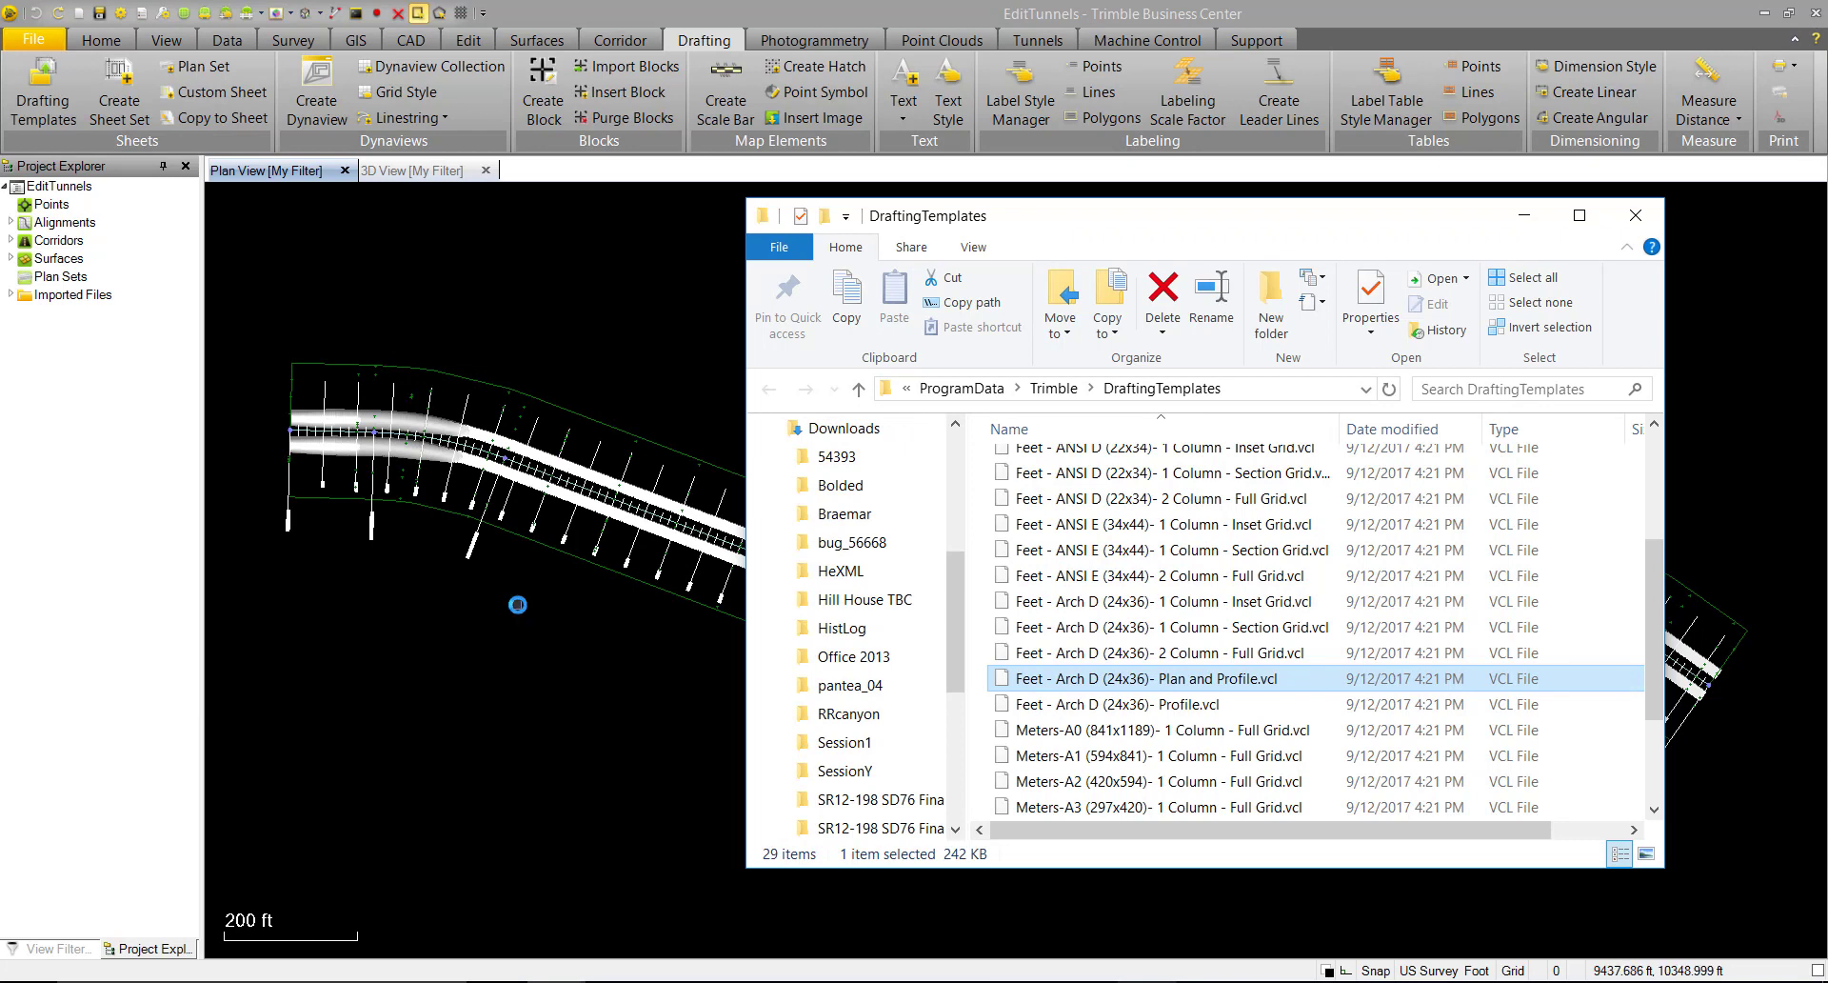
{"action": "double_click", "coordinate": [1144, 677]}
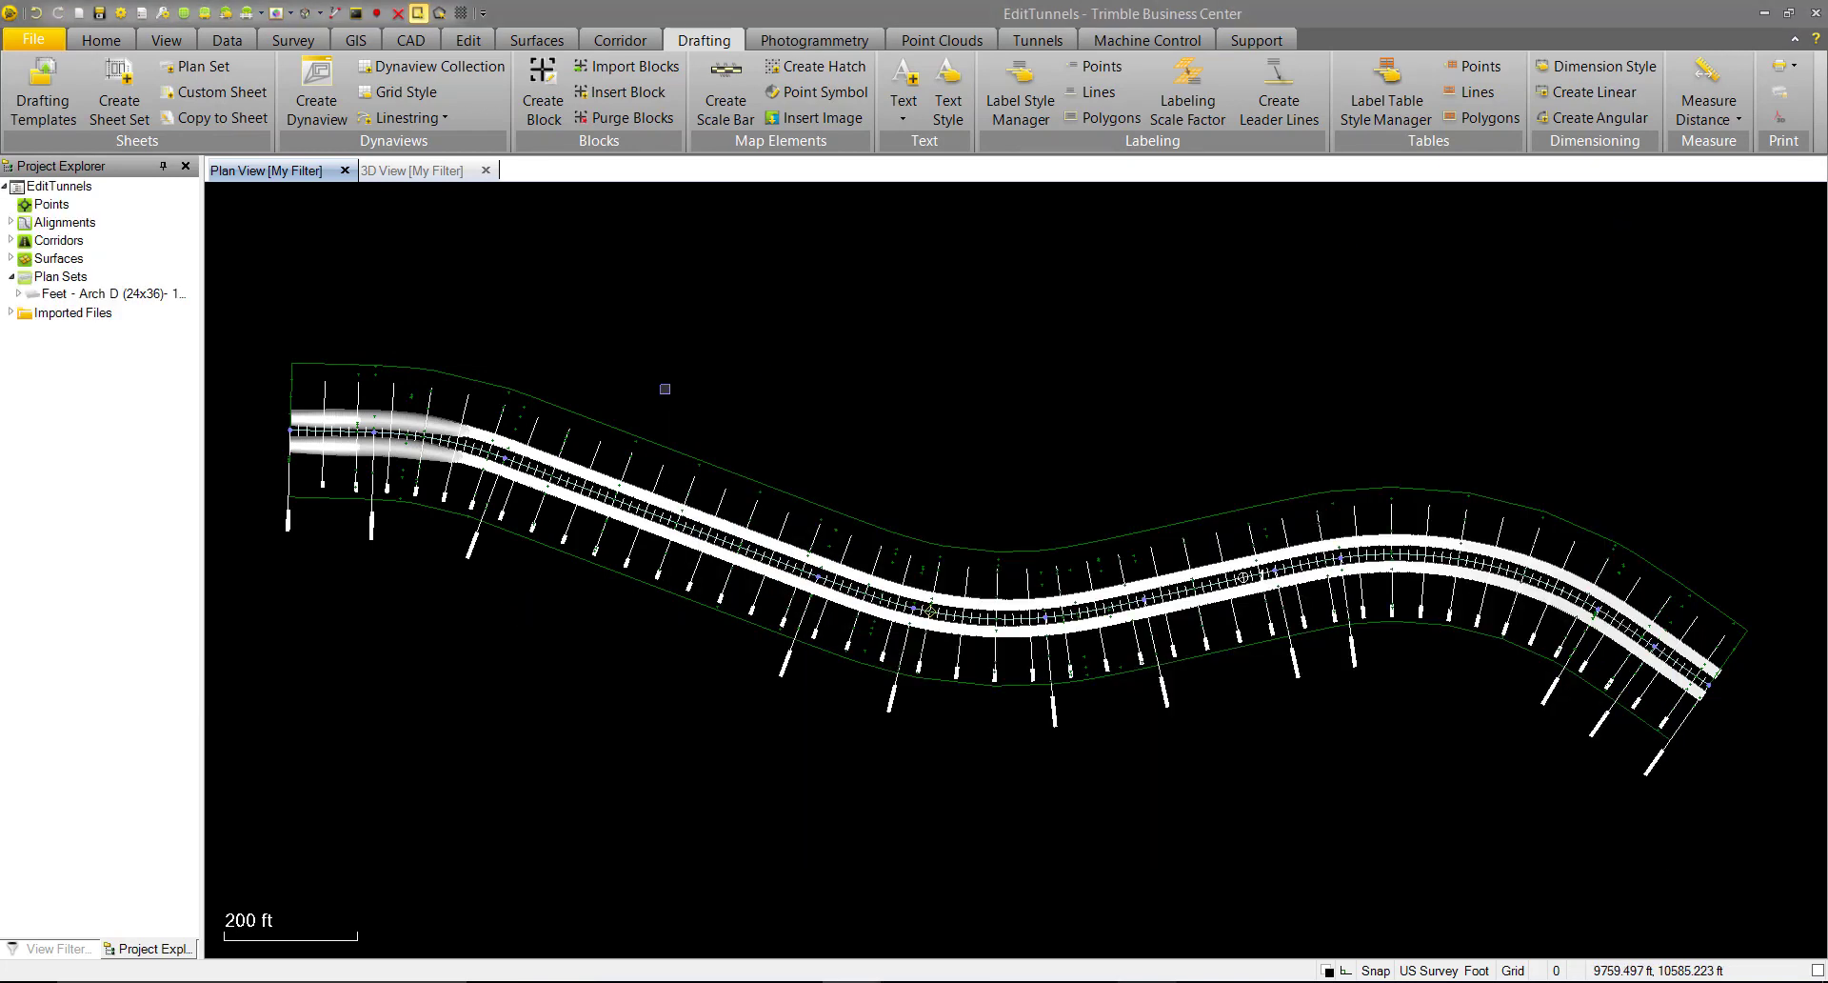
Step: Start editing the Plan and profile 24x36 sheet set from the new plan set
{"action": "left_click", "coordinate": [10, 293]}
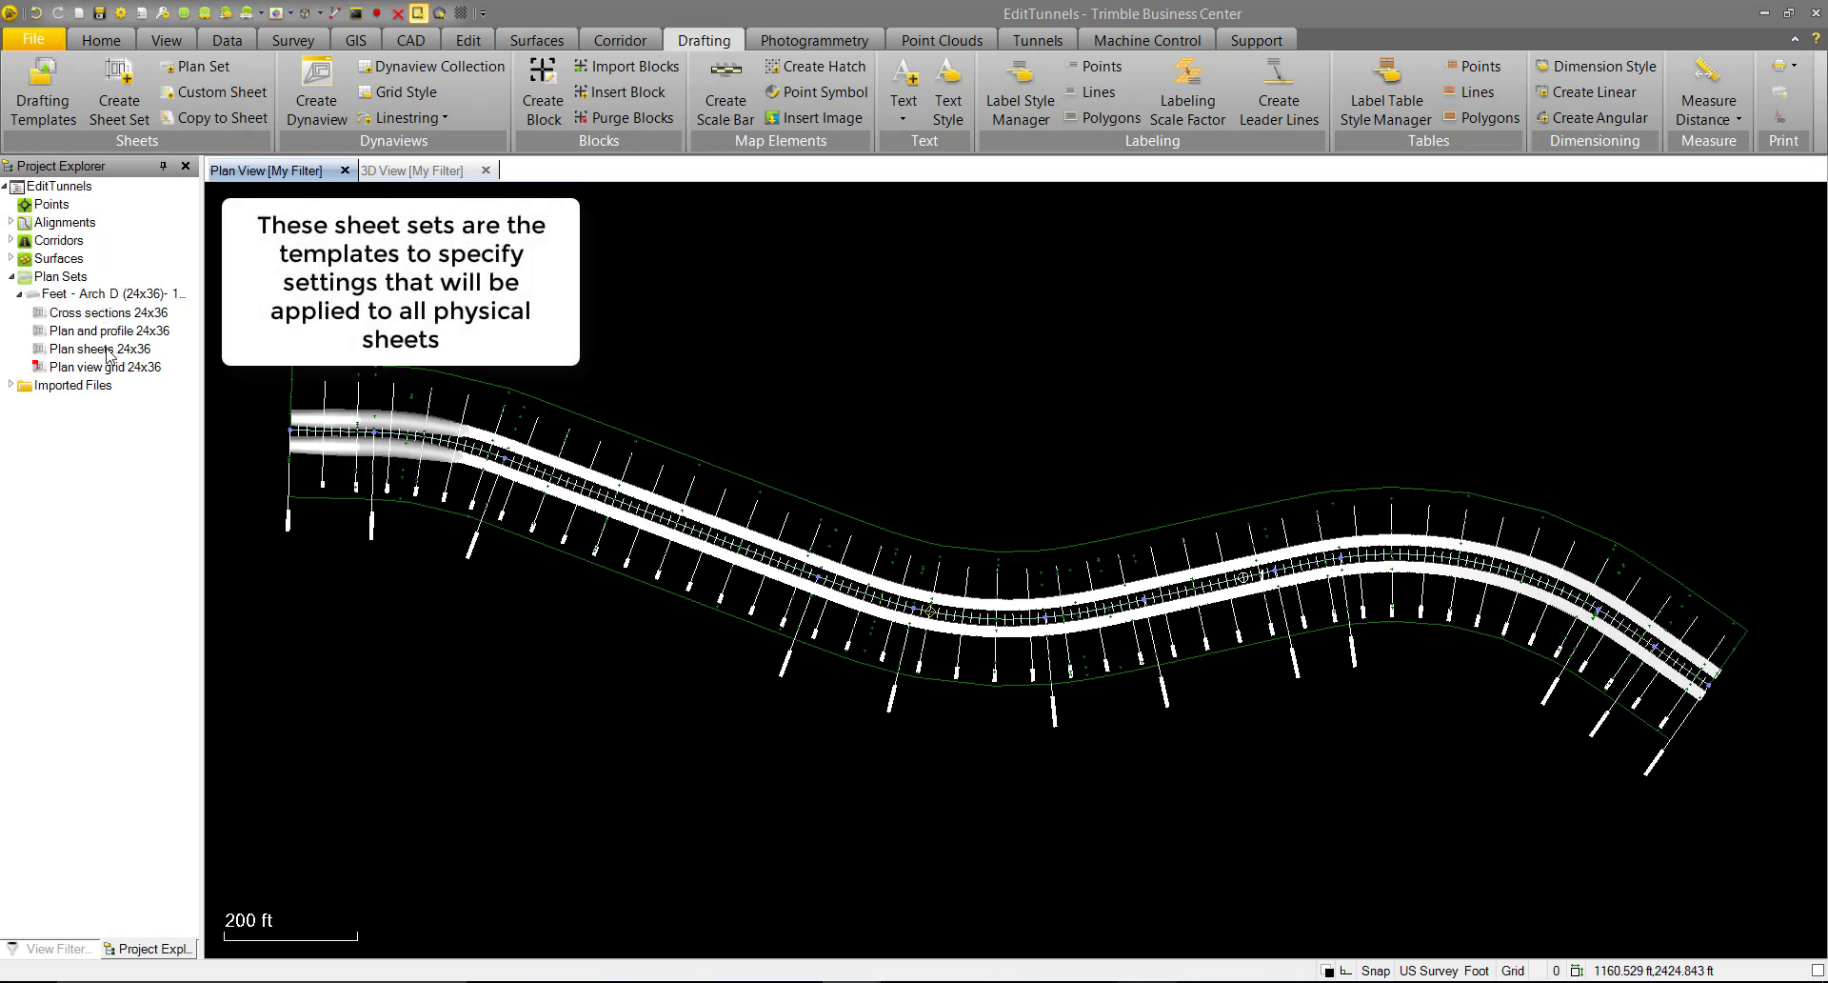
{"action": "left_click", "coordinate": [109, 330]}
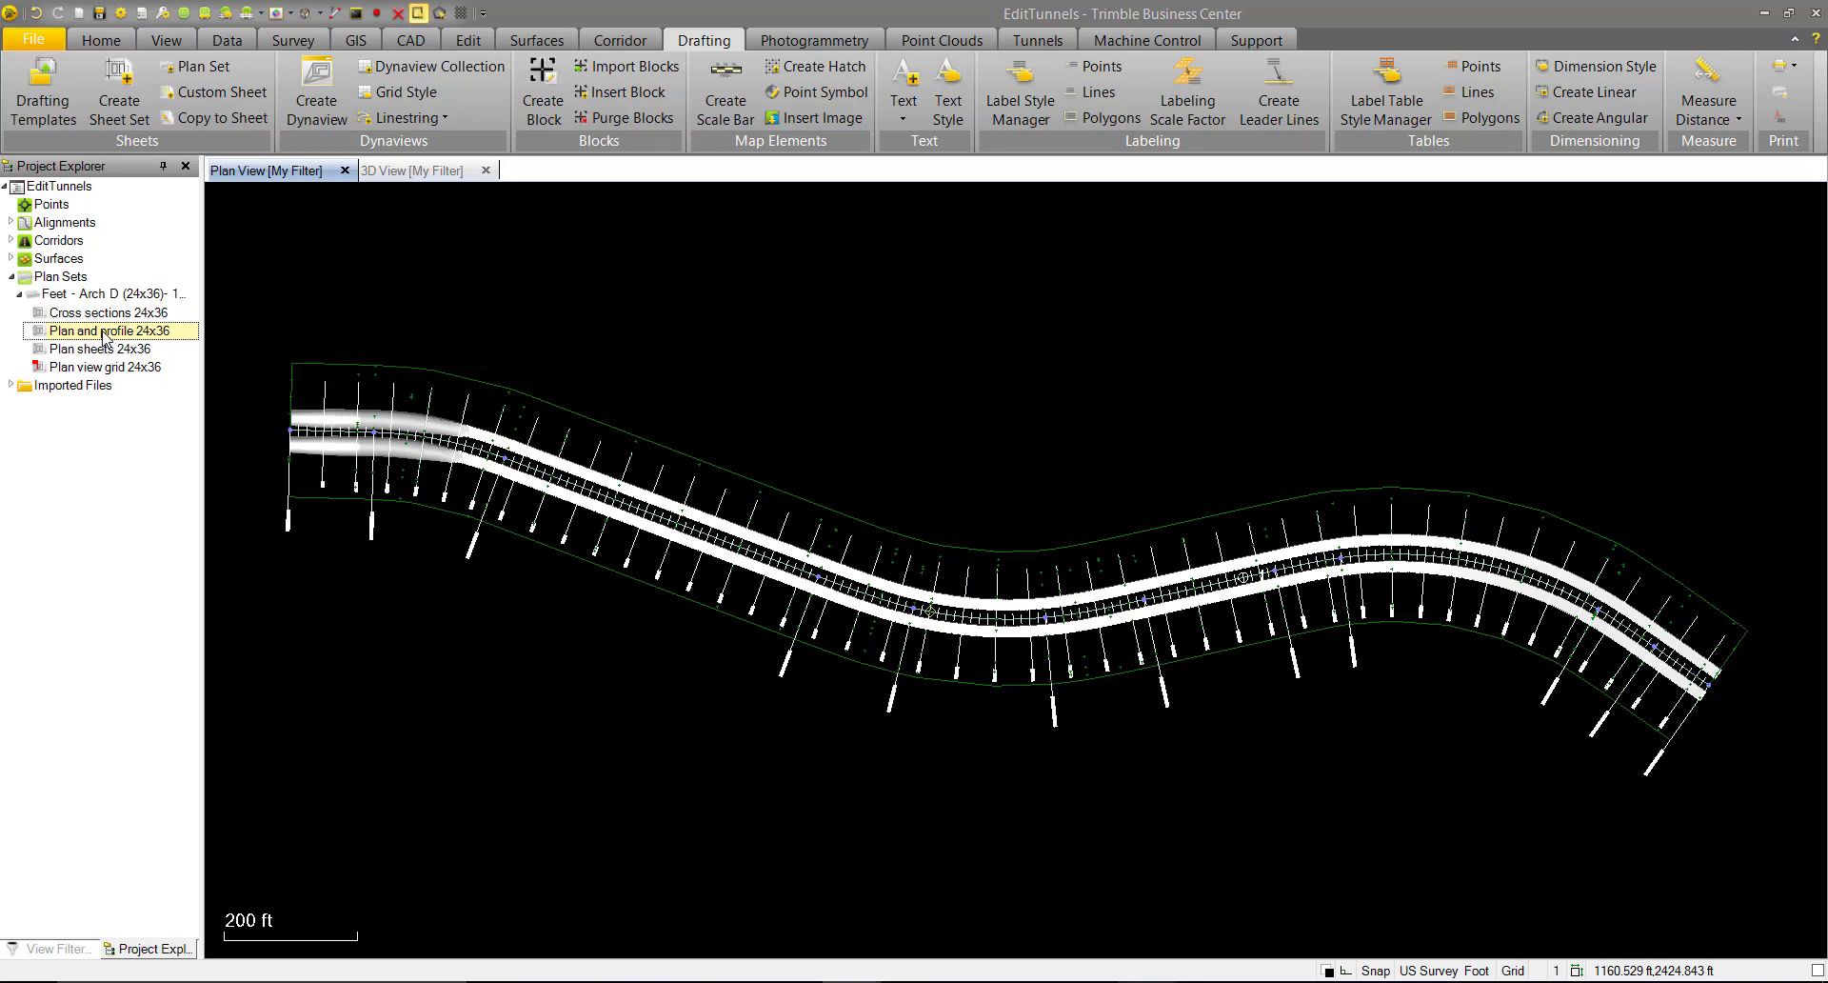
{"action": "right_click", "coordinate": [111, 330]}
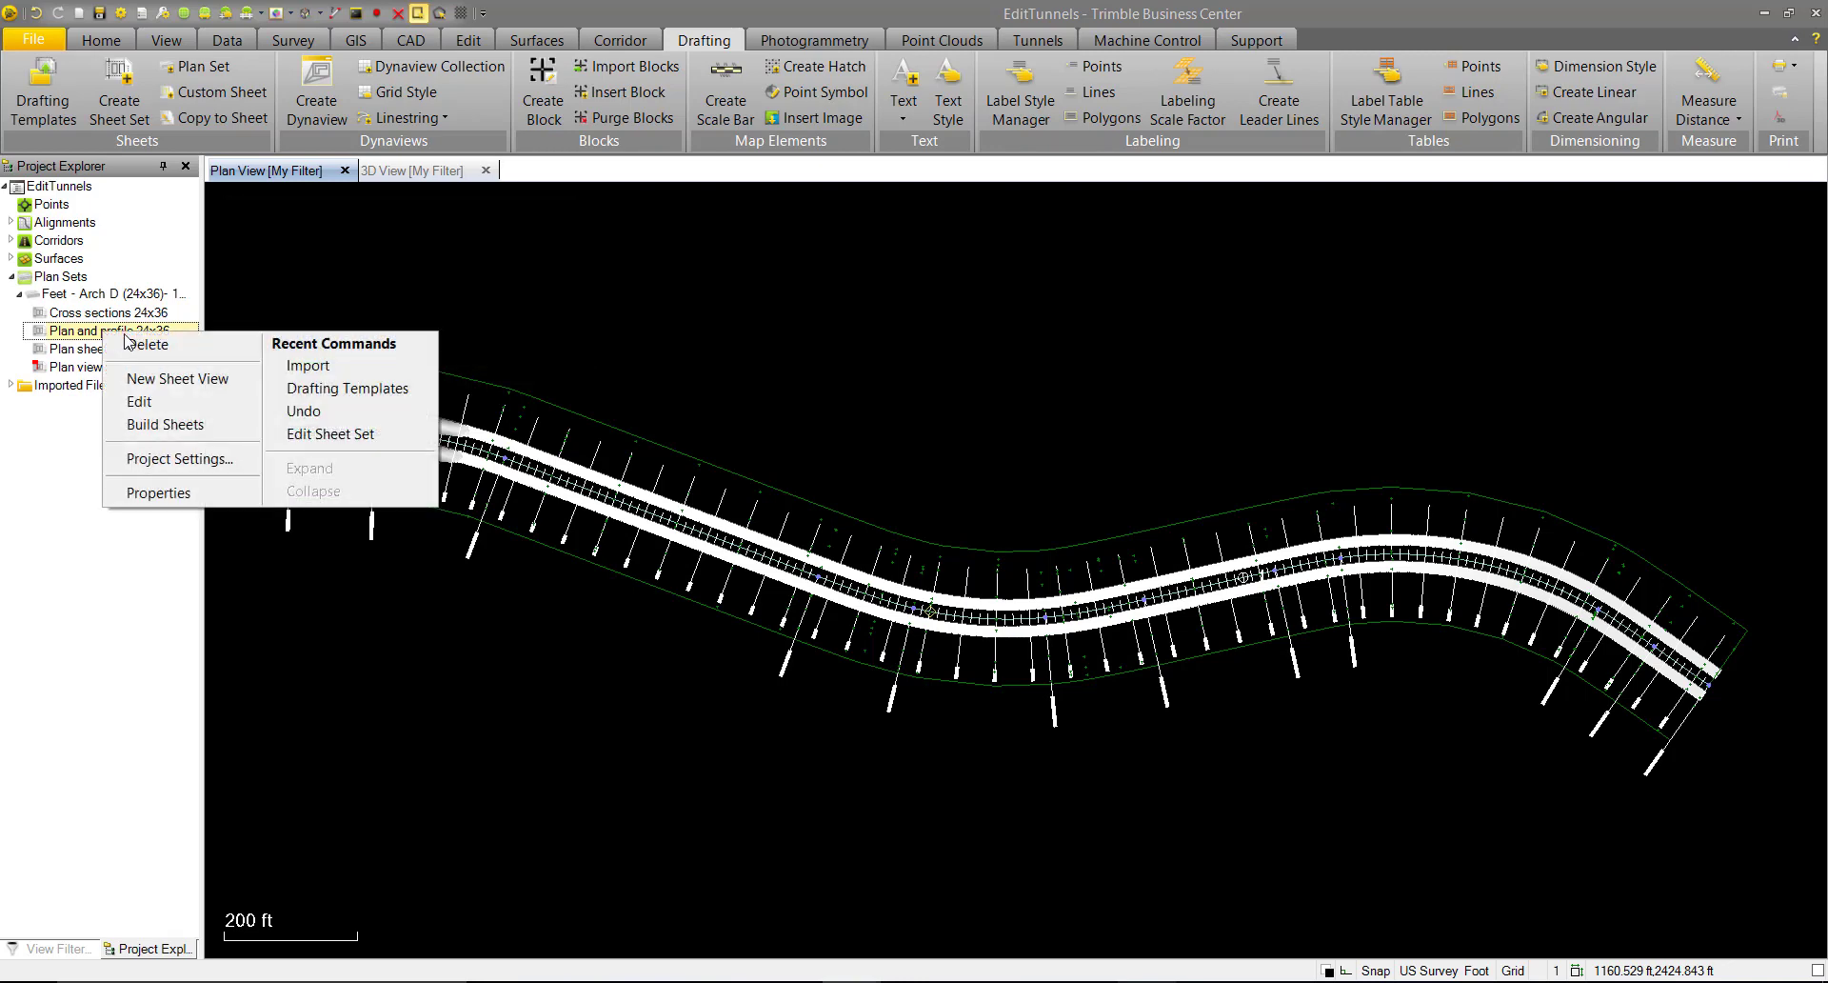
{"action": "mouse_move", "coordinate": [140, 401]}
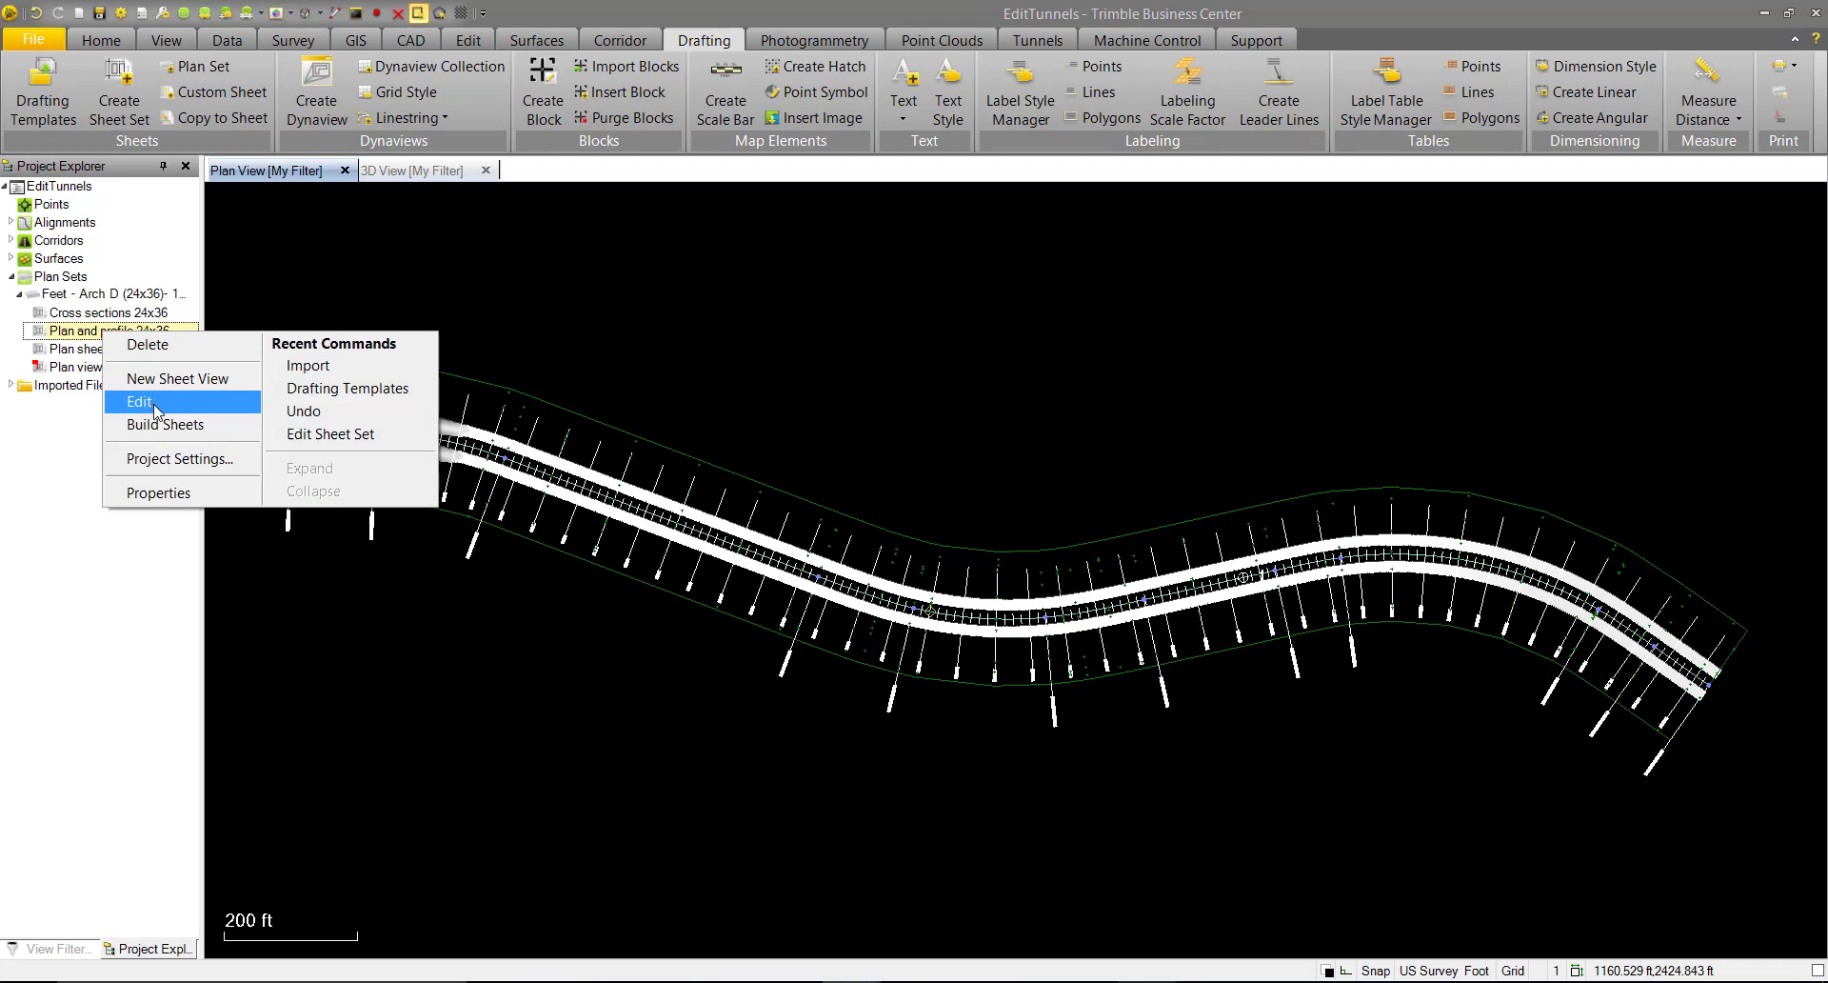
{"action": "left_click", "coordinate": [140, 400]}
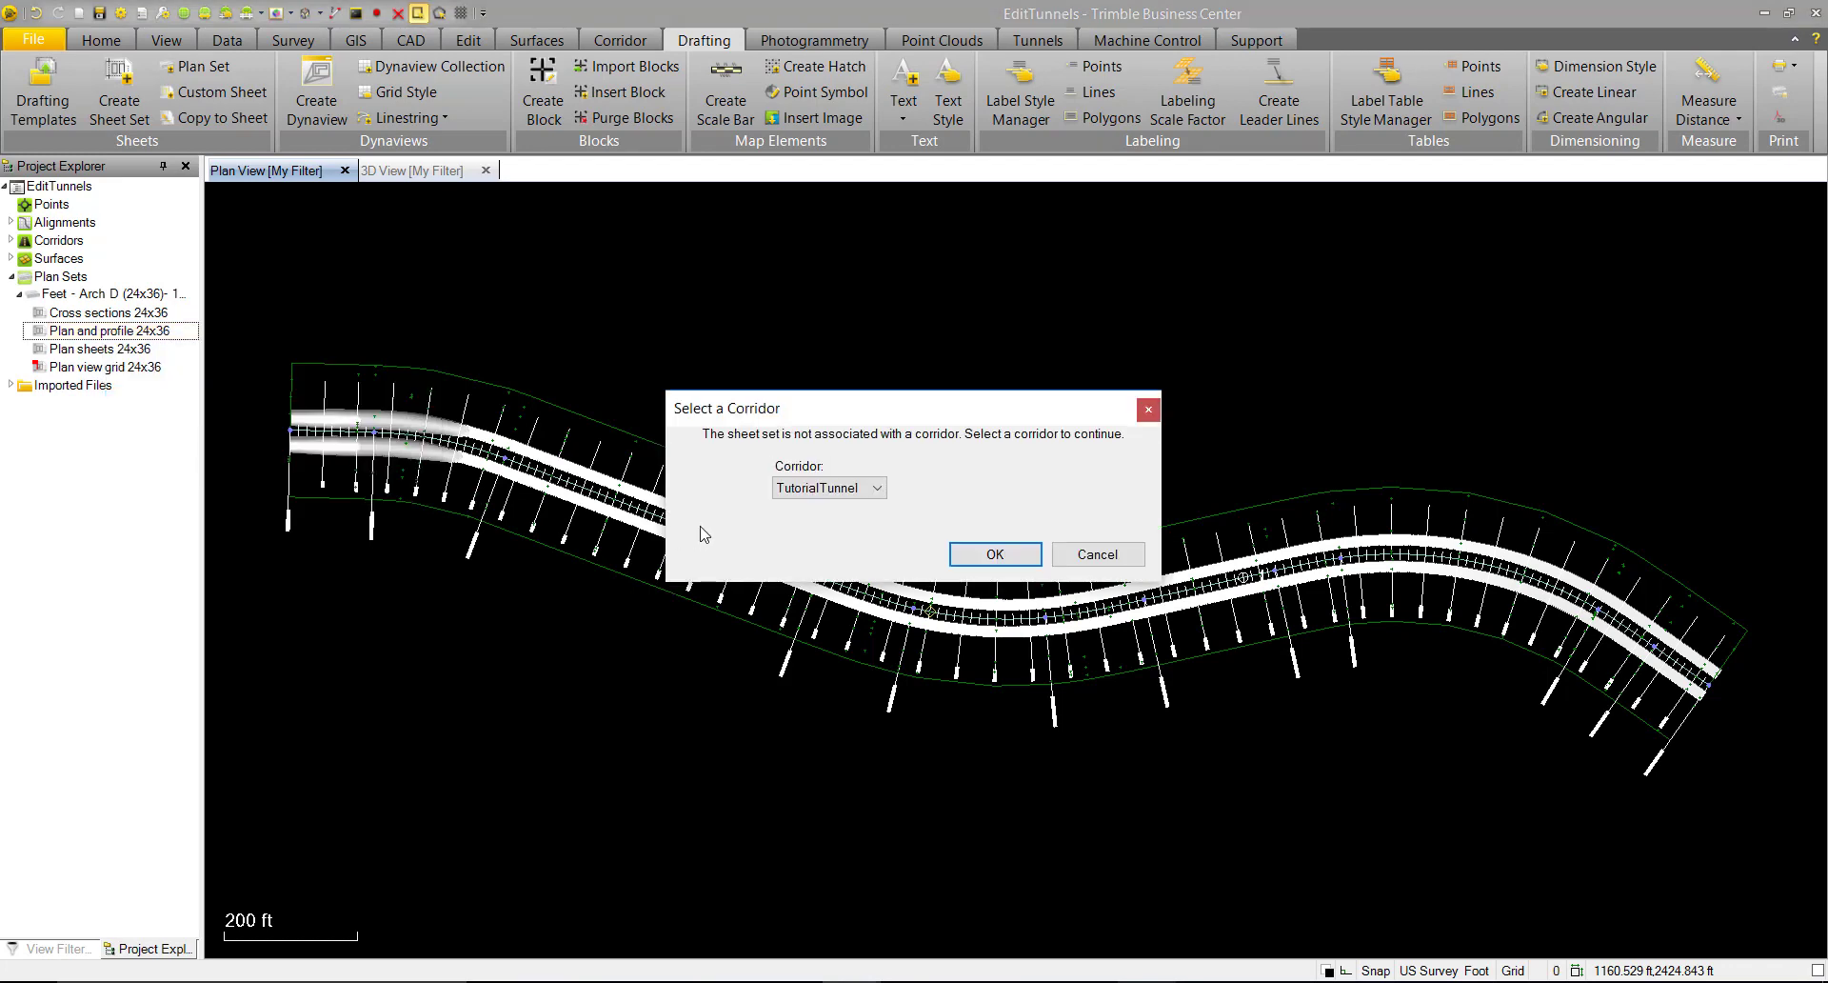
Step: Assign the TutorialTunnel corridor to the sheet set and confirm
{"action": "left_click", "coordinate": [876, 487]}
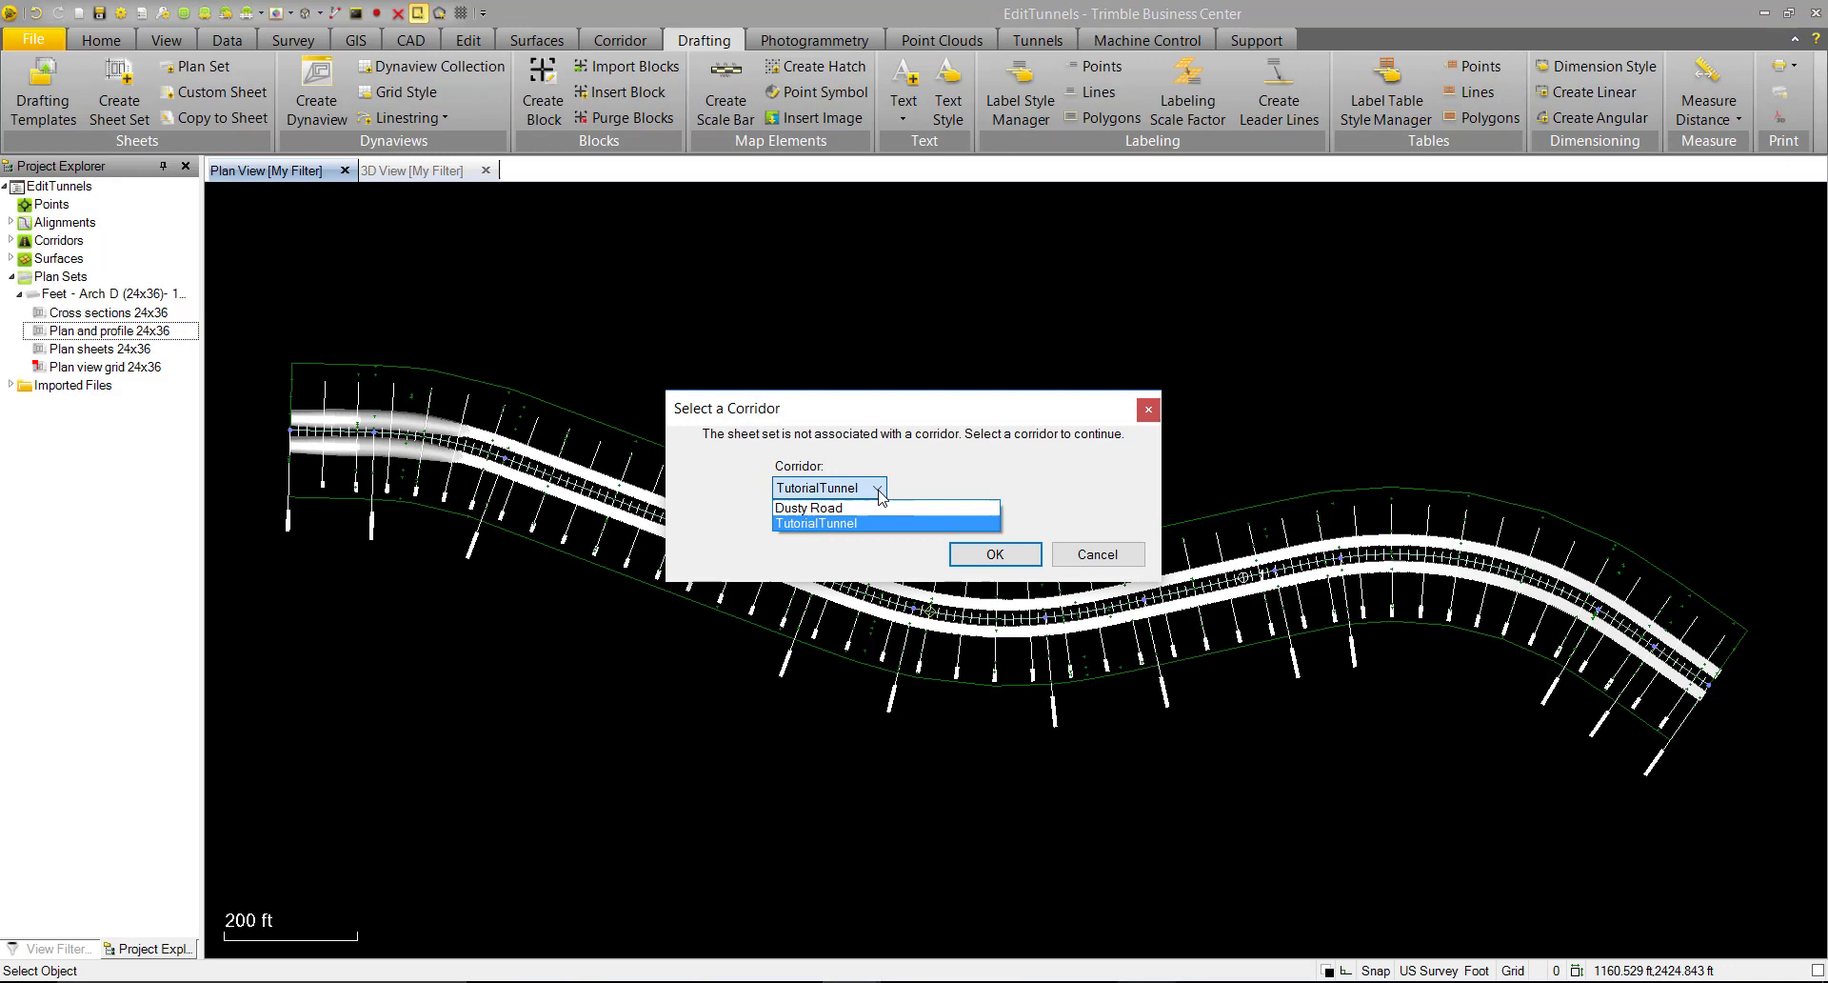
{"action": "mouse_move", "coordinate": [808, 507]}
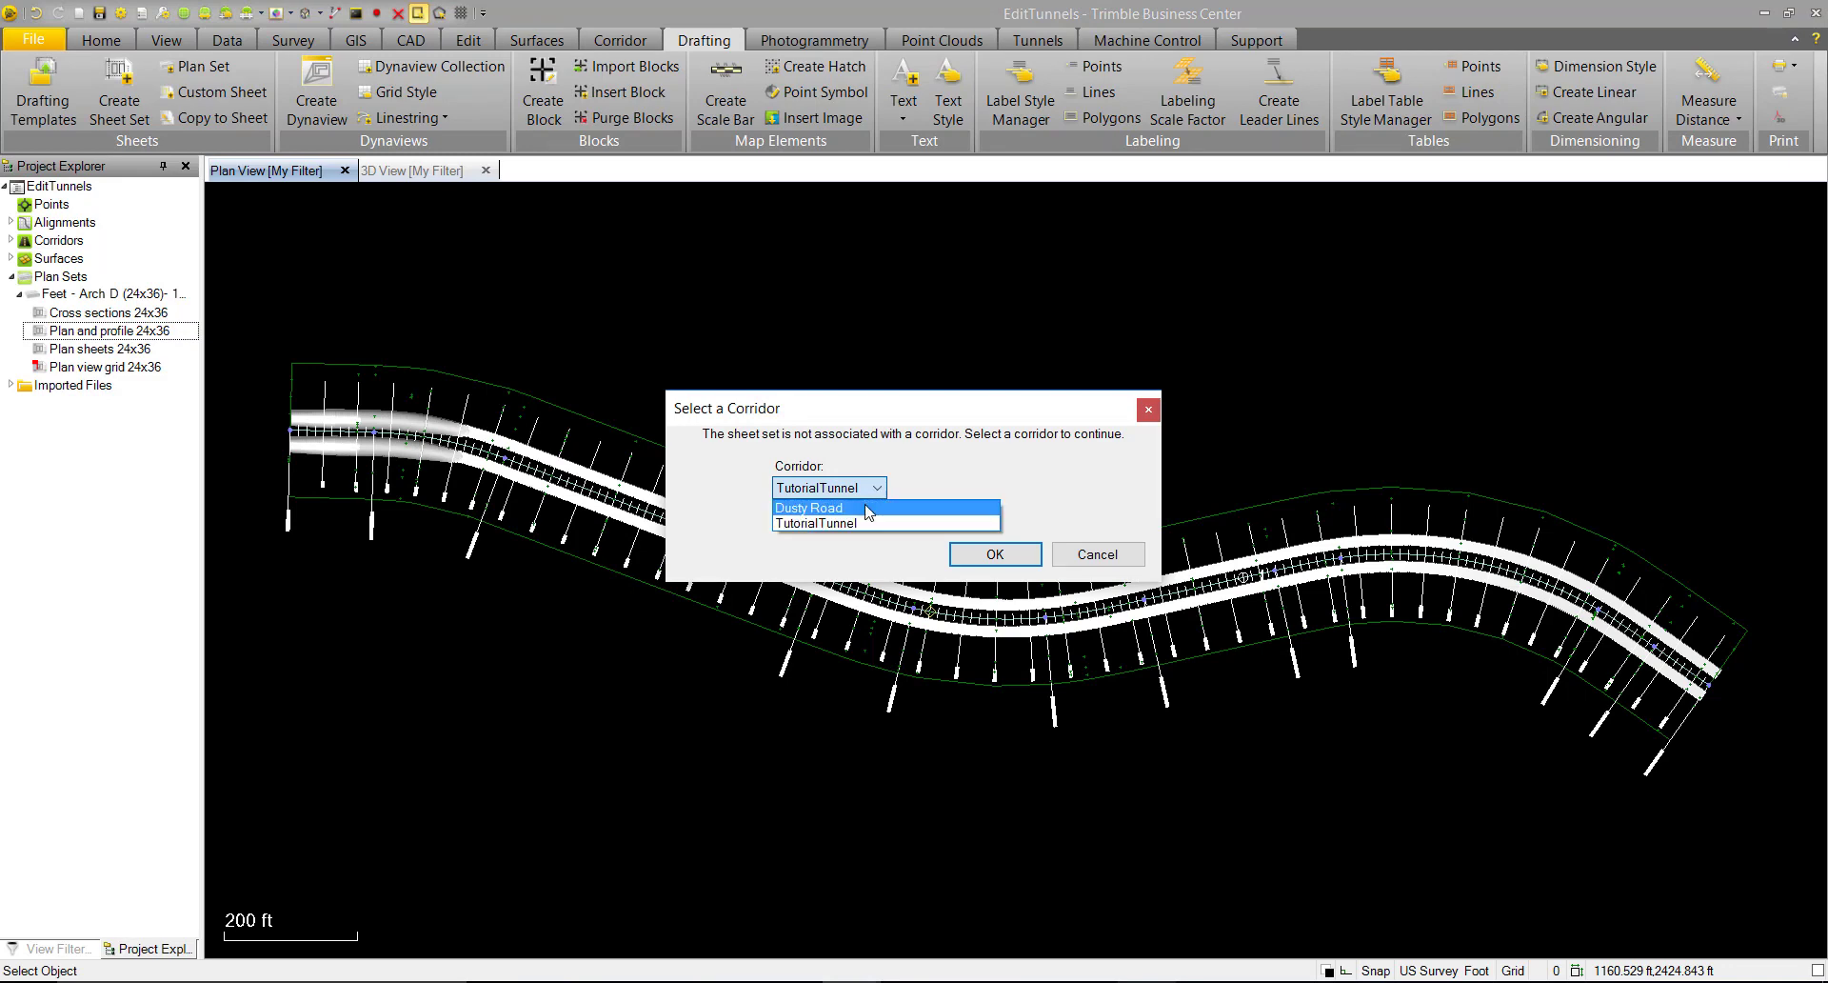
{"action": "mouse_move", "coordinate": [815, 522]}
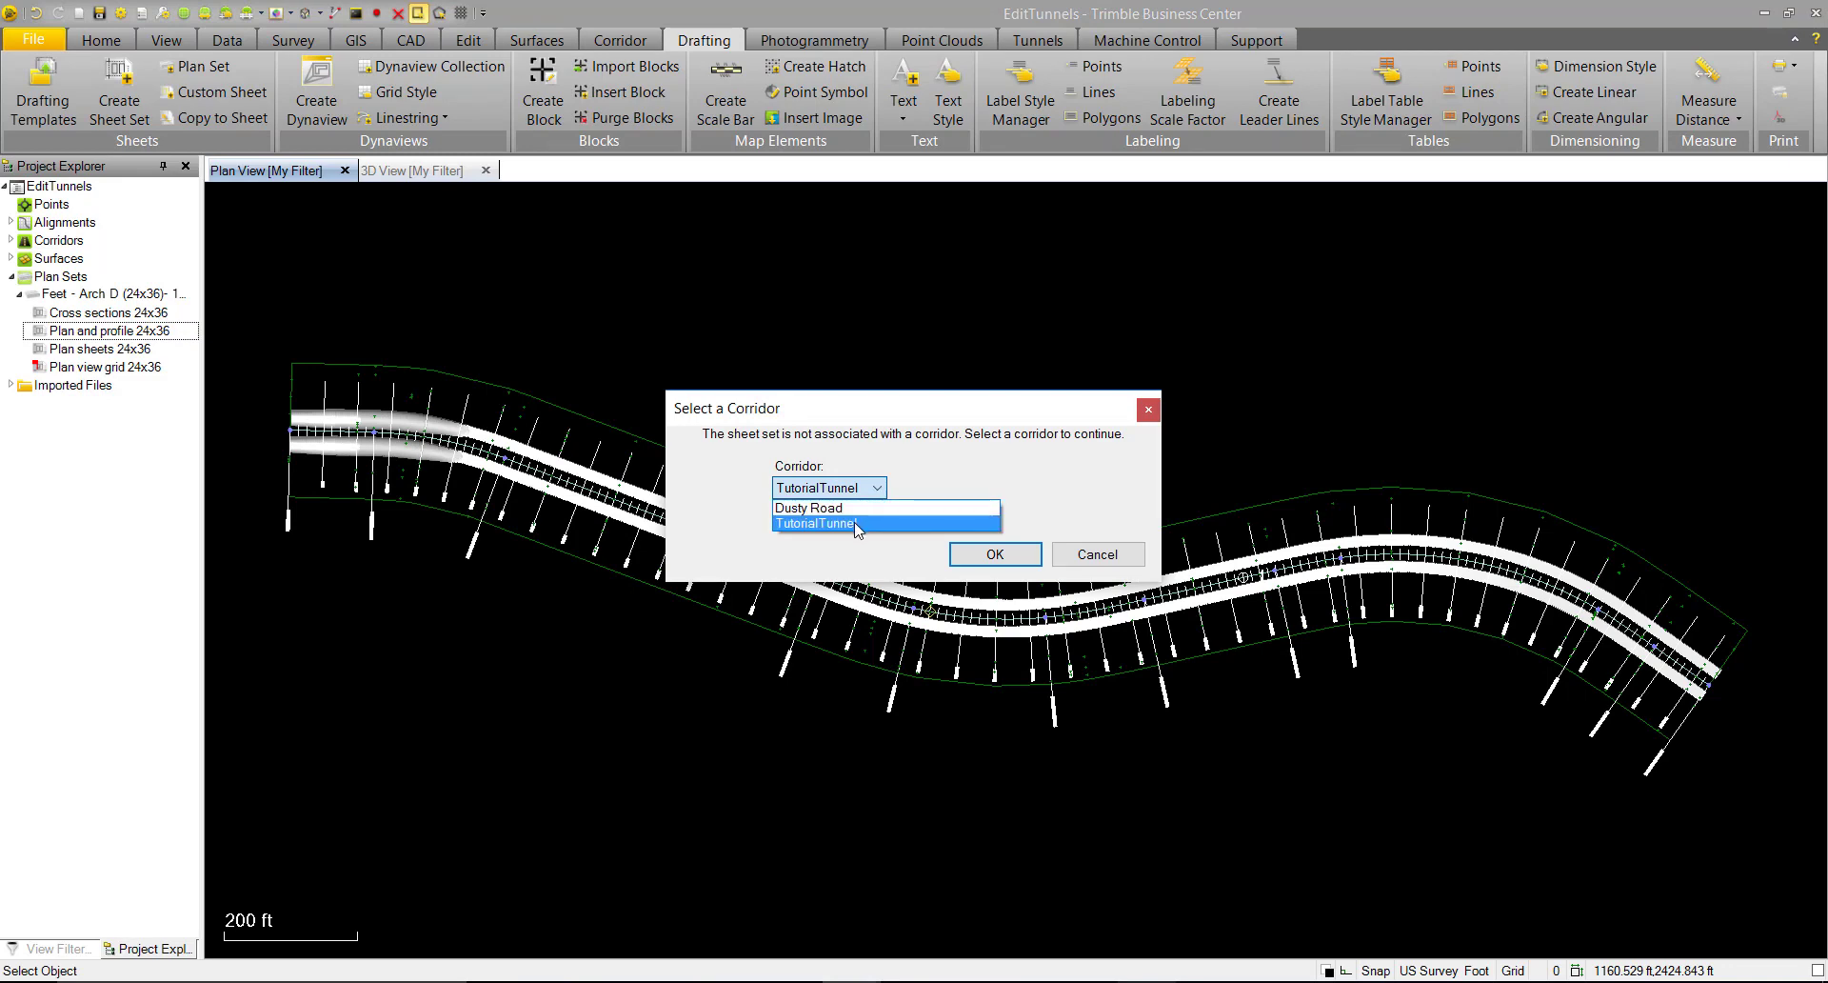
{"action": "left_click", "coordinate": [814, 524]}
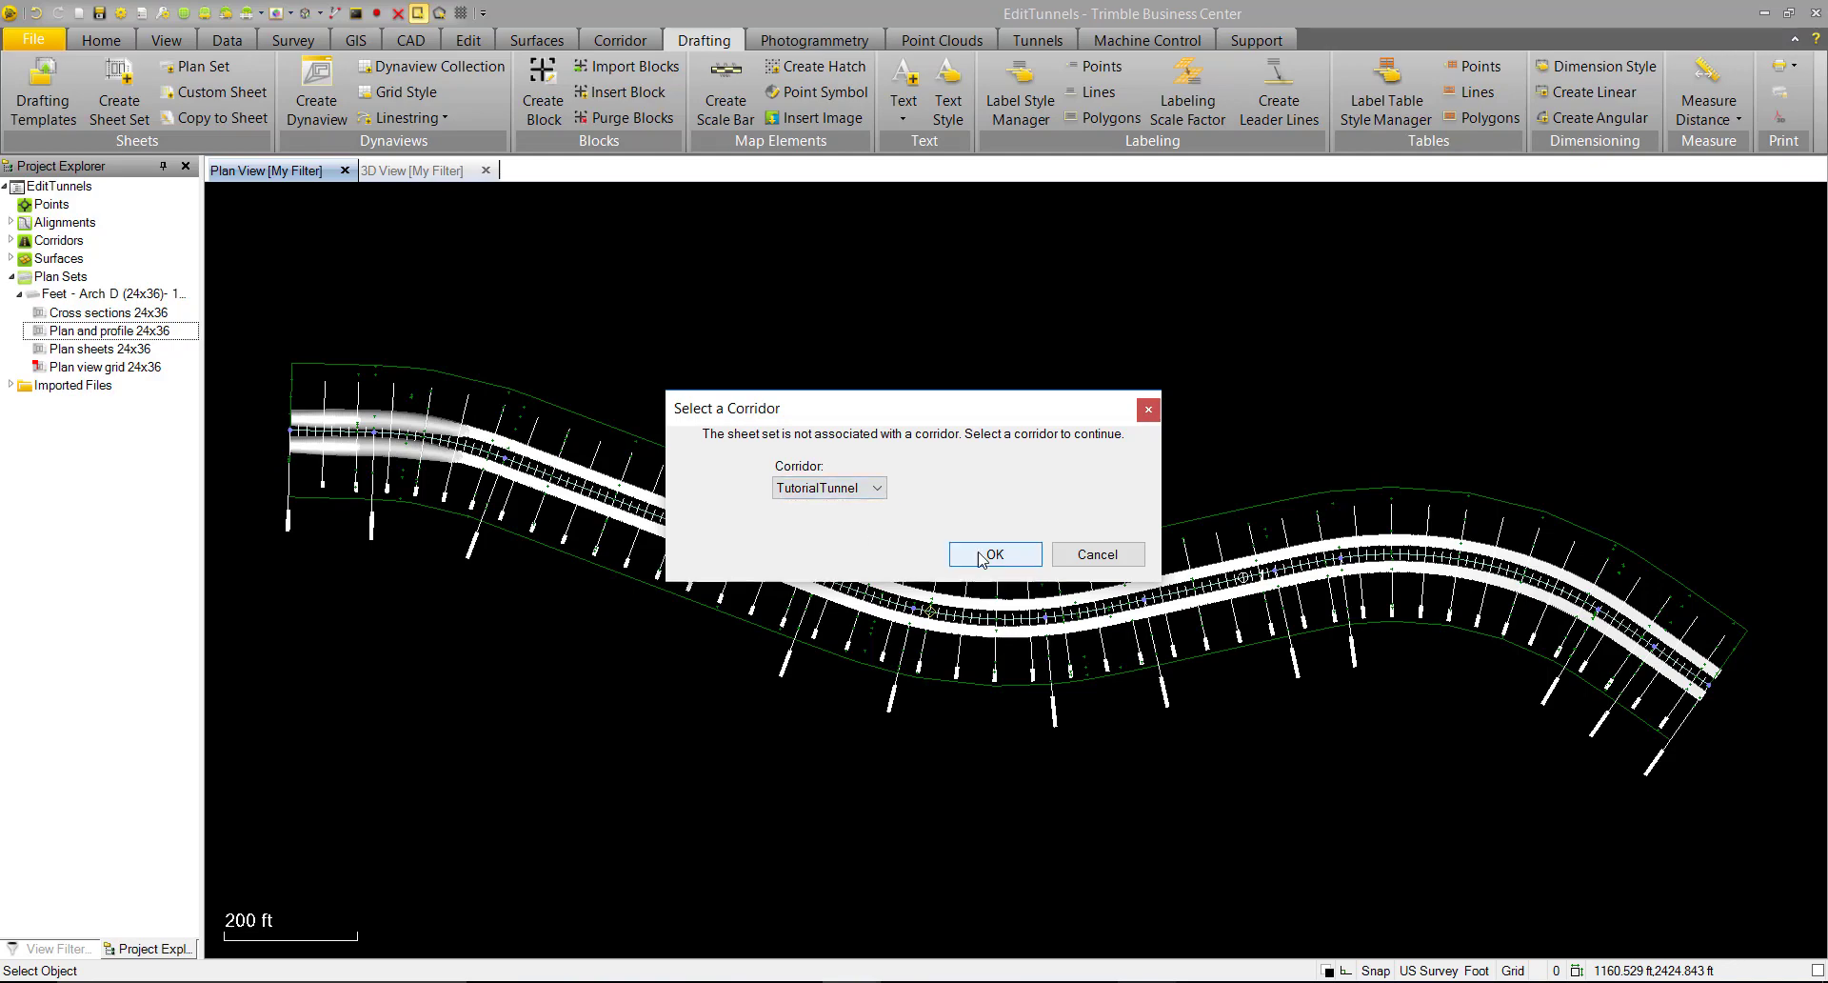
{"action": "left_click", "coordinate": [992, 553]}
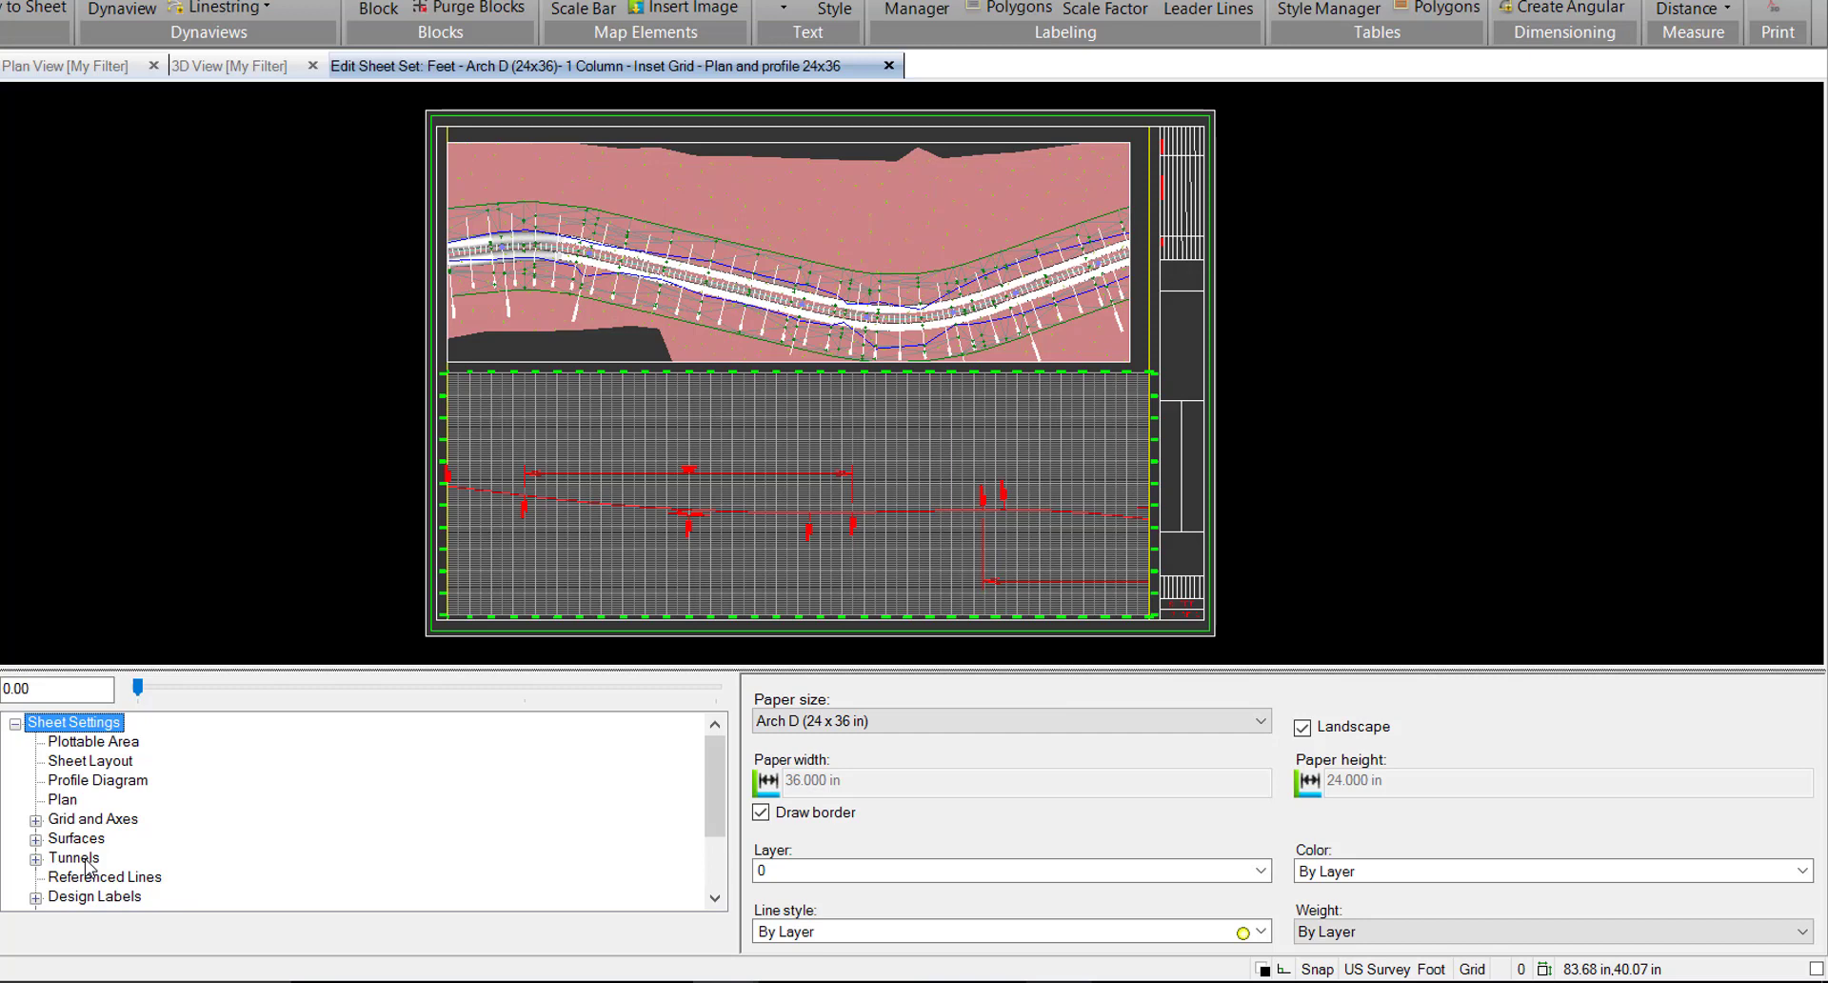
Step: Set NBoundTunnel to draw on the profile while leaving TutorialTunnel excluded
{"action": "left_click", "coordinate": [75, 858]}
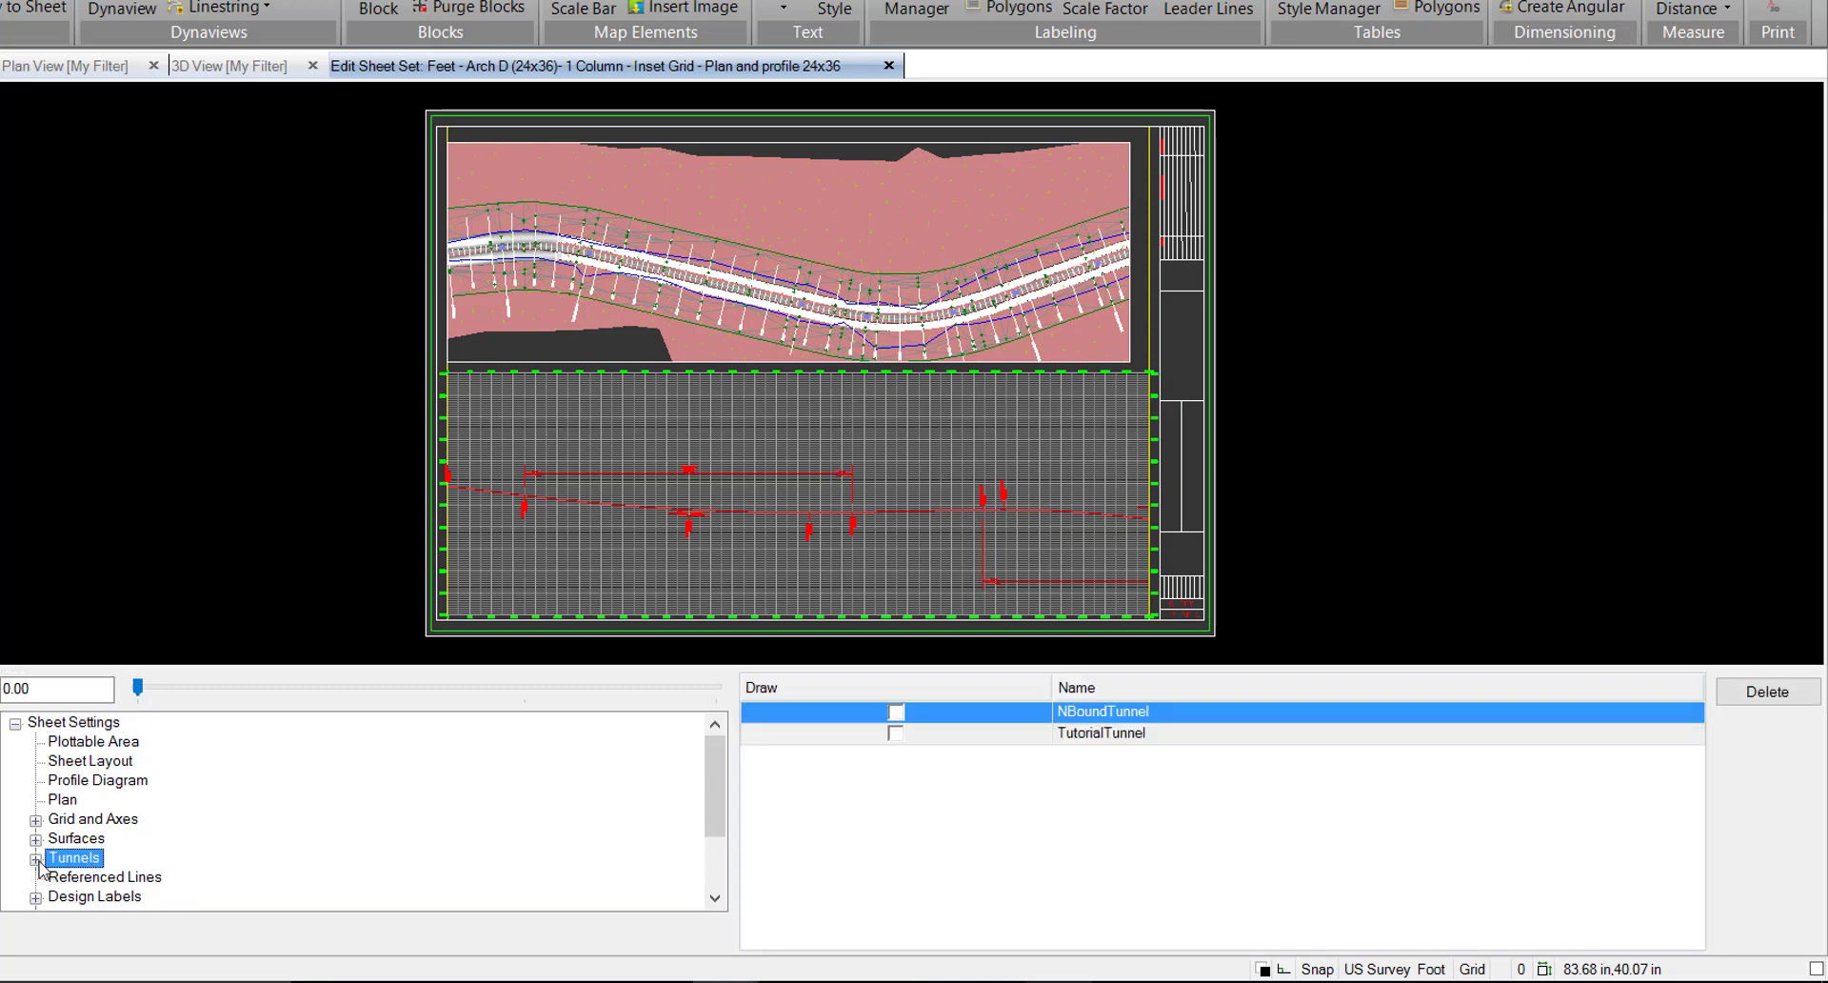
{"action": "left_click", "coordinate": [36, 858]}
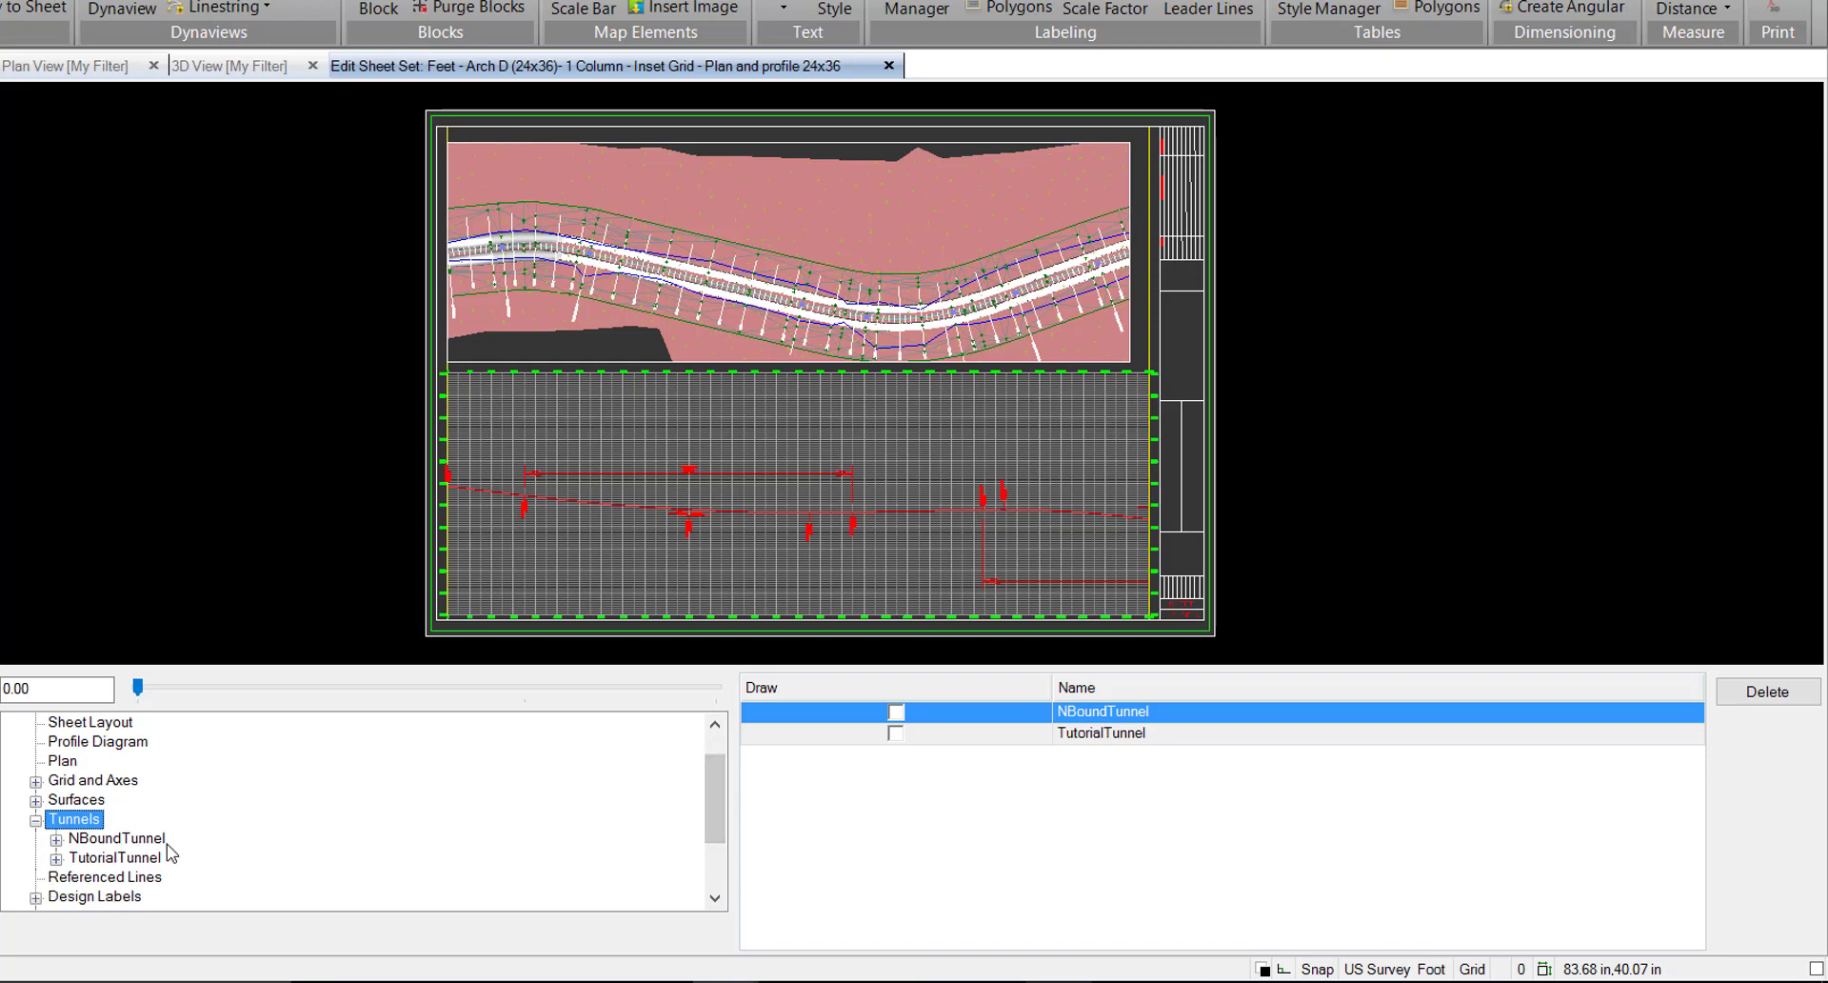
{"action": "left_click", "coordinate": [897, 712]}
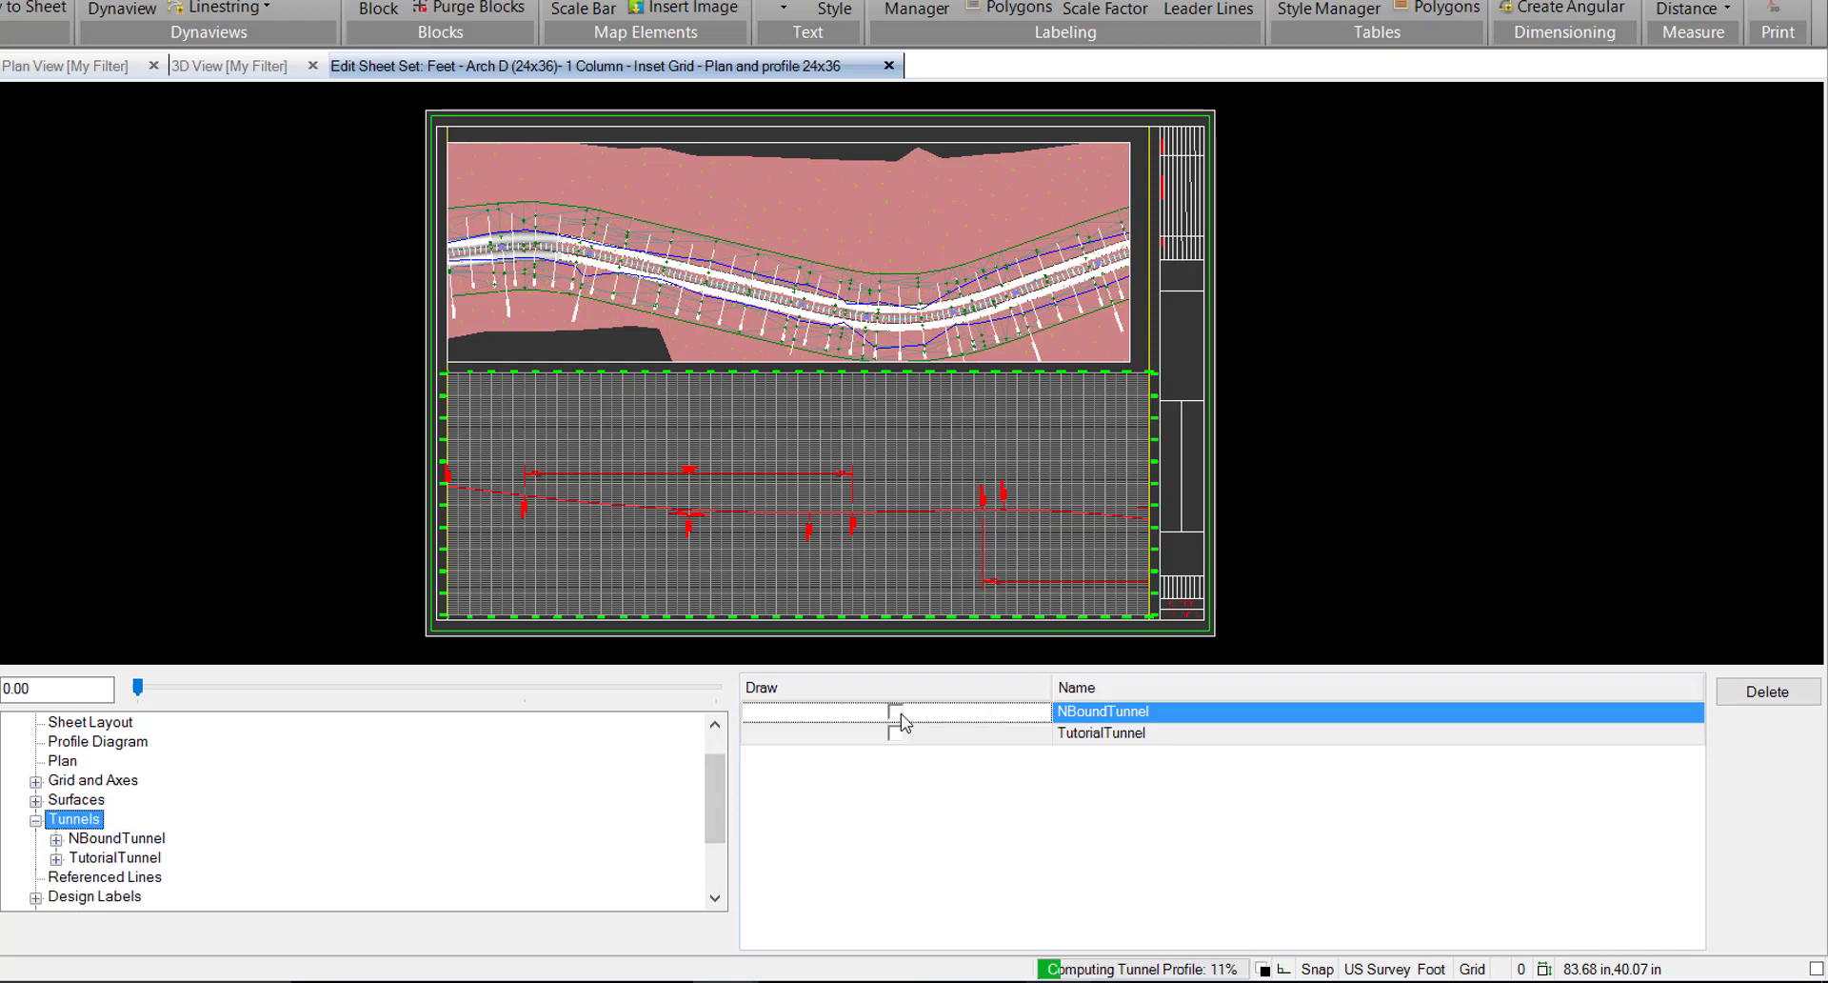
{"action": "left_click", "coordinate": [897, 711]}
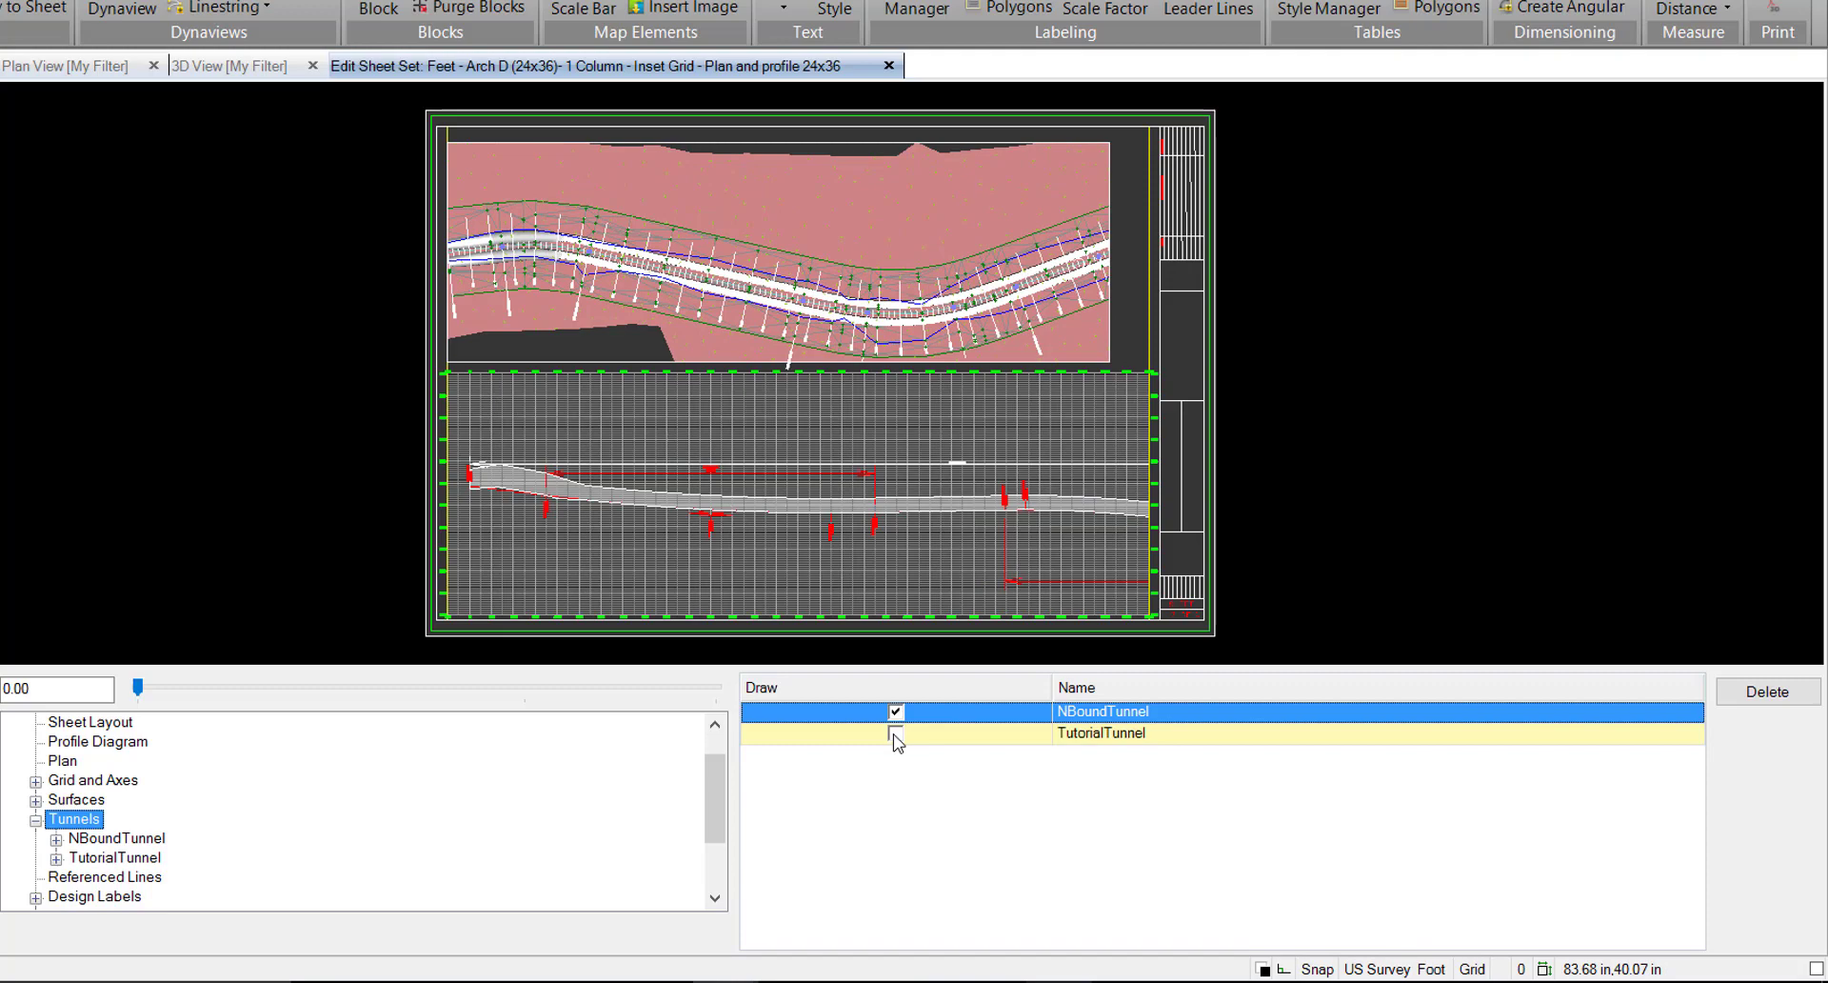
{"action": "left_click", "coordinate": [896, 732]}
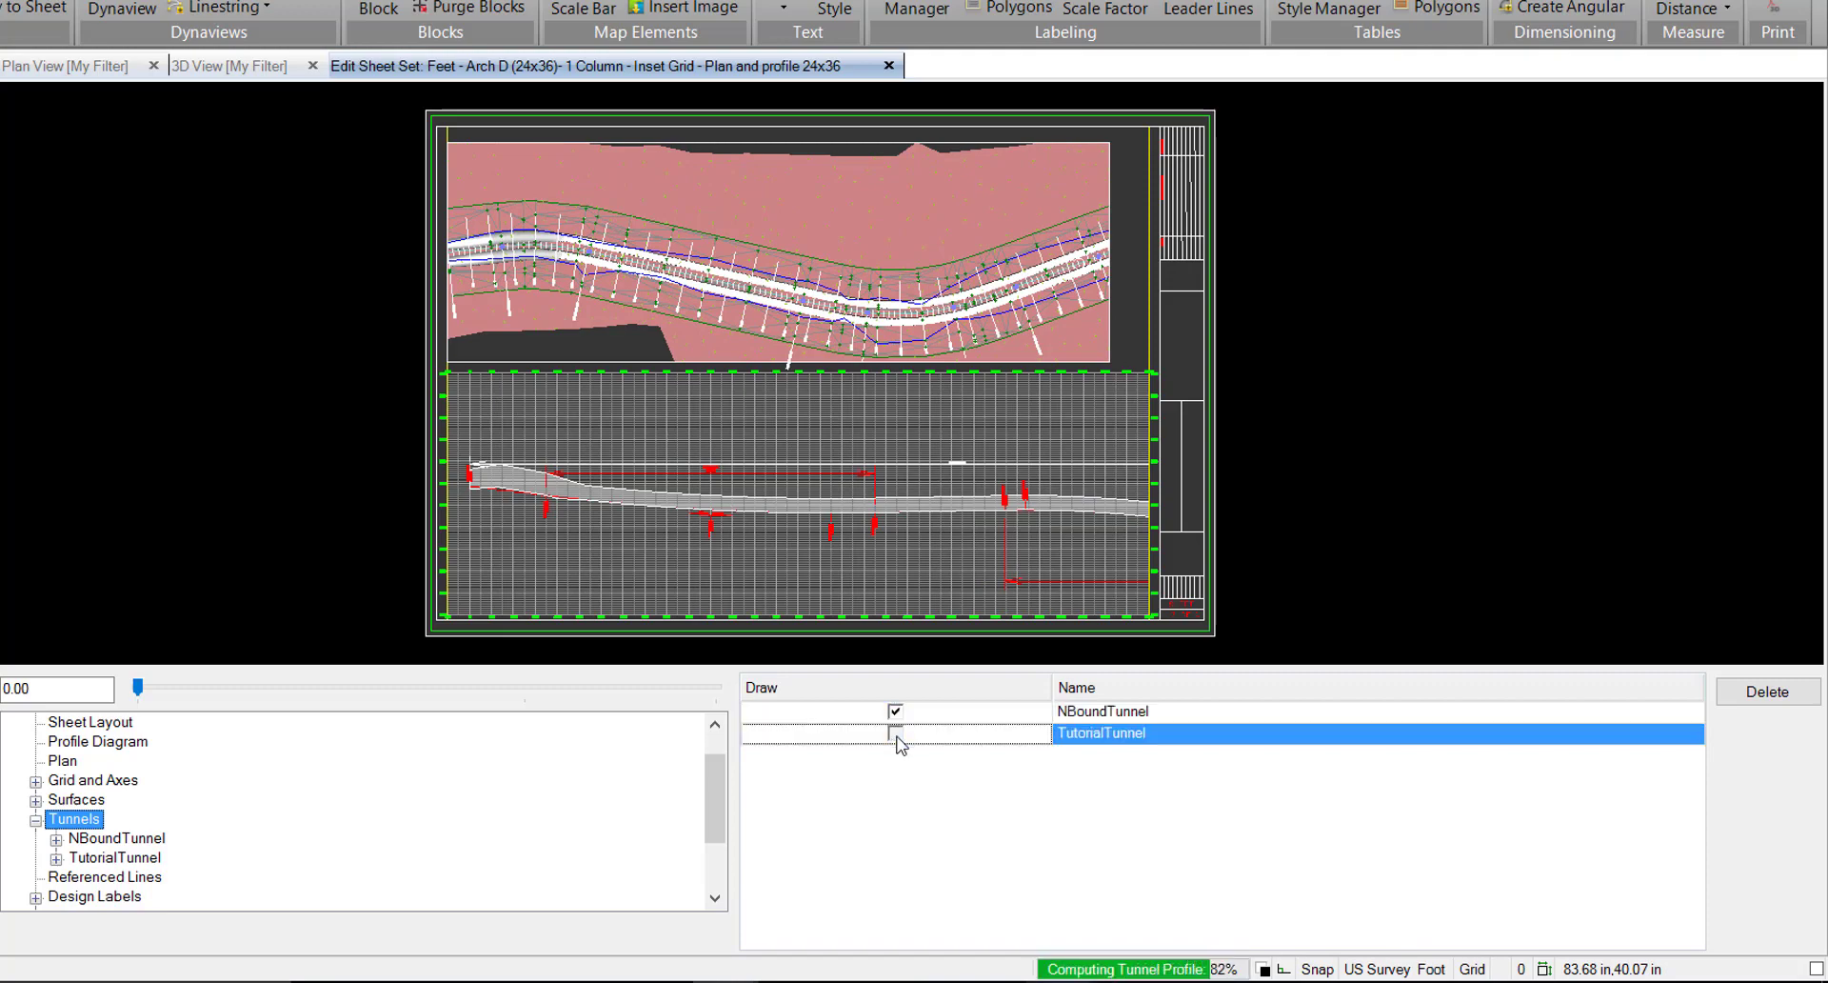
{"action": "left_click", "coordinate": [895, 733]}
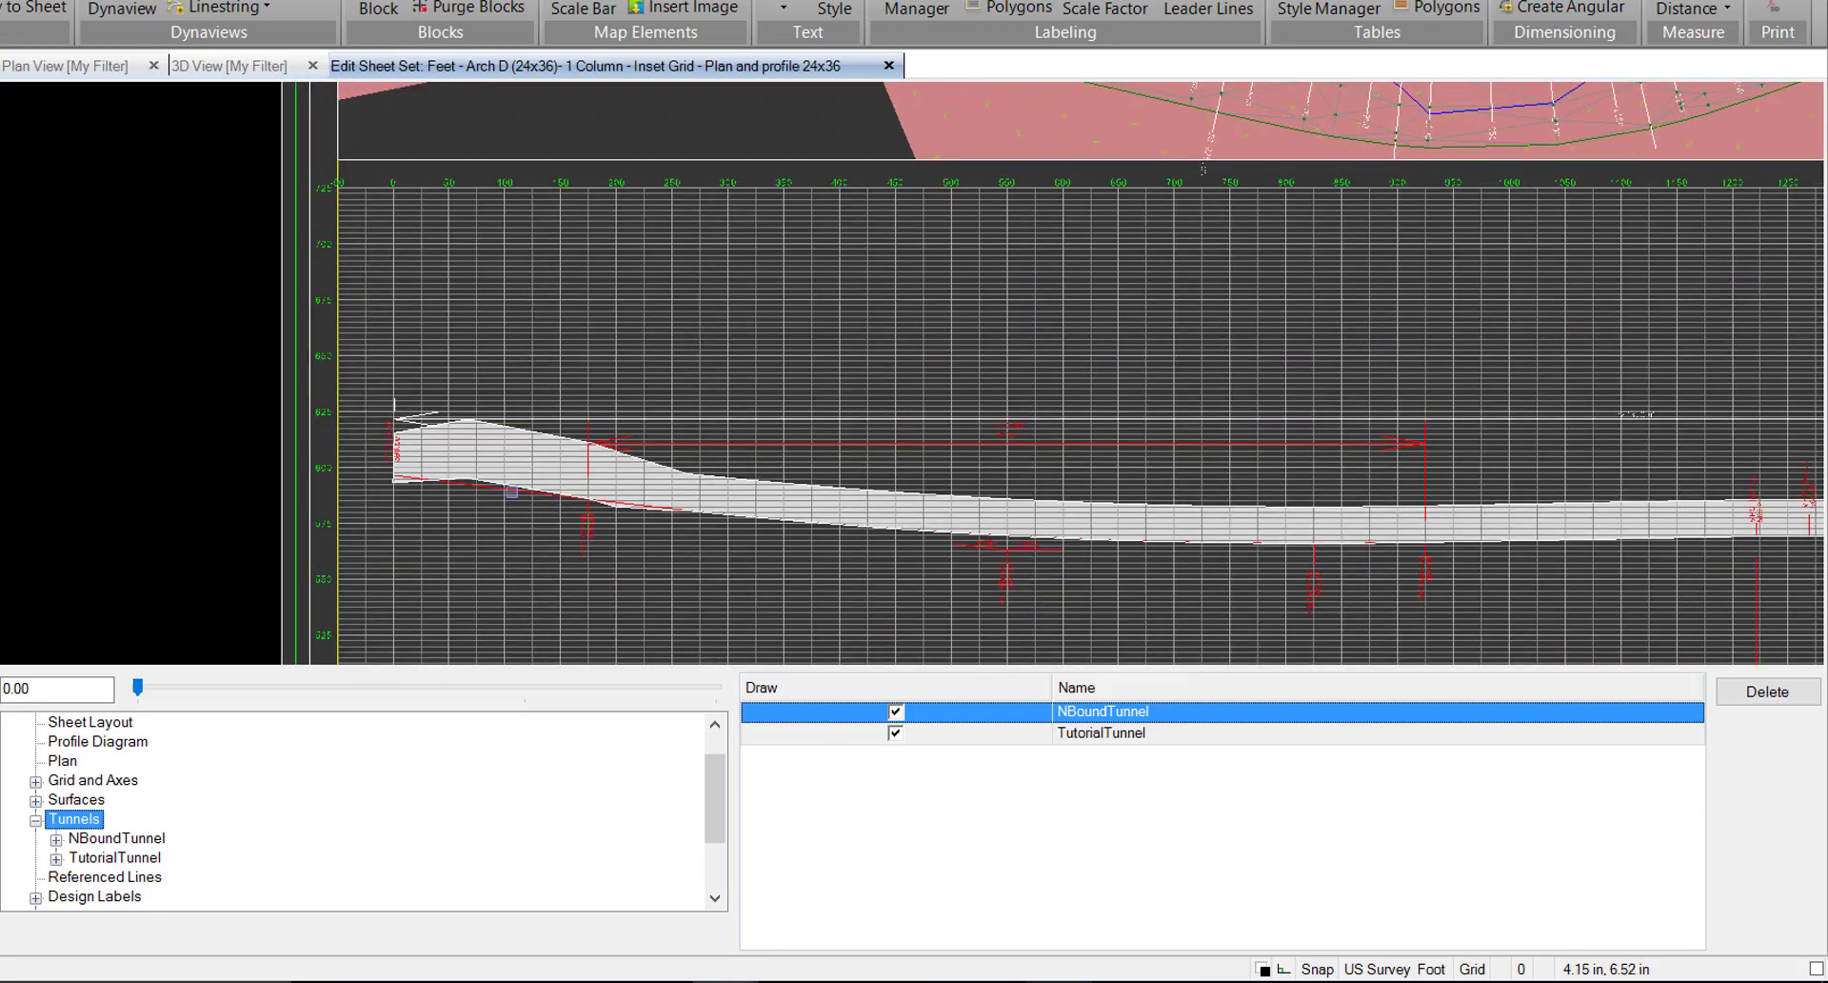
{"action": "left_click", "coordinate": [895, 735]}
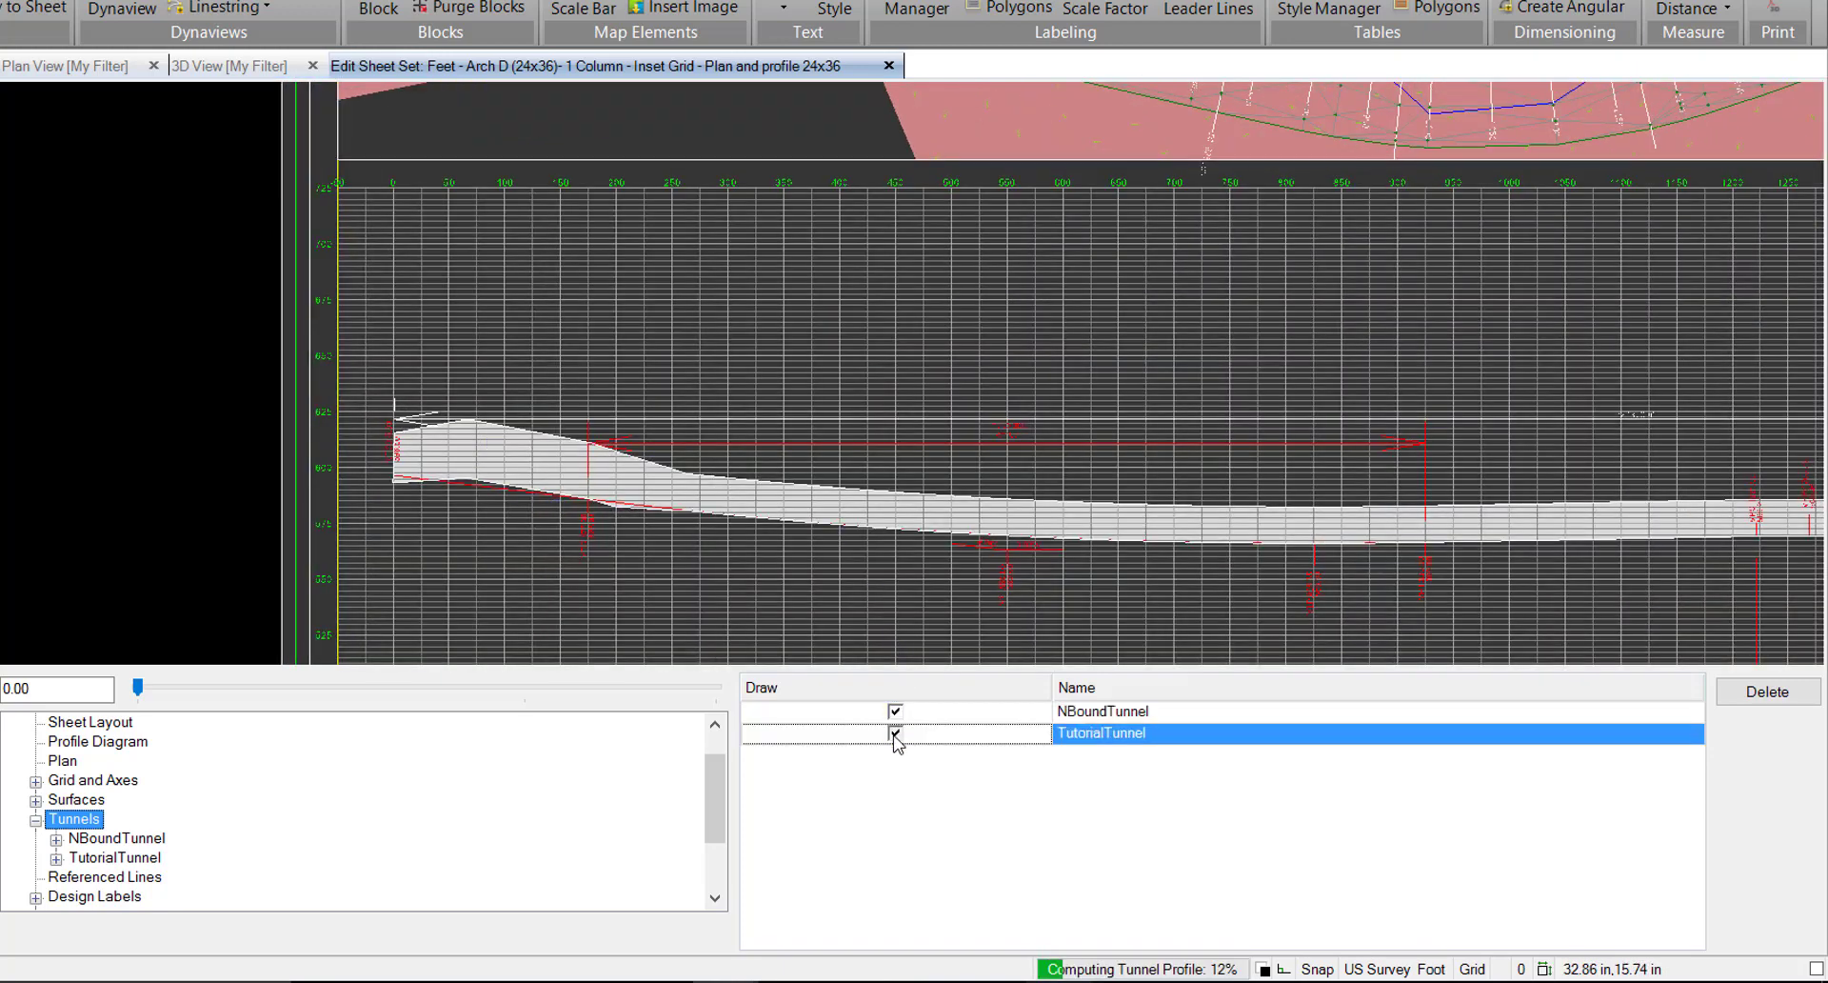
{"action": "left_click", "coordinate": [895, 732]}
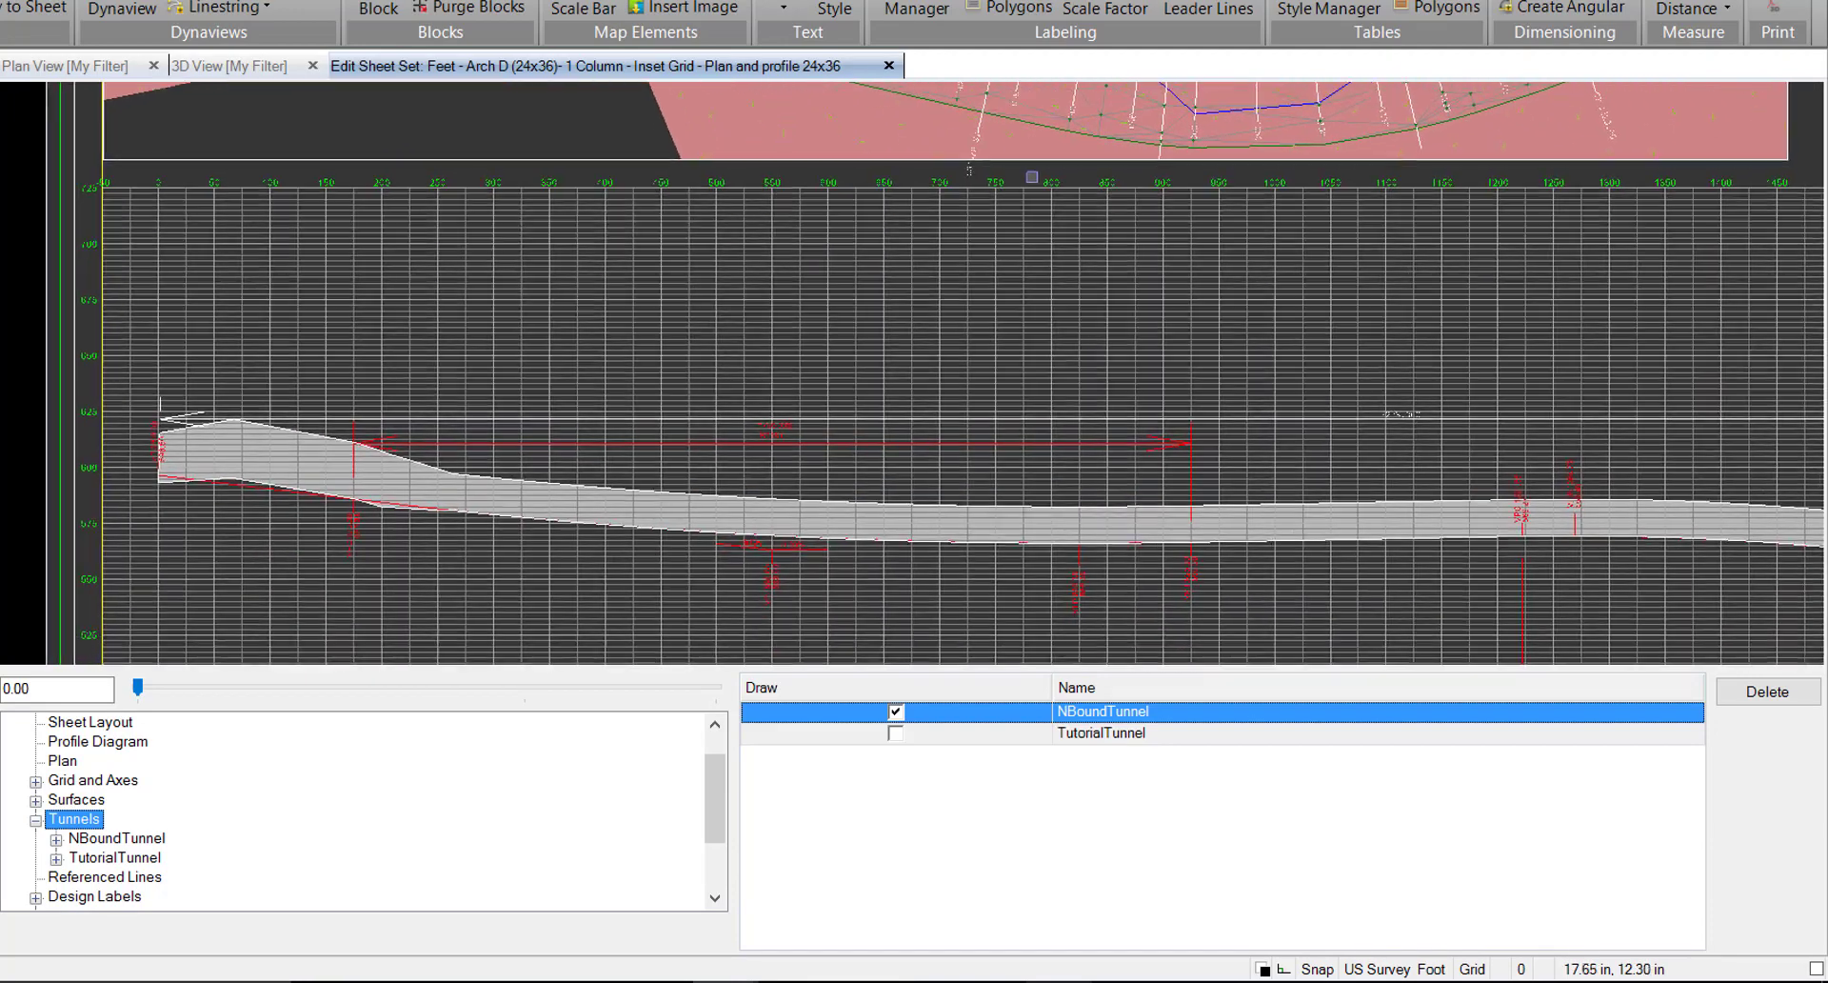
Step: Reveal the Dimension entry beneath NBoundTunnel
{"action": "left_click", "coordinate": [56, 837]}
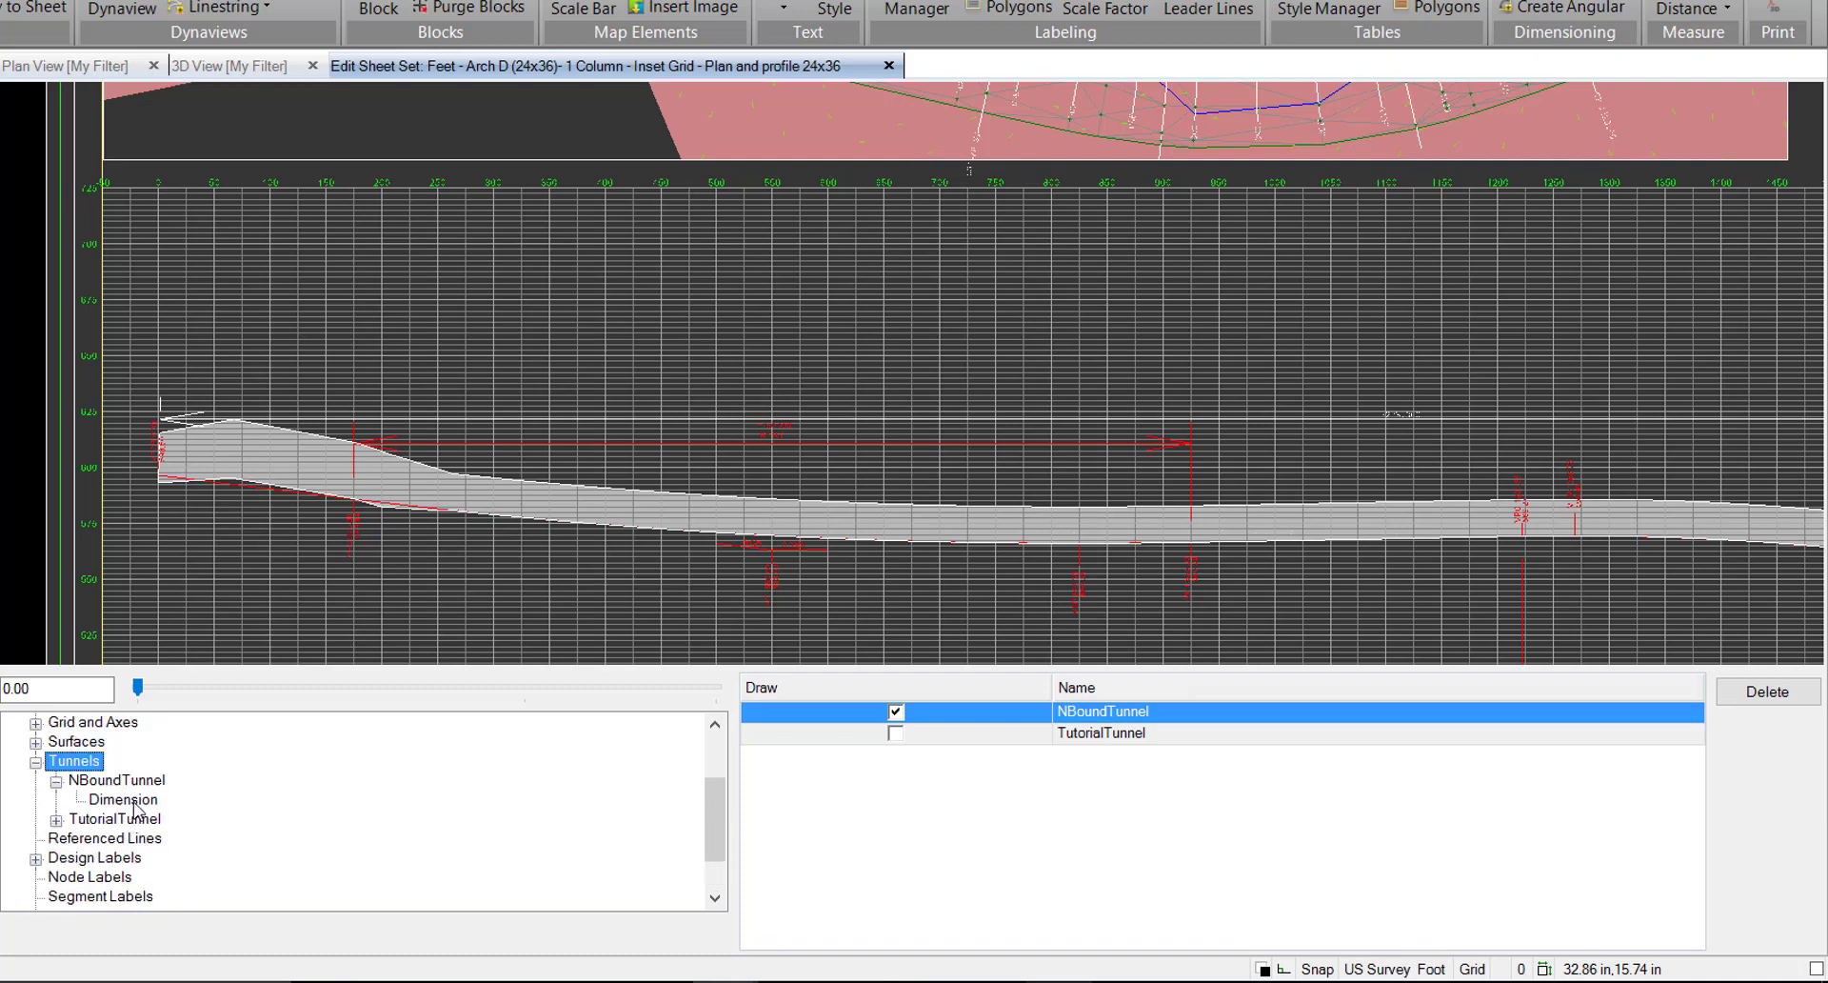
Step: Keep the NBoundTunnel length dimension drawn on the profile
{"action": "left_click", "coordinate": [123, 799]}
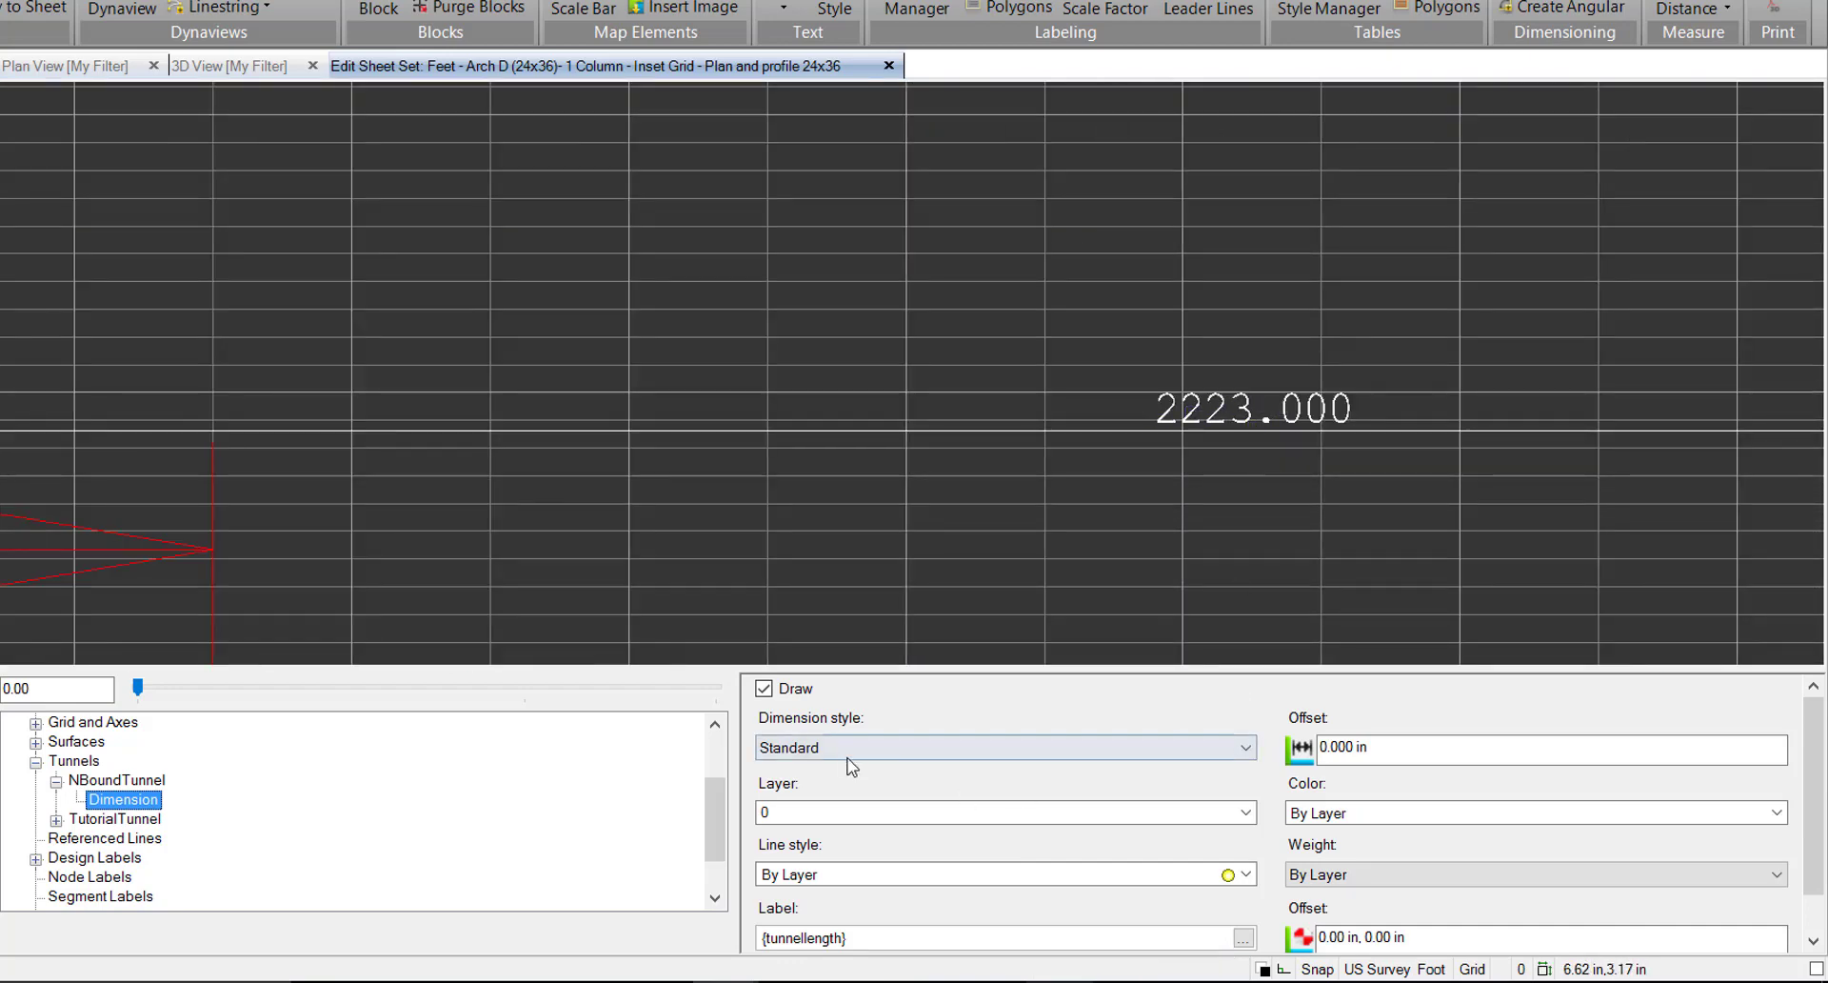
{"action": "left_click", "coordinate": [764, 687]}
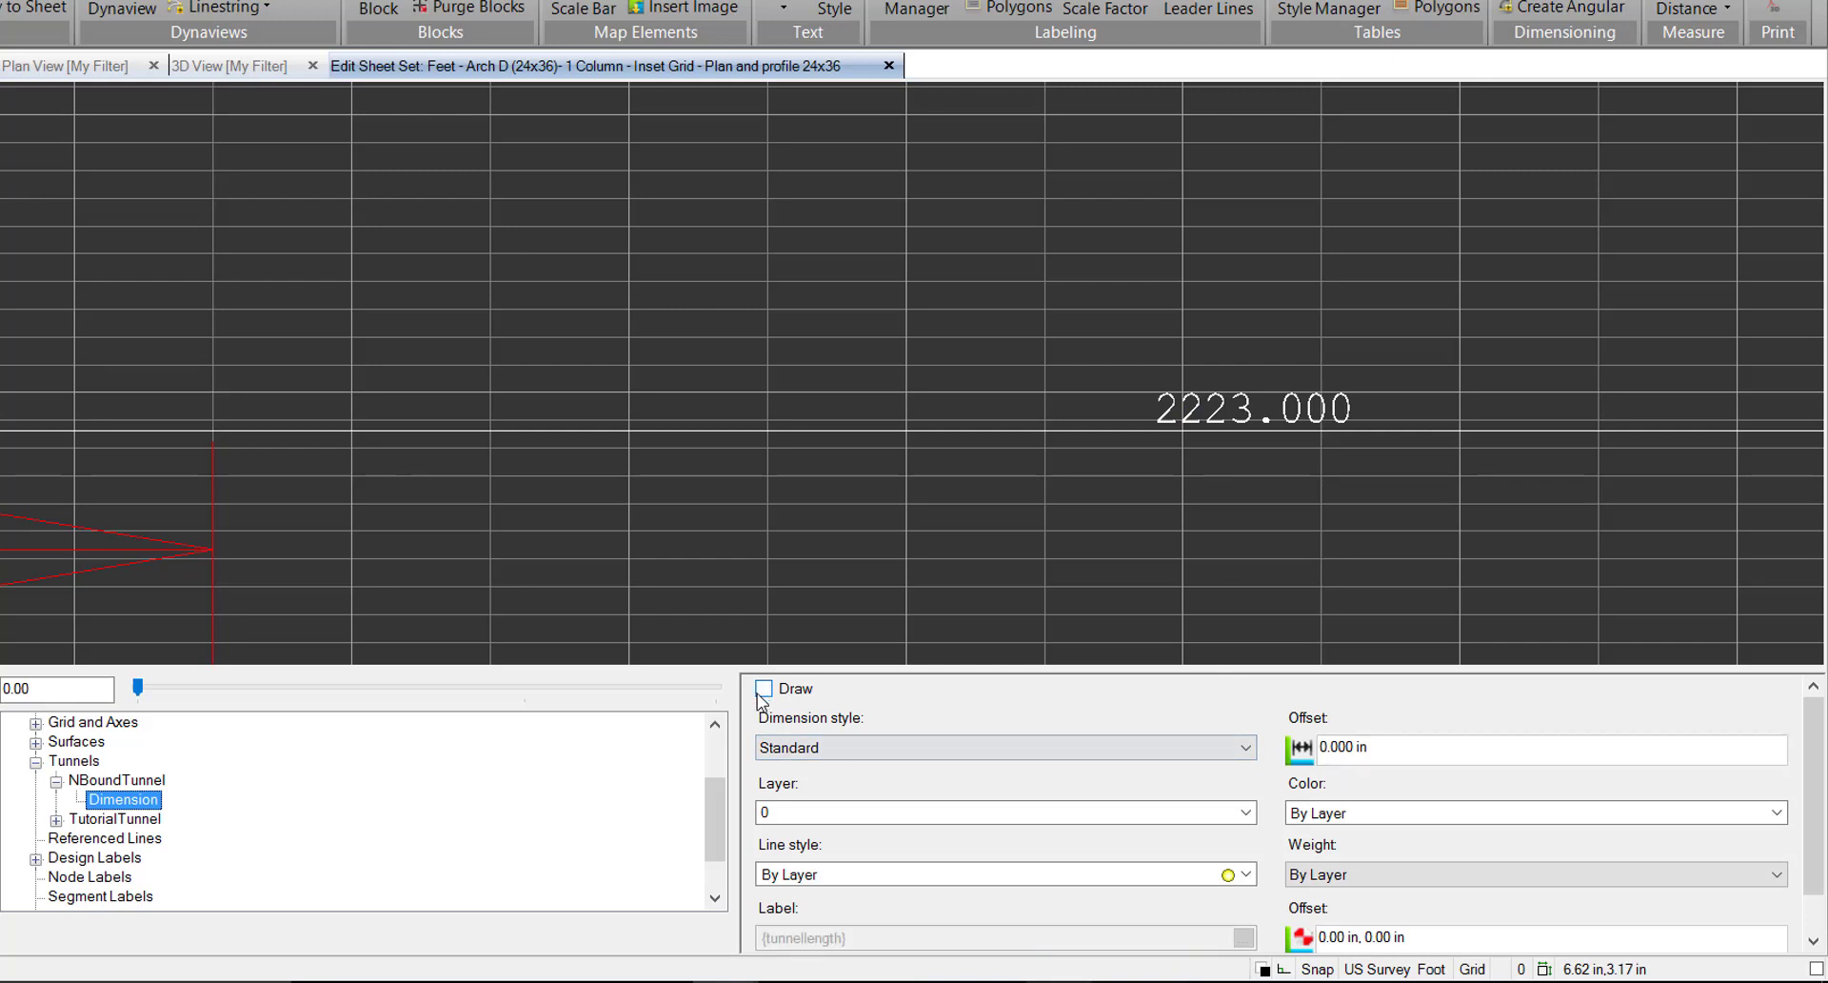
{"action": "left_click", "coordinate": [764, 689]}
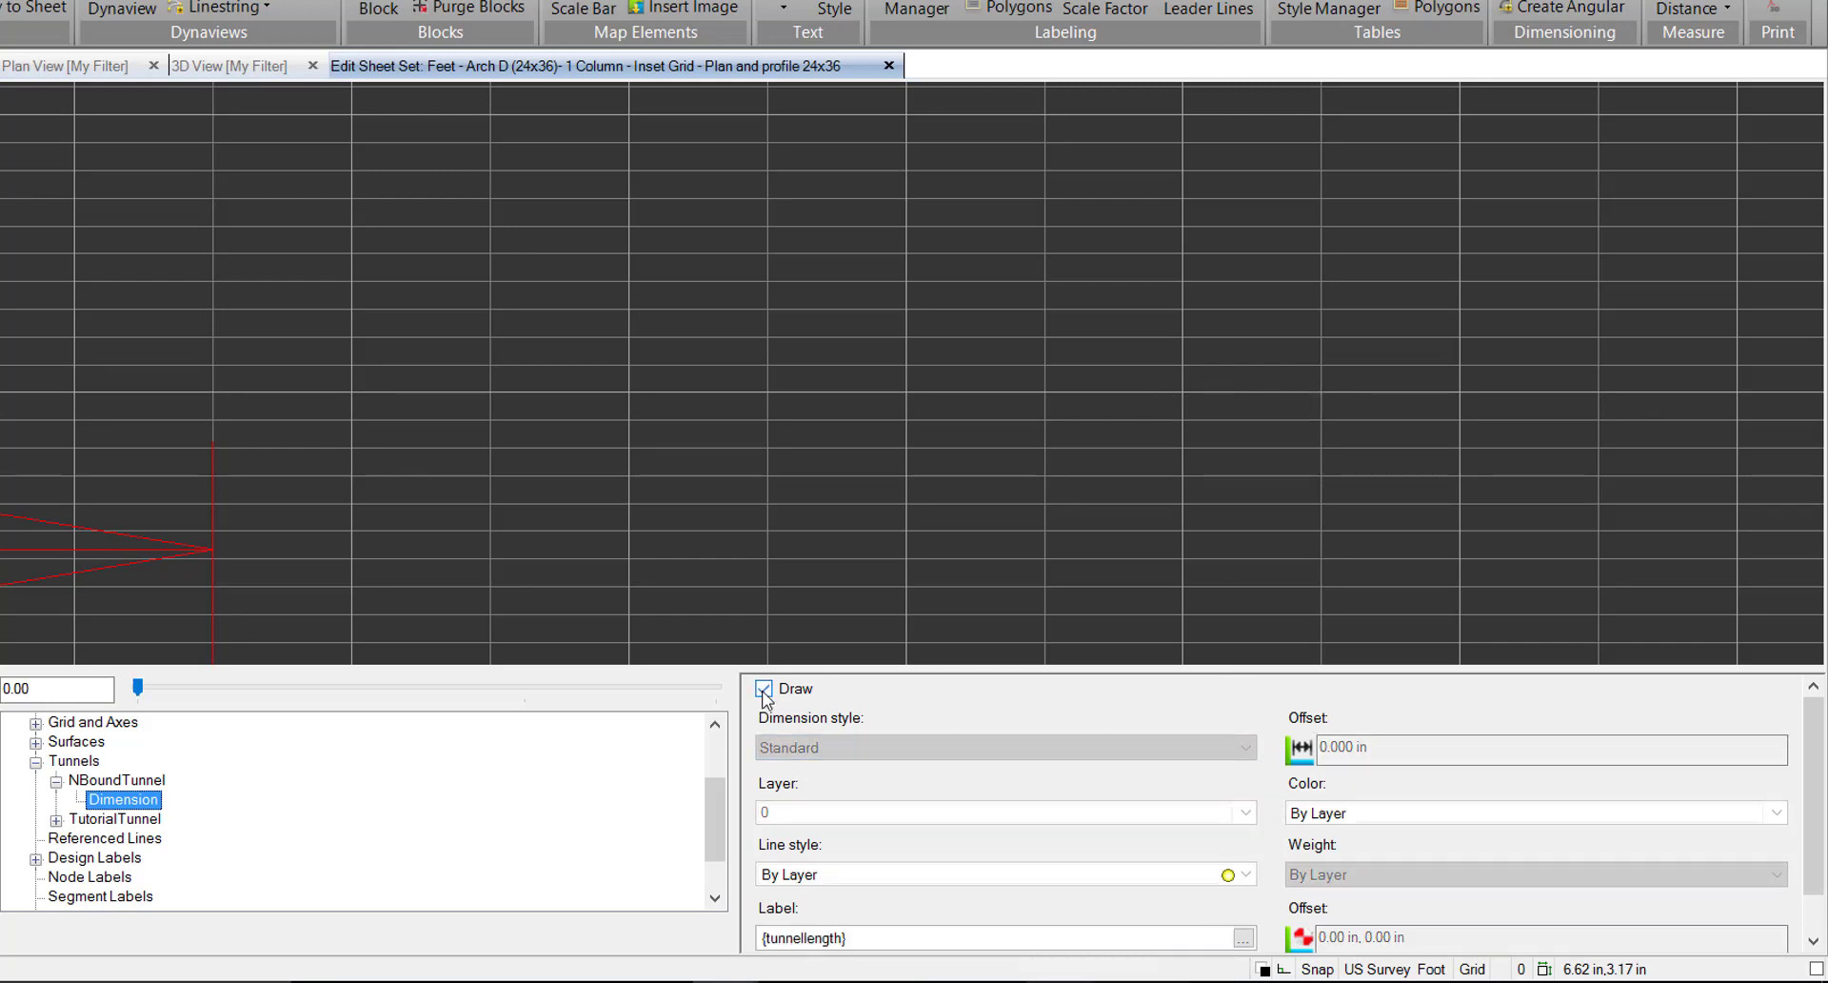
{"action": "left_click", "coordinate": [763, 690]}
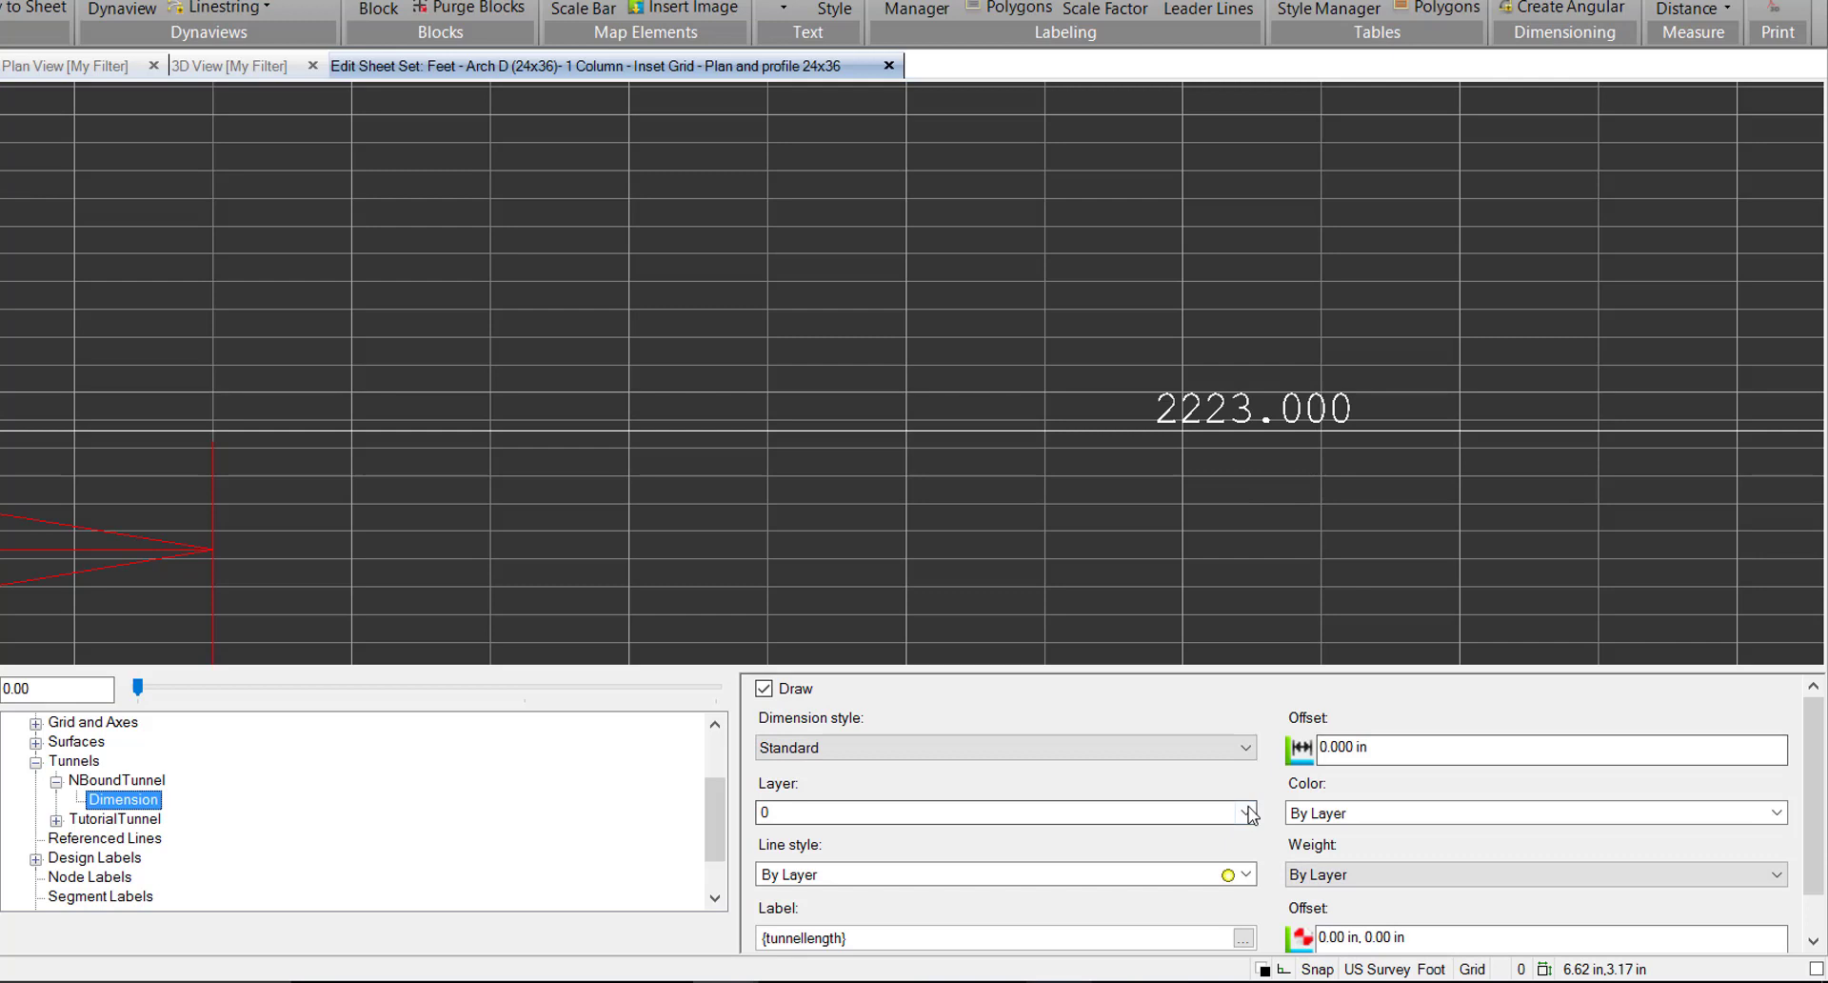
{"action": "scroll", "scroll_direction": "down", "scroll_amount": 3}
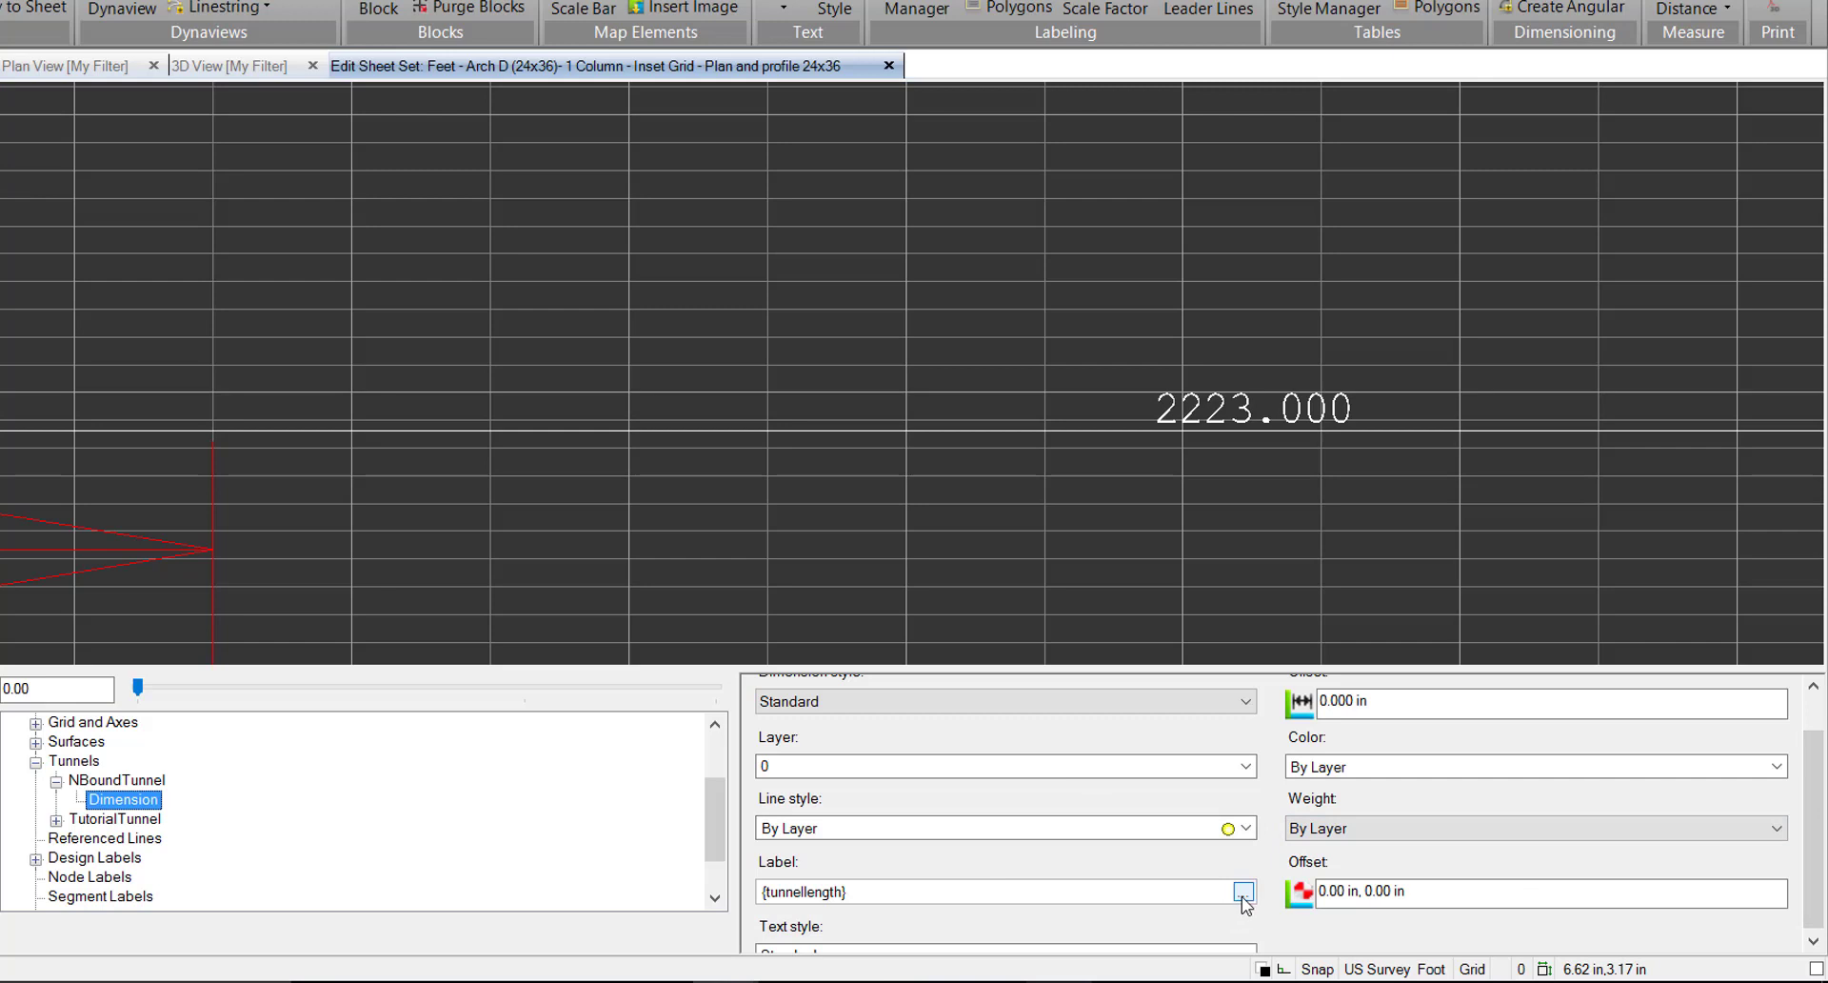
Step: Change the dimension label text to Length = {tunnellength}'
{"action": "left_click", "coordinate": [1241, 892]}
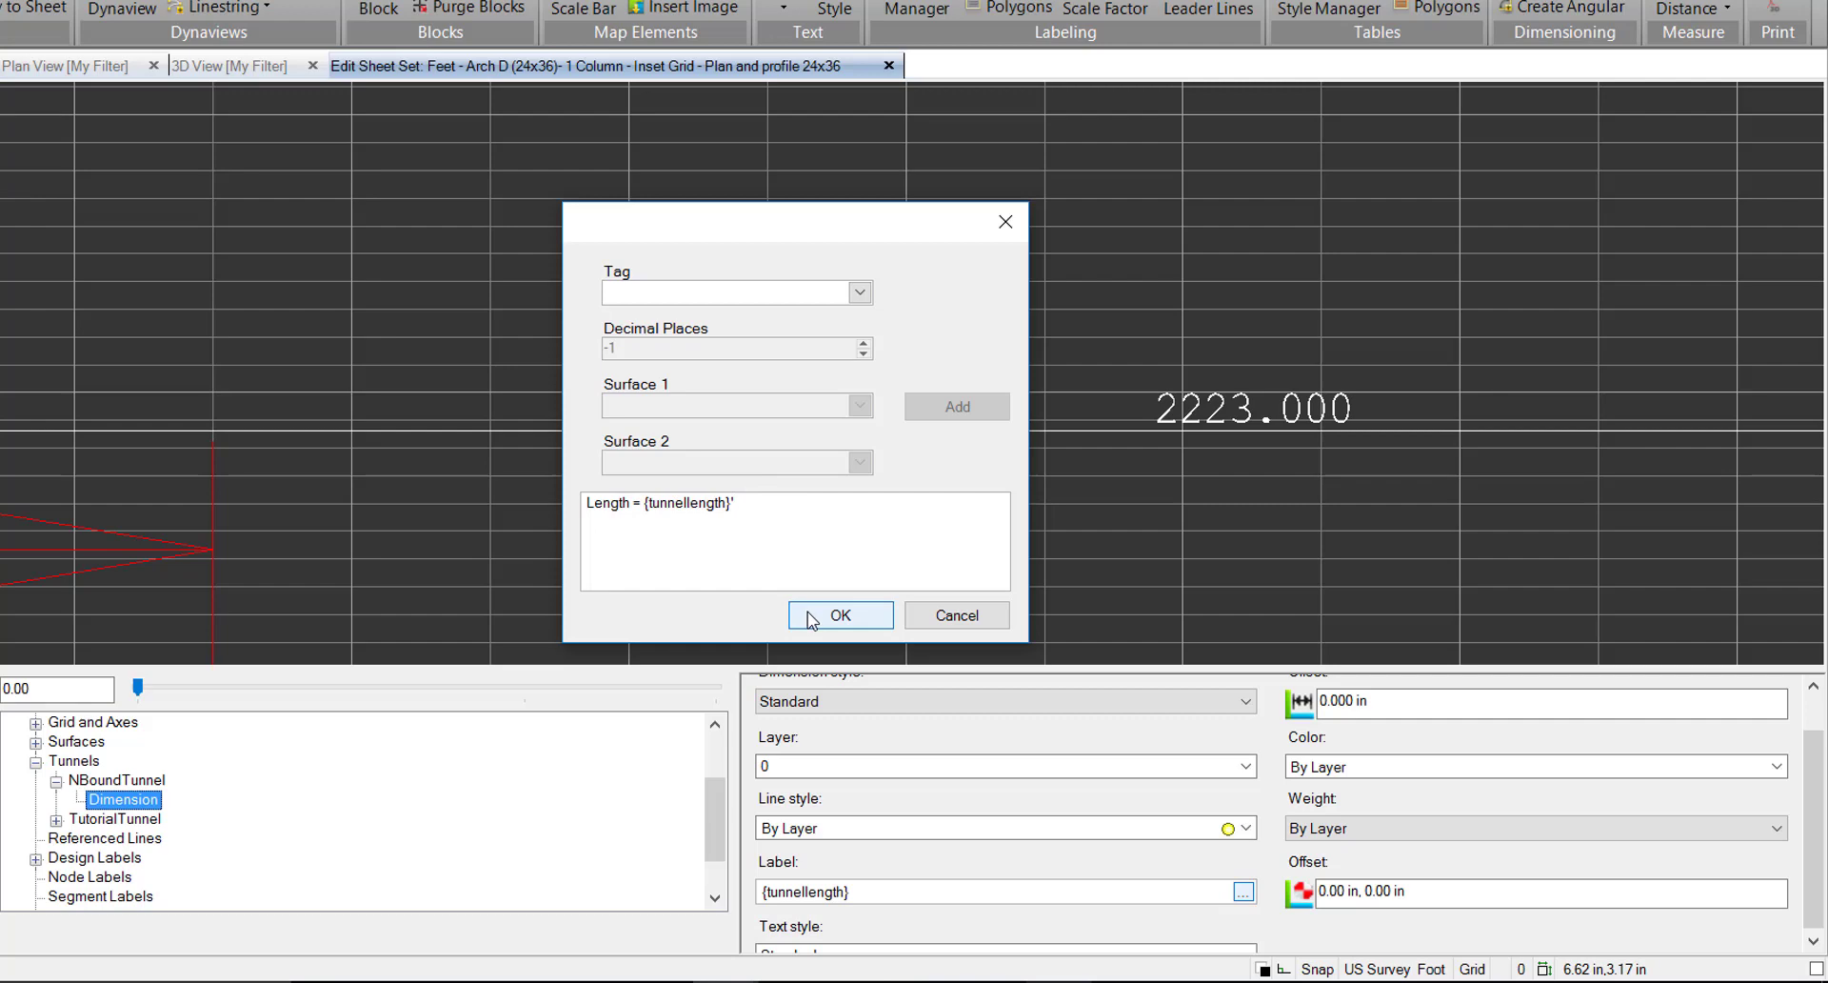
{"action": "left_click", "coordinate": [840, 615]}
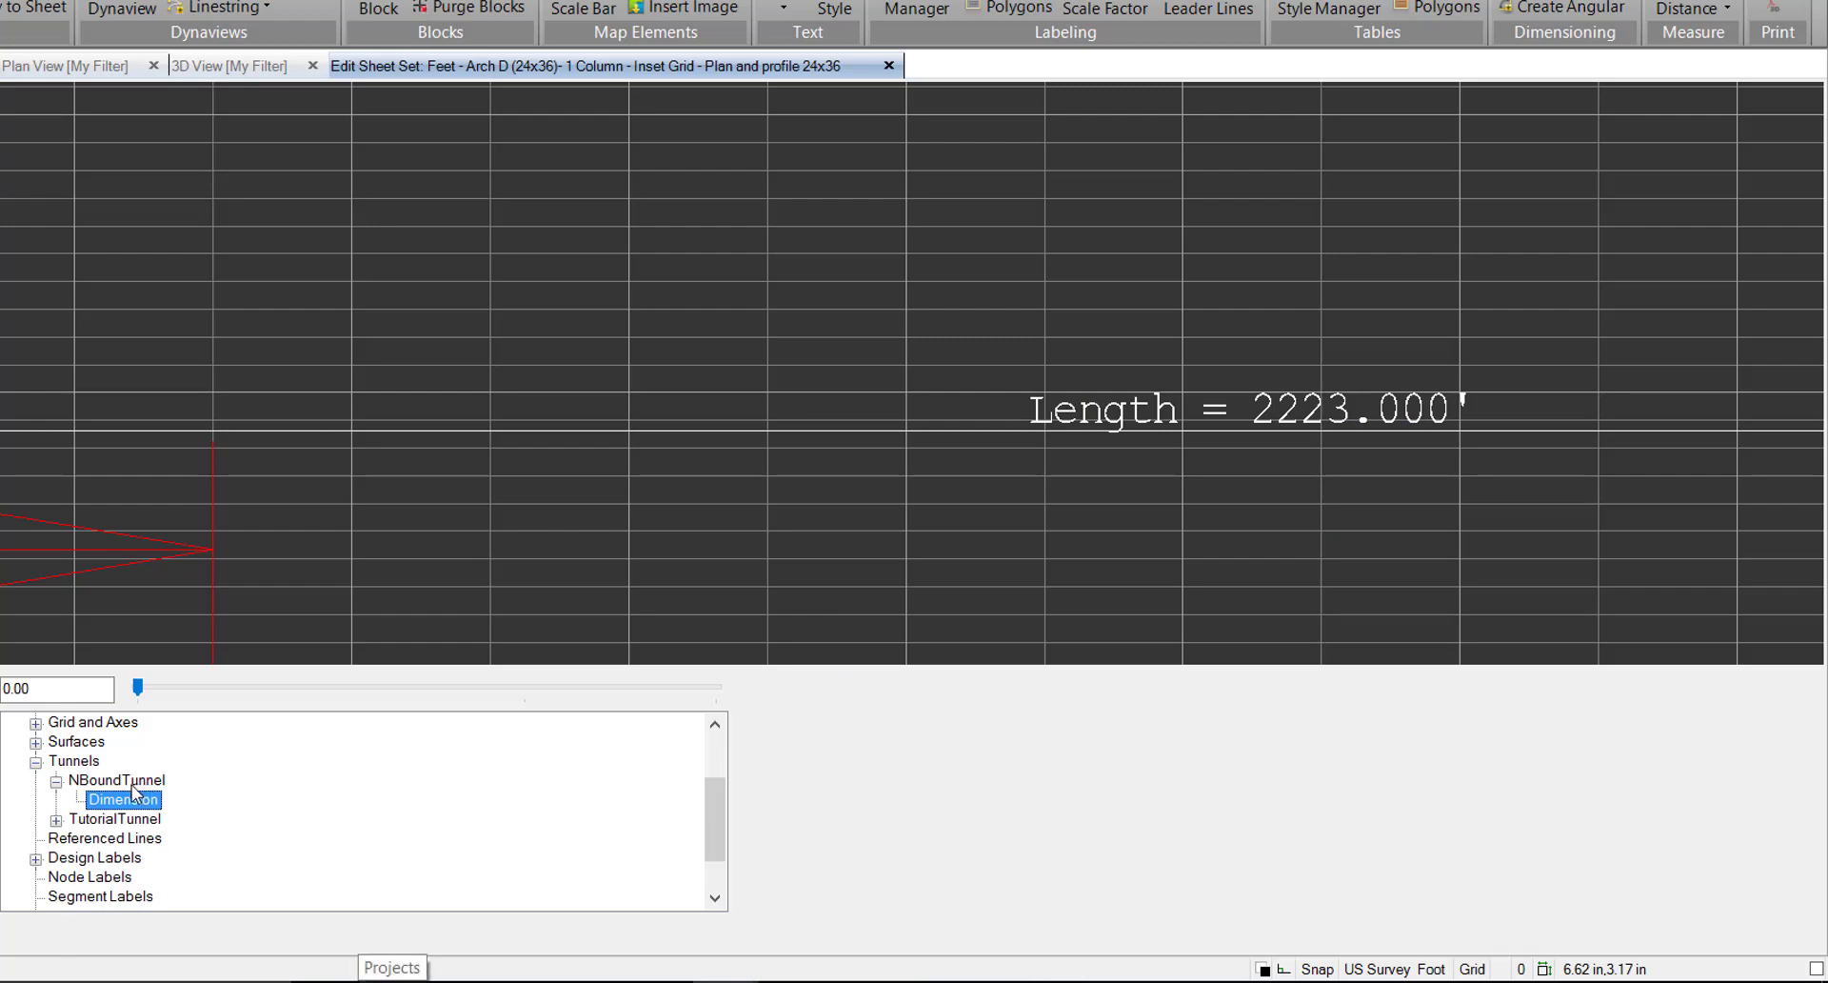
Step: Give the NBoundTunnel profile fill Magenta colour and the SlantRight hatch pattern
{"action": "left_click", "coordinate": [118, 780]}
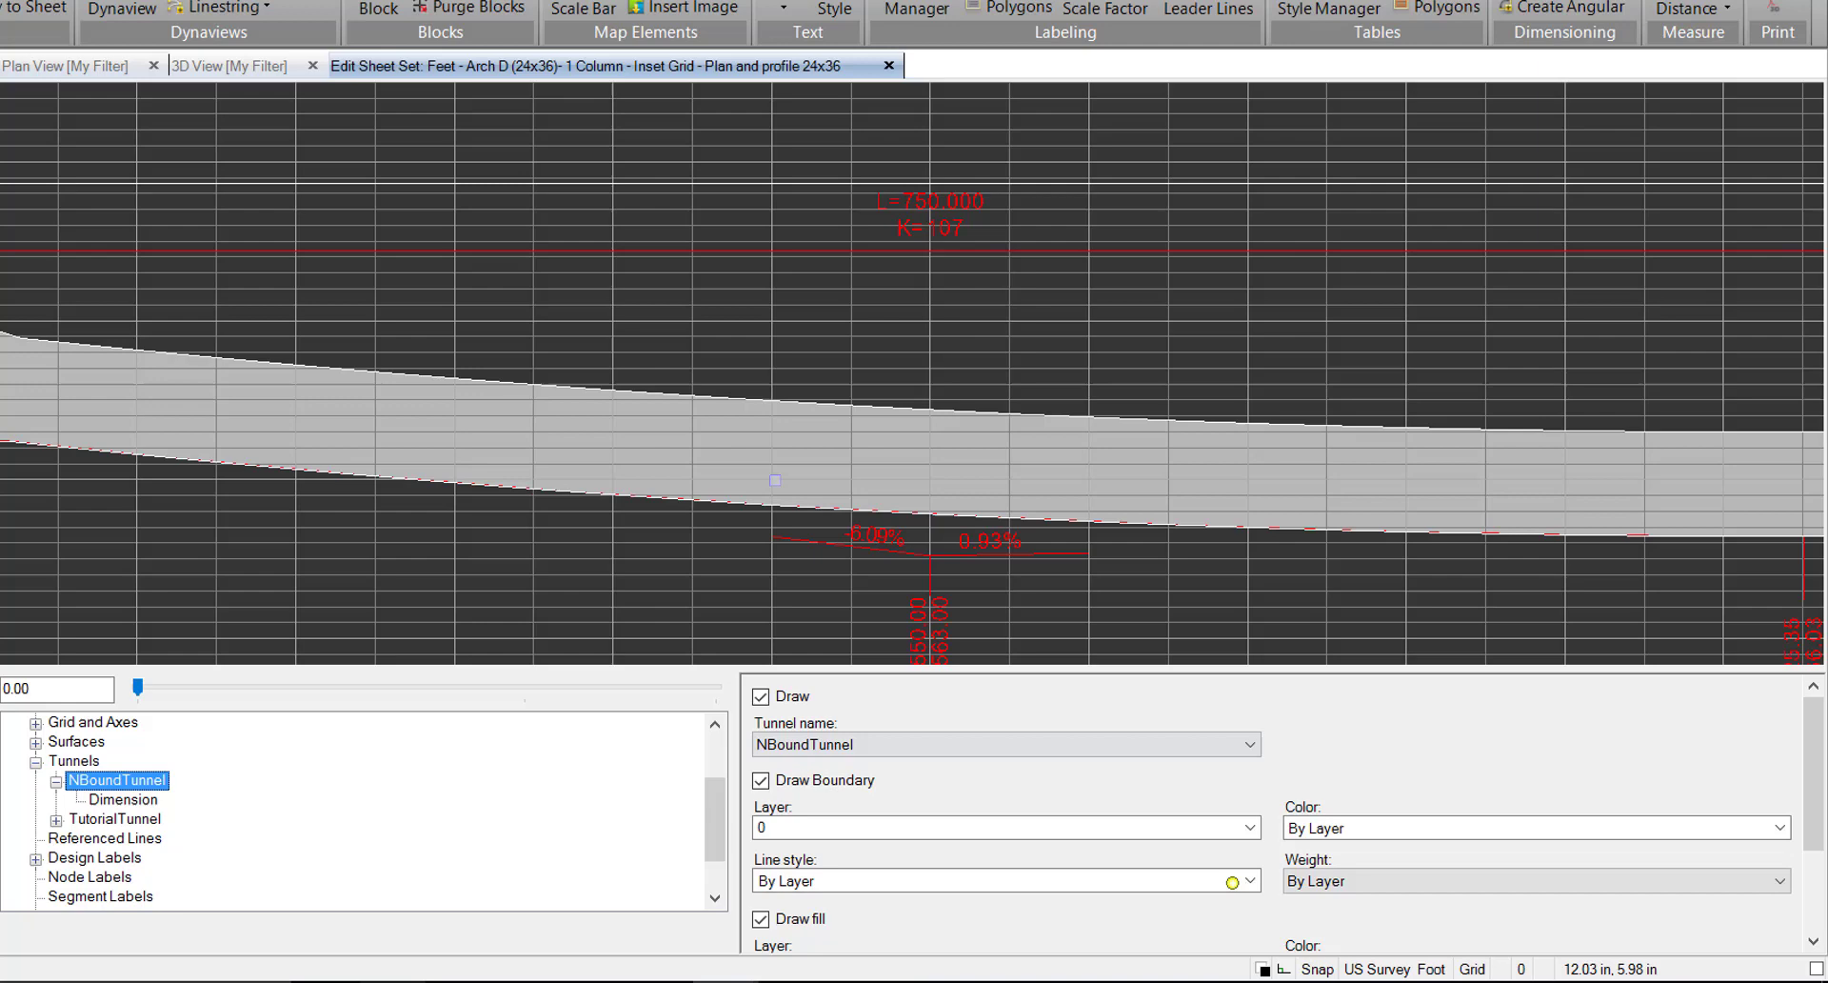
{"action": "left_click", "coordinate": [760, 780]}
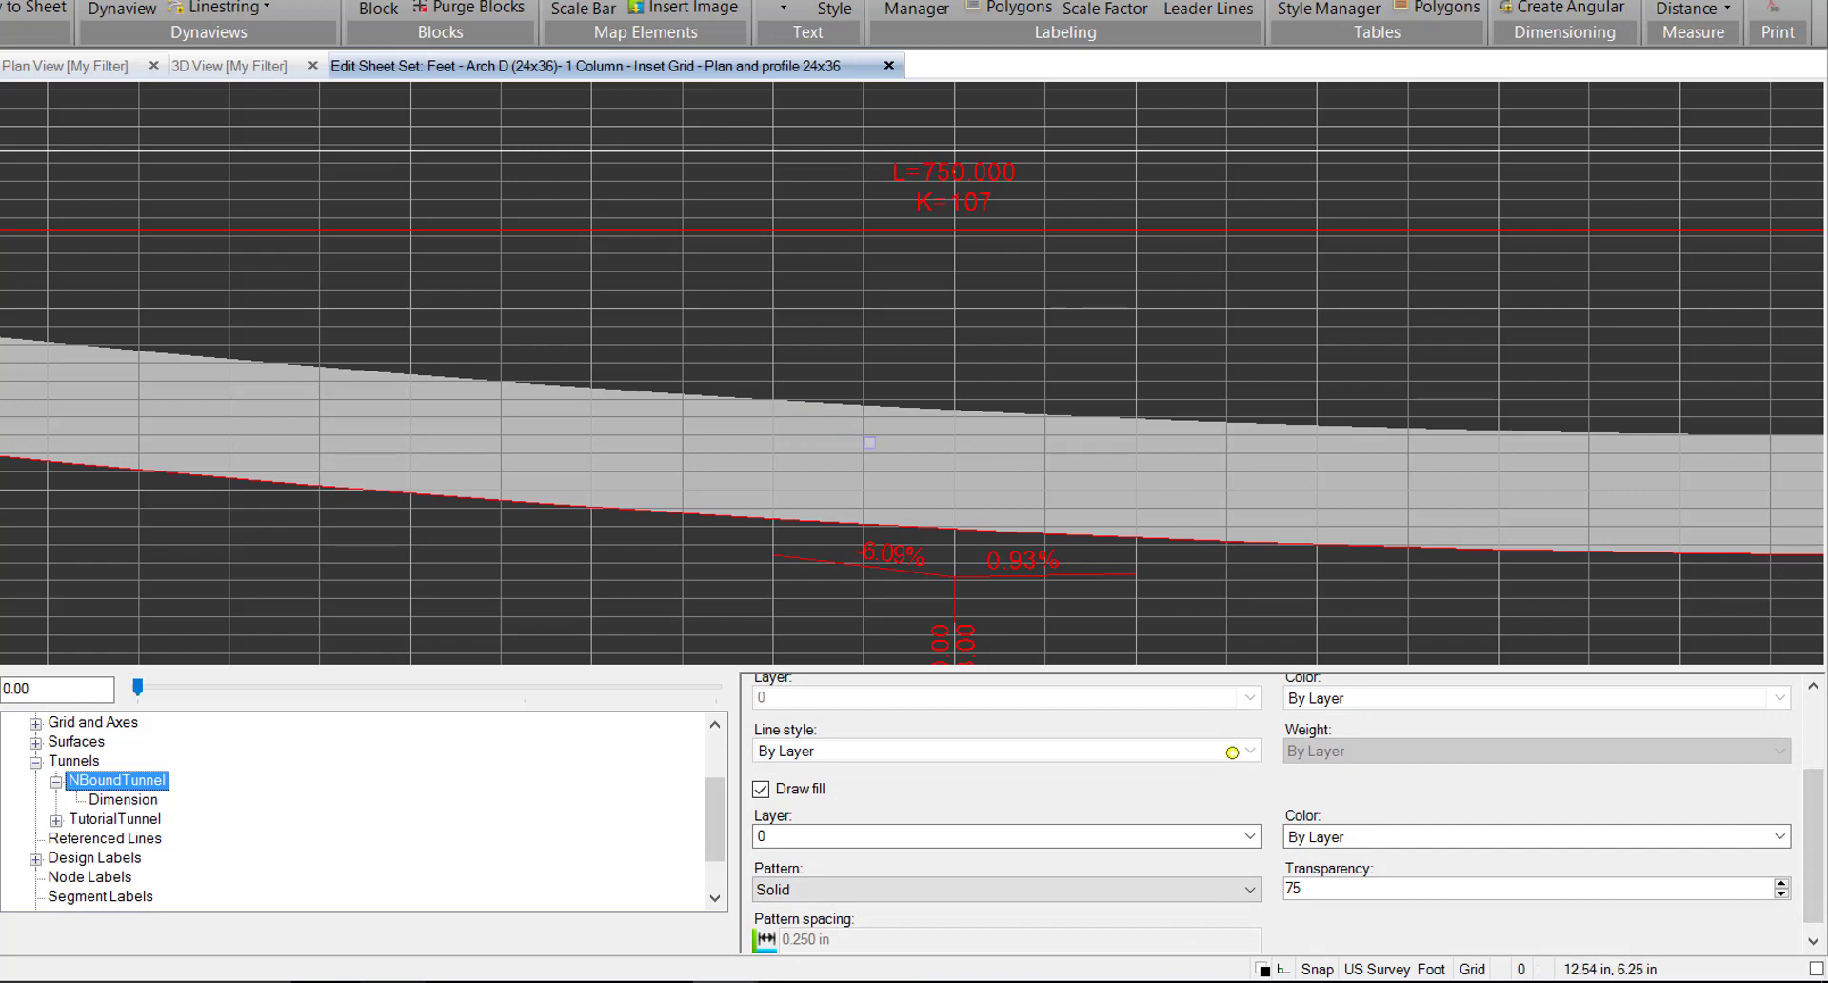
{"action": "mouse_move", "coordinate": [1777, 836]}
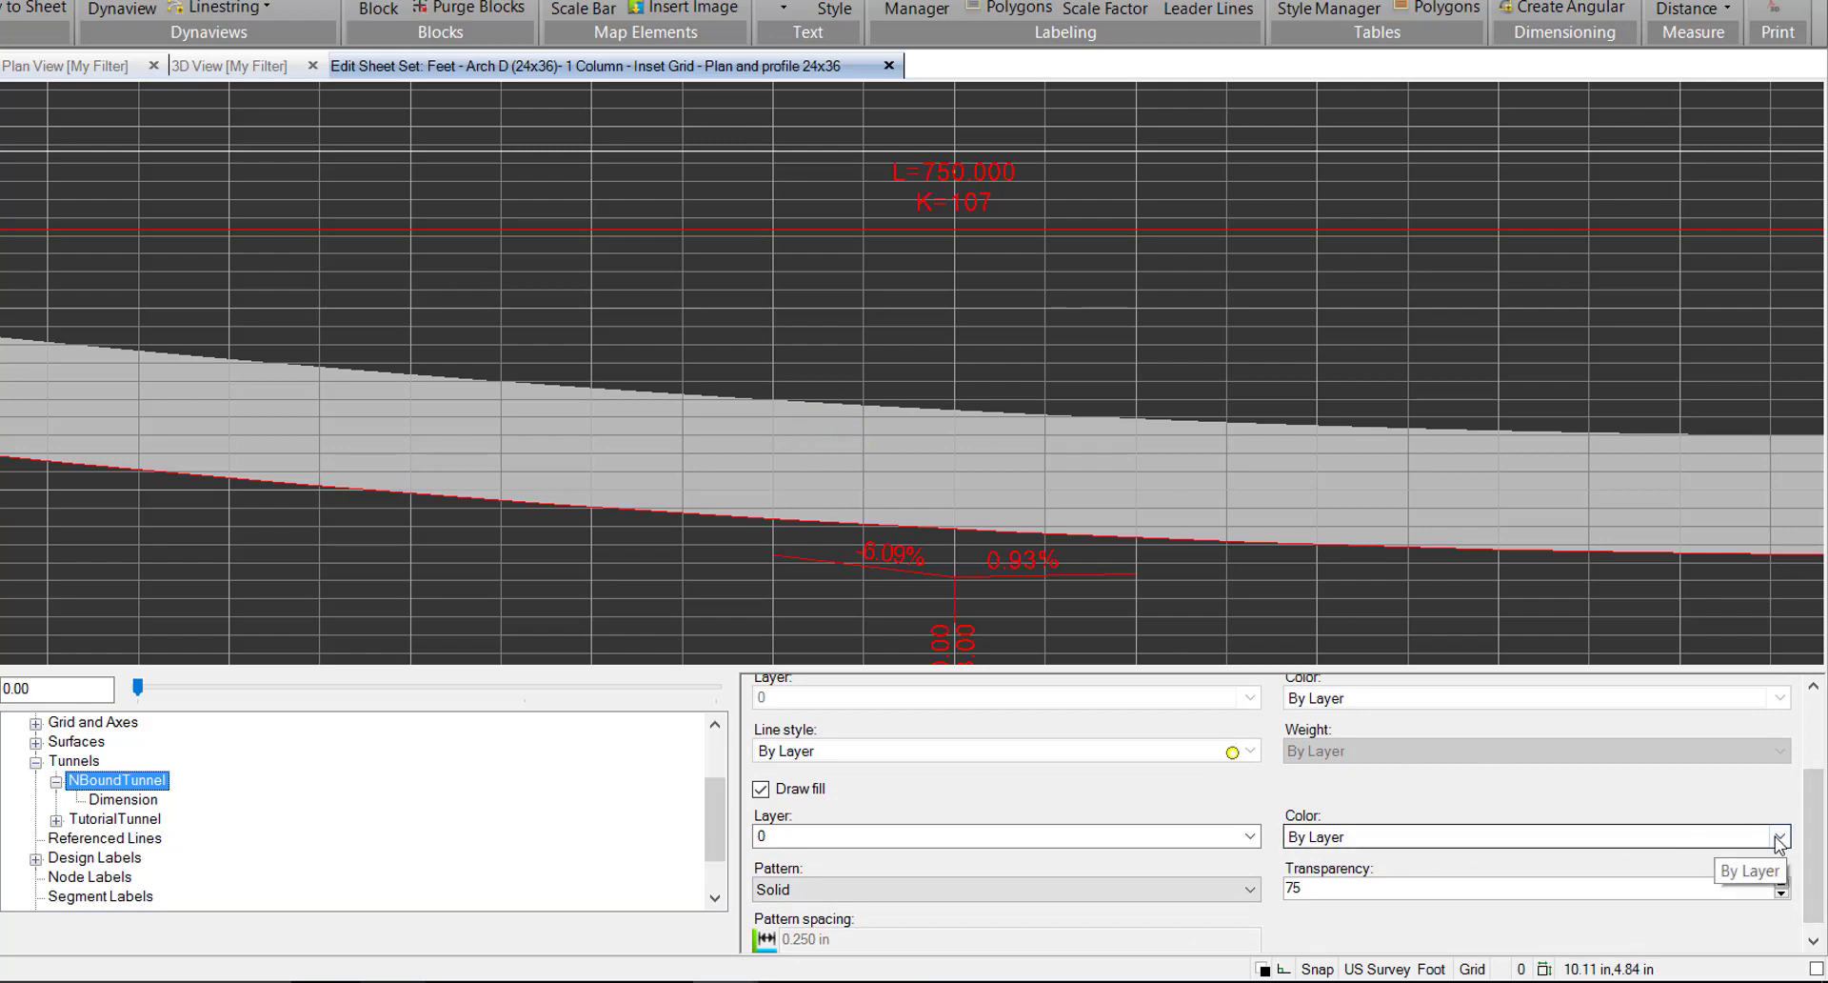
{"action": "left_click", "coordinate": [1775, 836]}
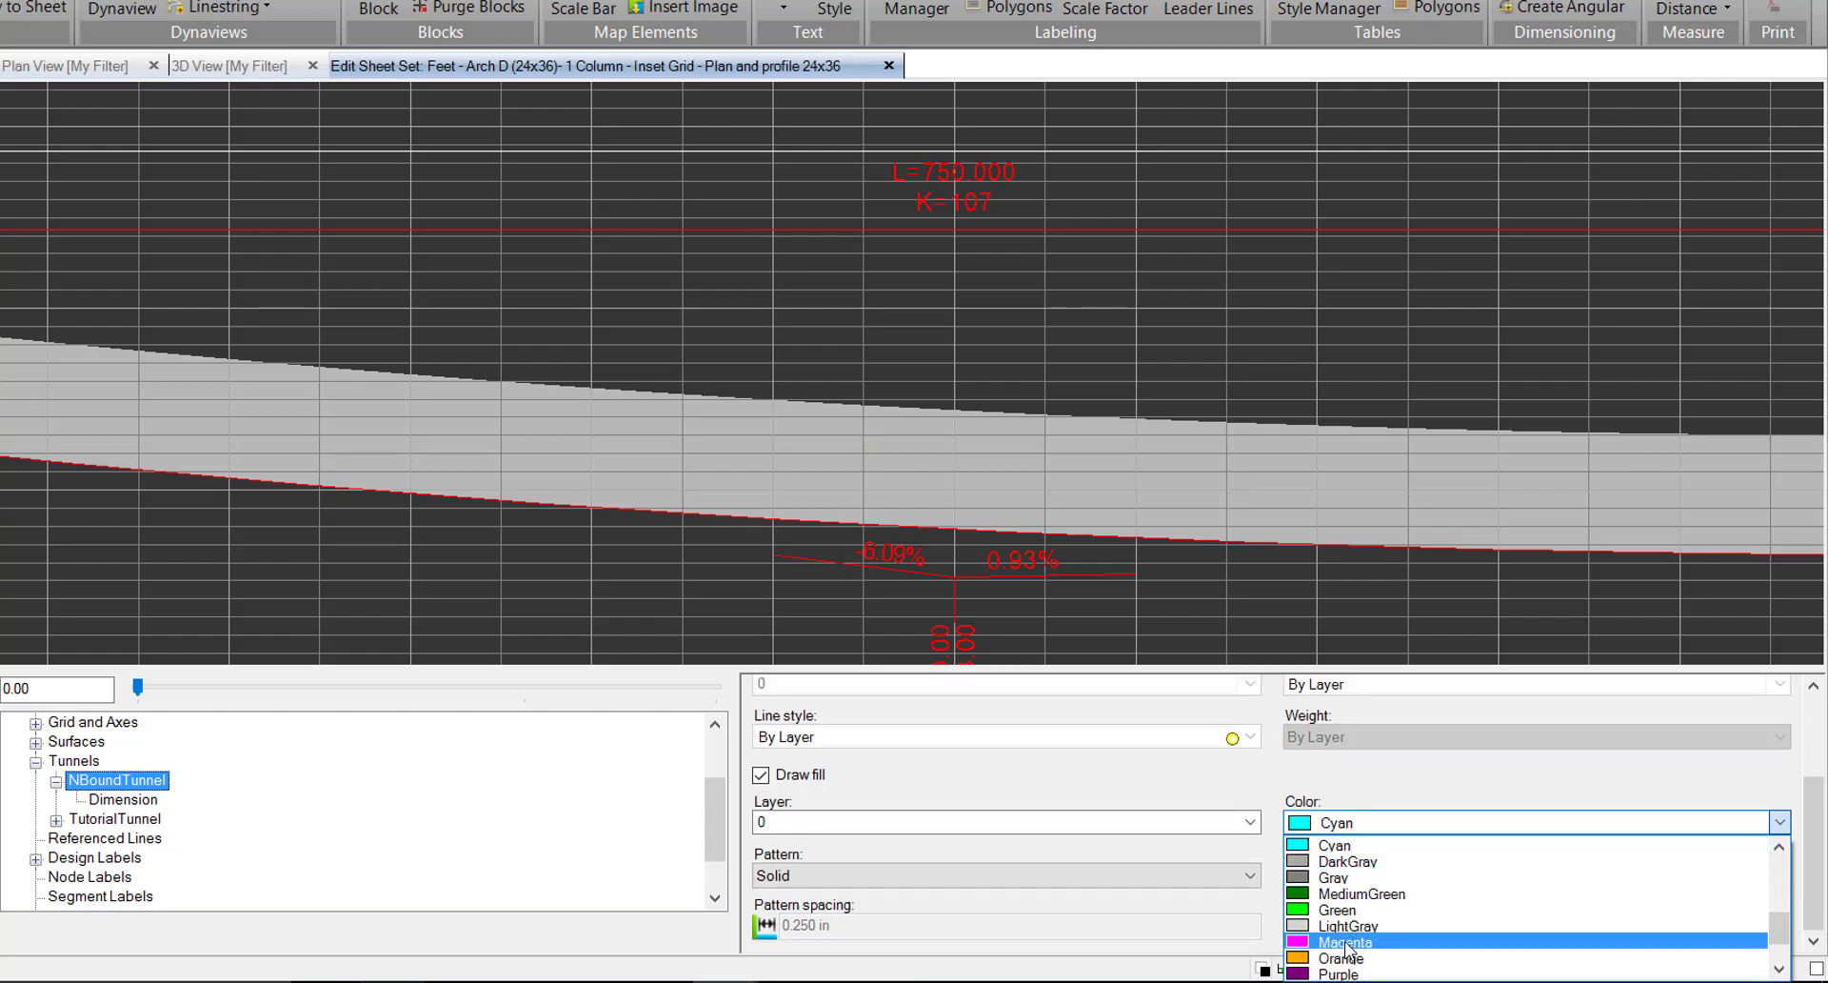
{"action": "left_click", "coordinate": [1343, 940]}
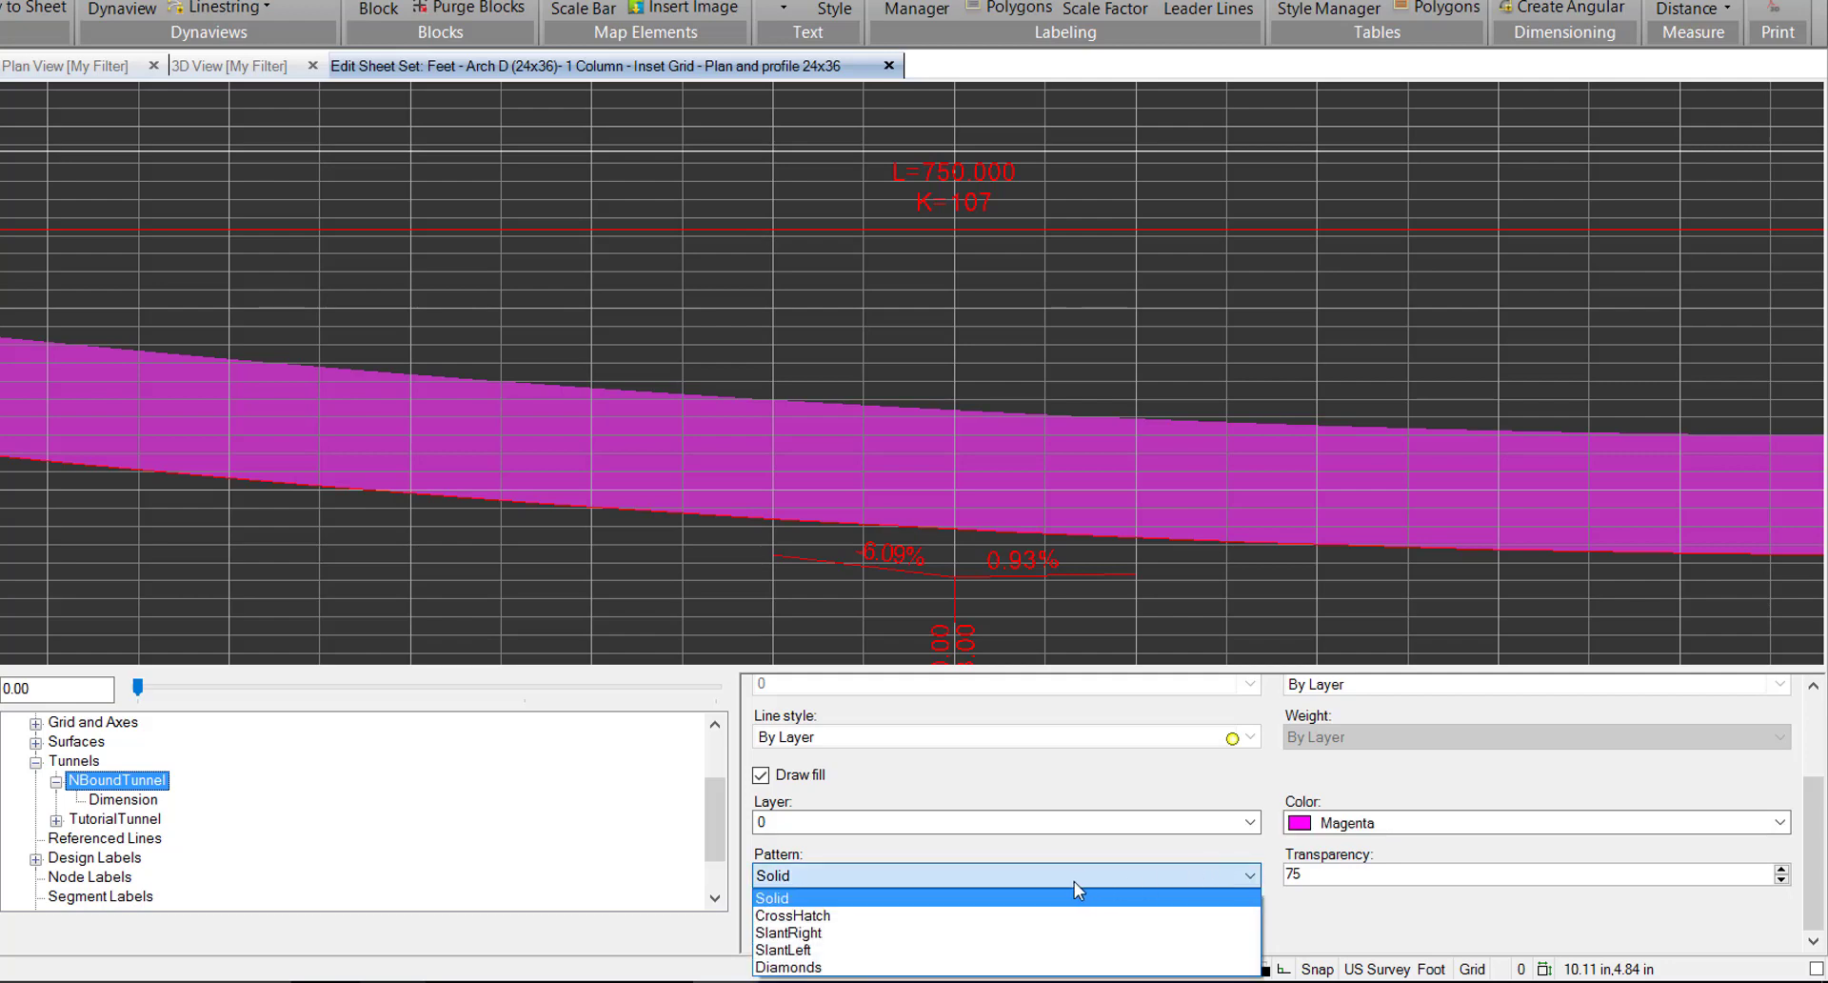
{"action": "left_click", "coordinate": [789, 932]}
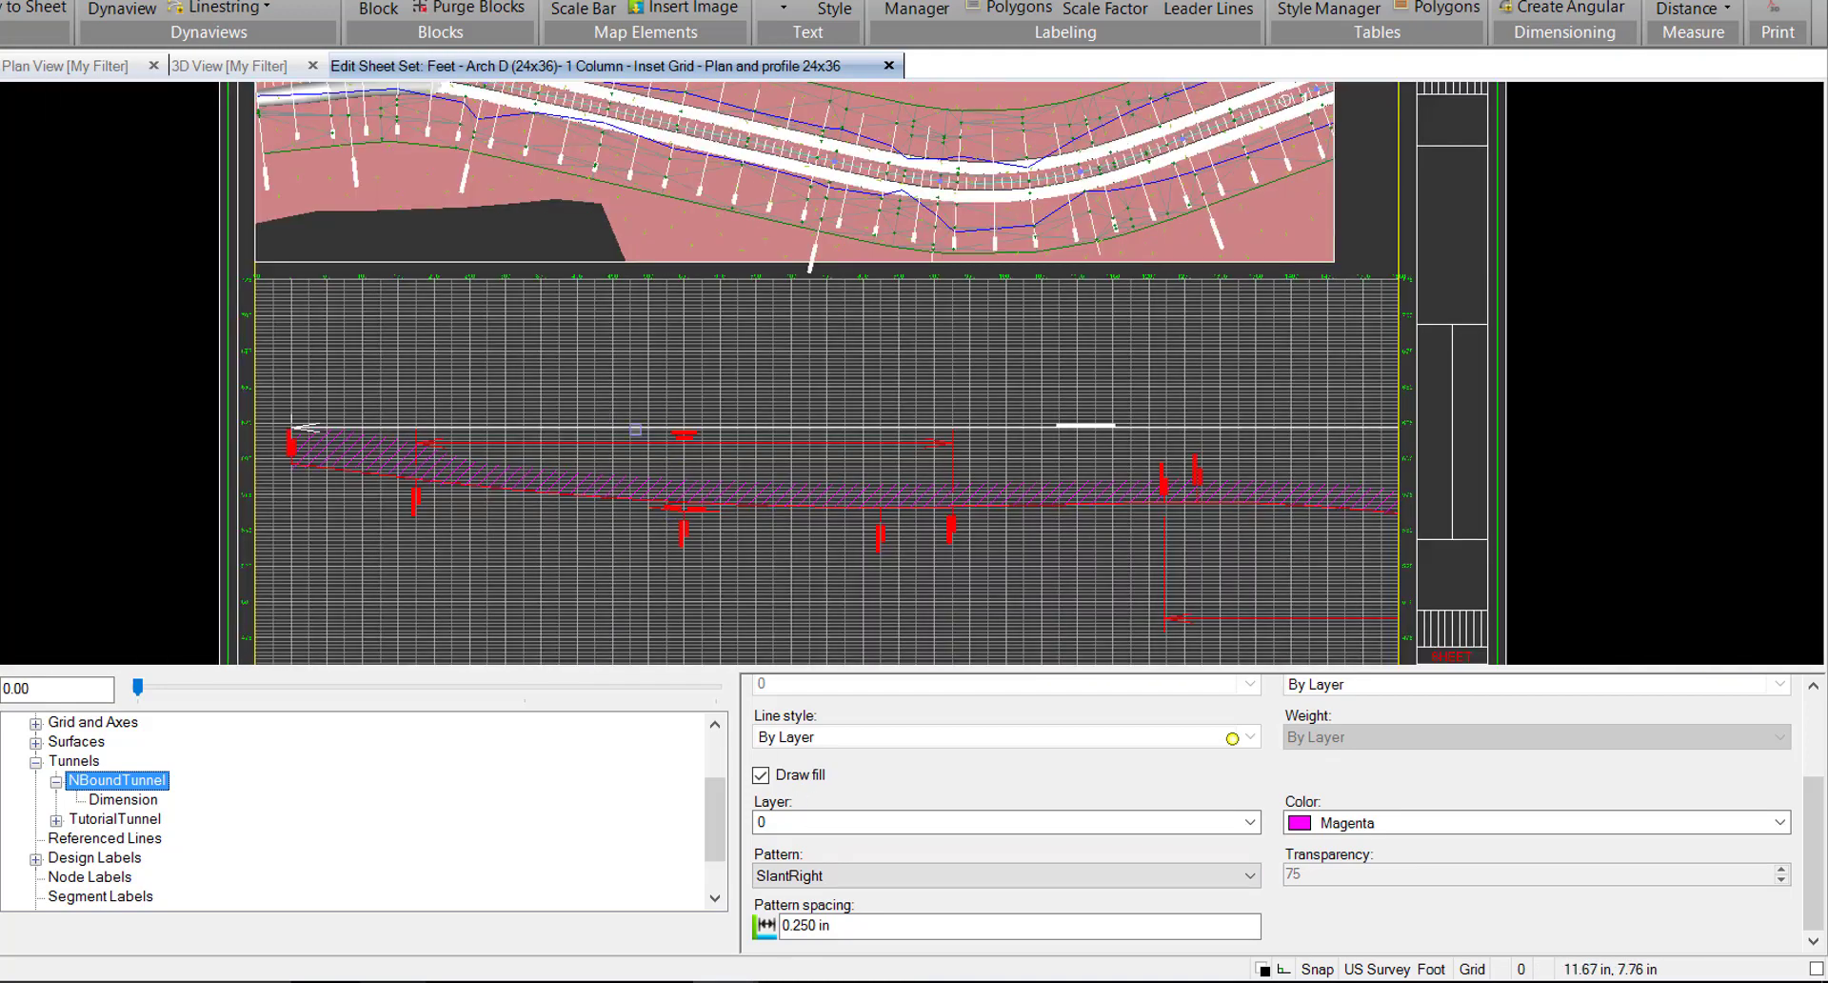
{"action": "scroll", "scroll_direction": "down", "scroll_amount": 3}
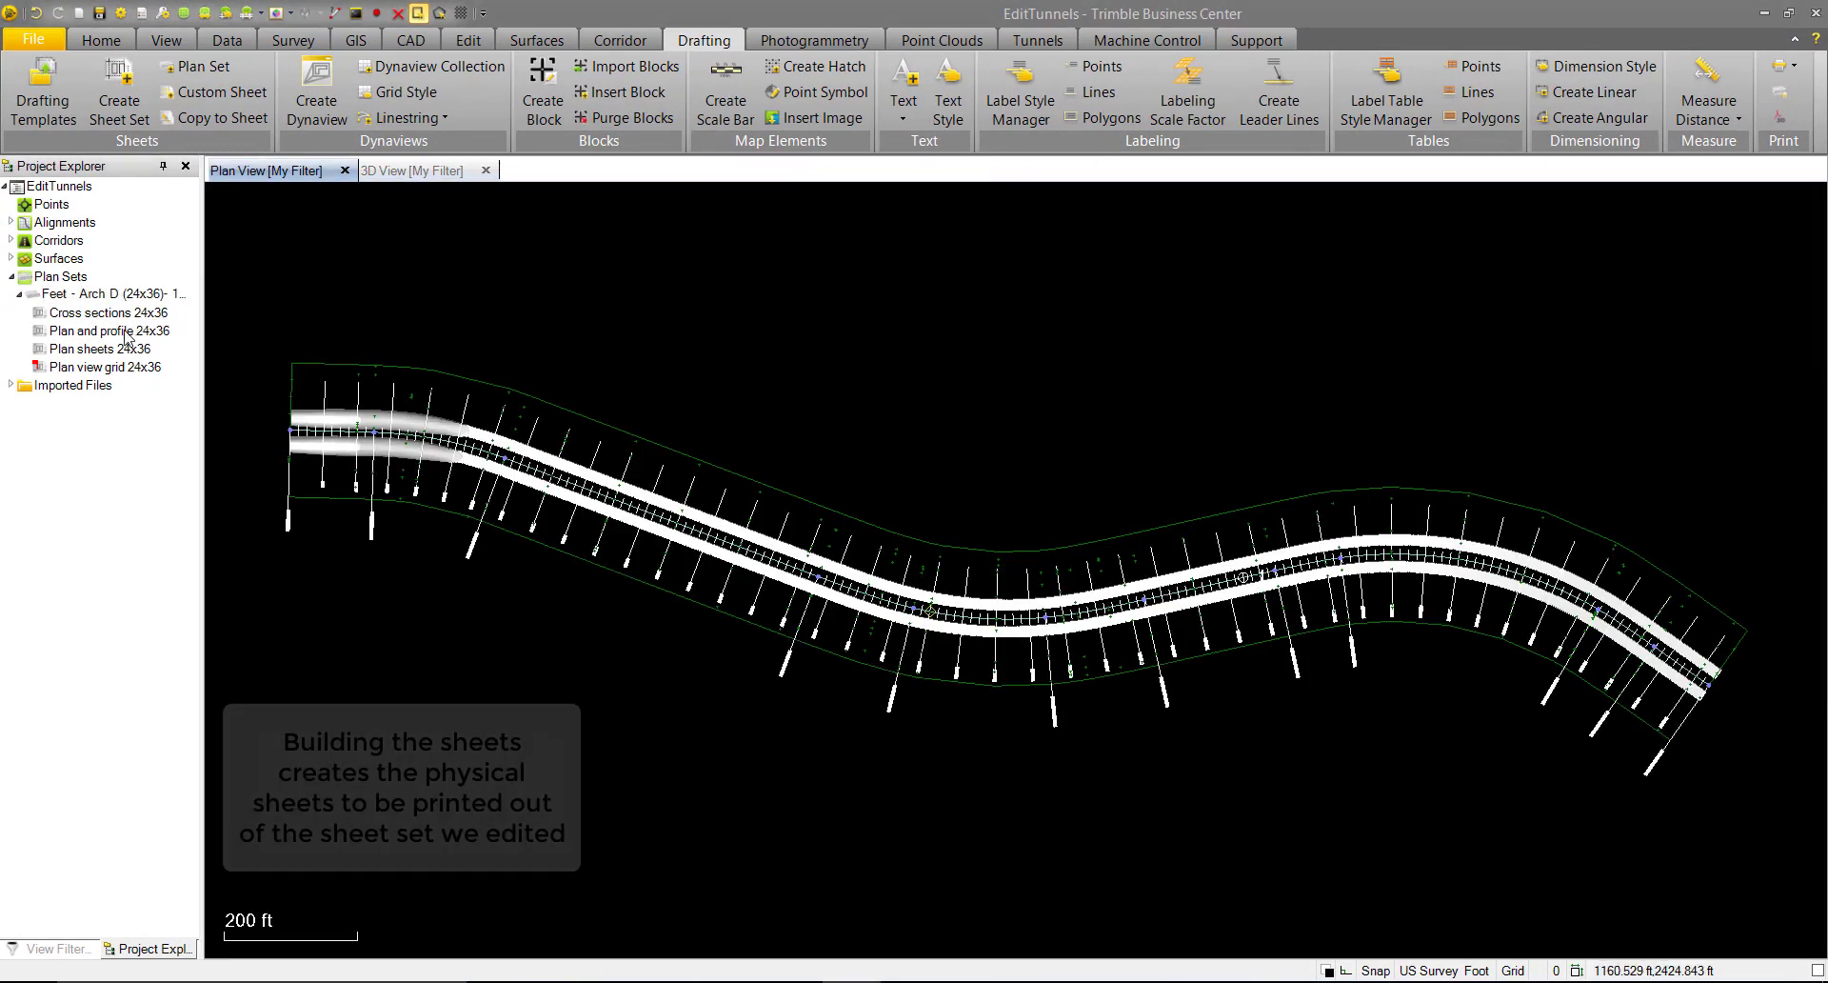
Step: Build the sheets from the Plan and profile 24x36 sheet set
{"action": "right_click", "coordinate": [109, 329]}
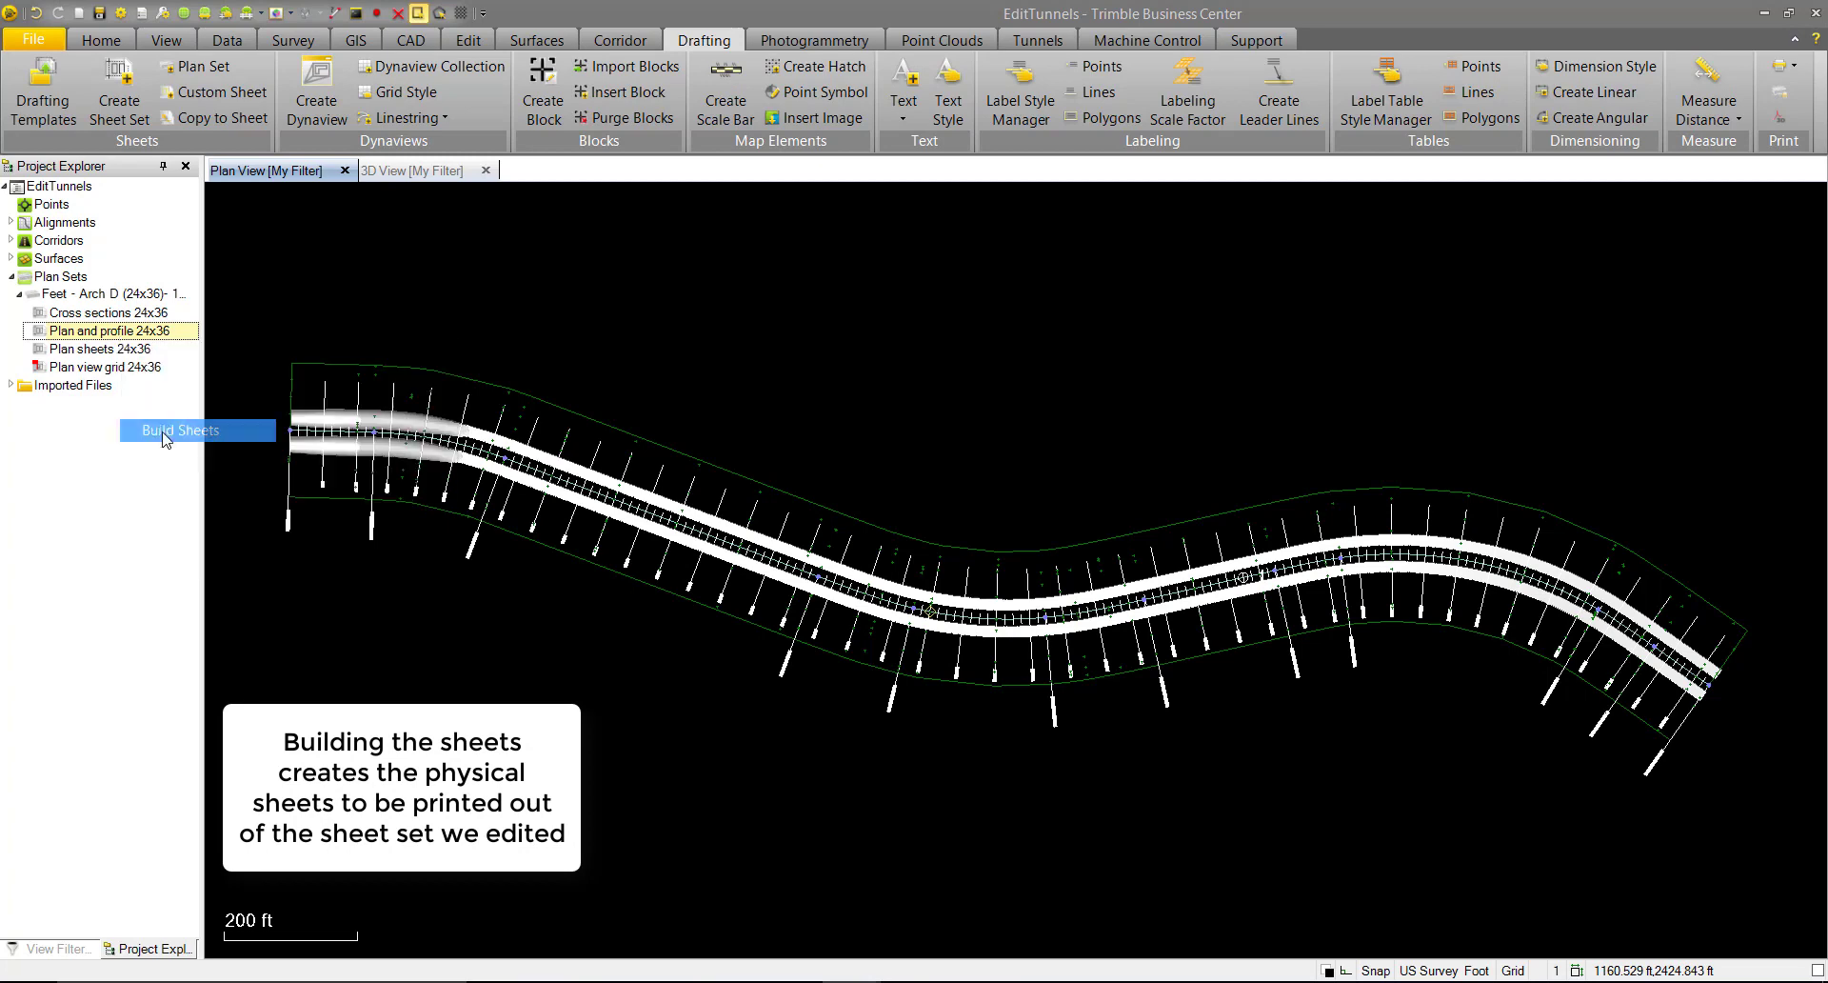
{"action": "left_click", "coordinate": [181, 430]}
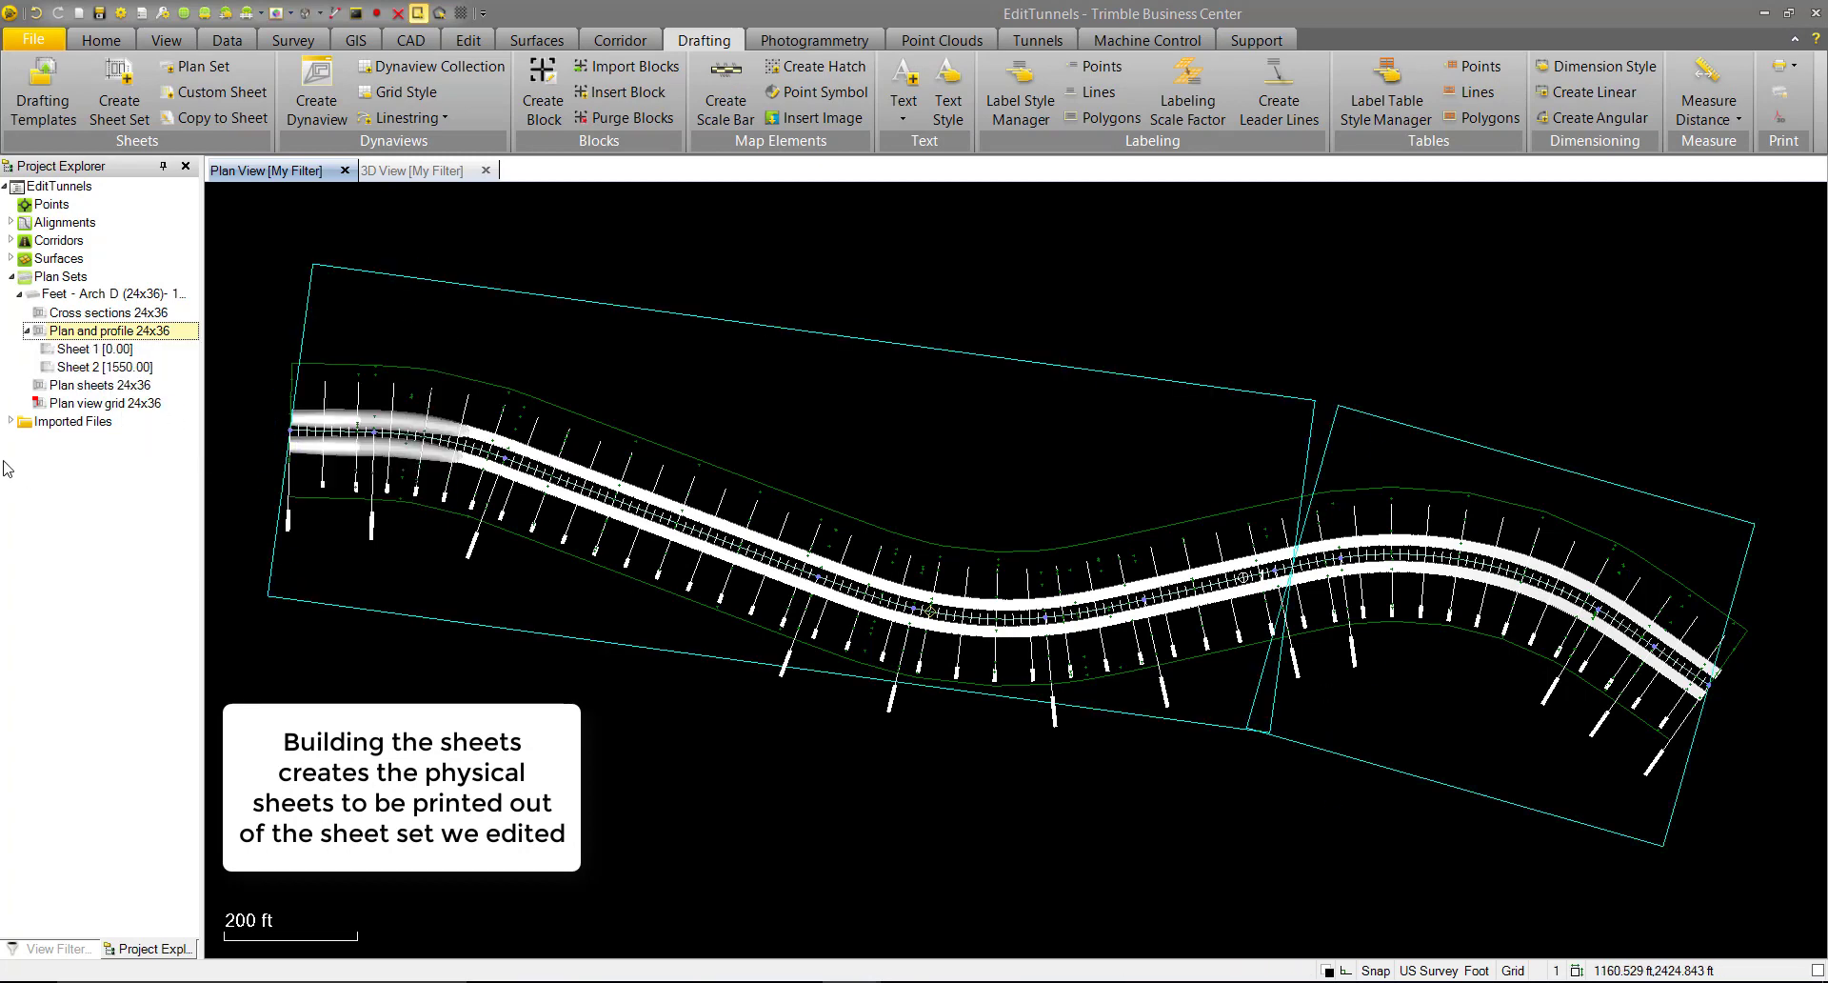
Step: Display the built sheets and switch the view to Sheet 2
{"action": "right_click", "coordinate": [92, 348]}
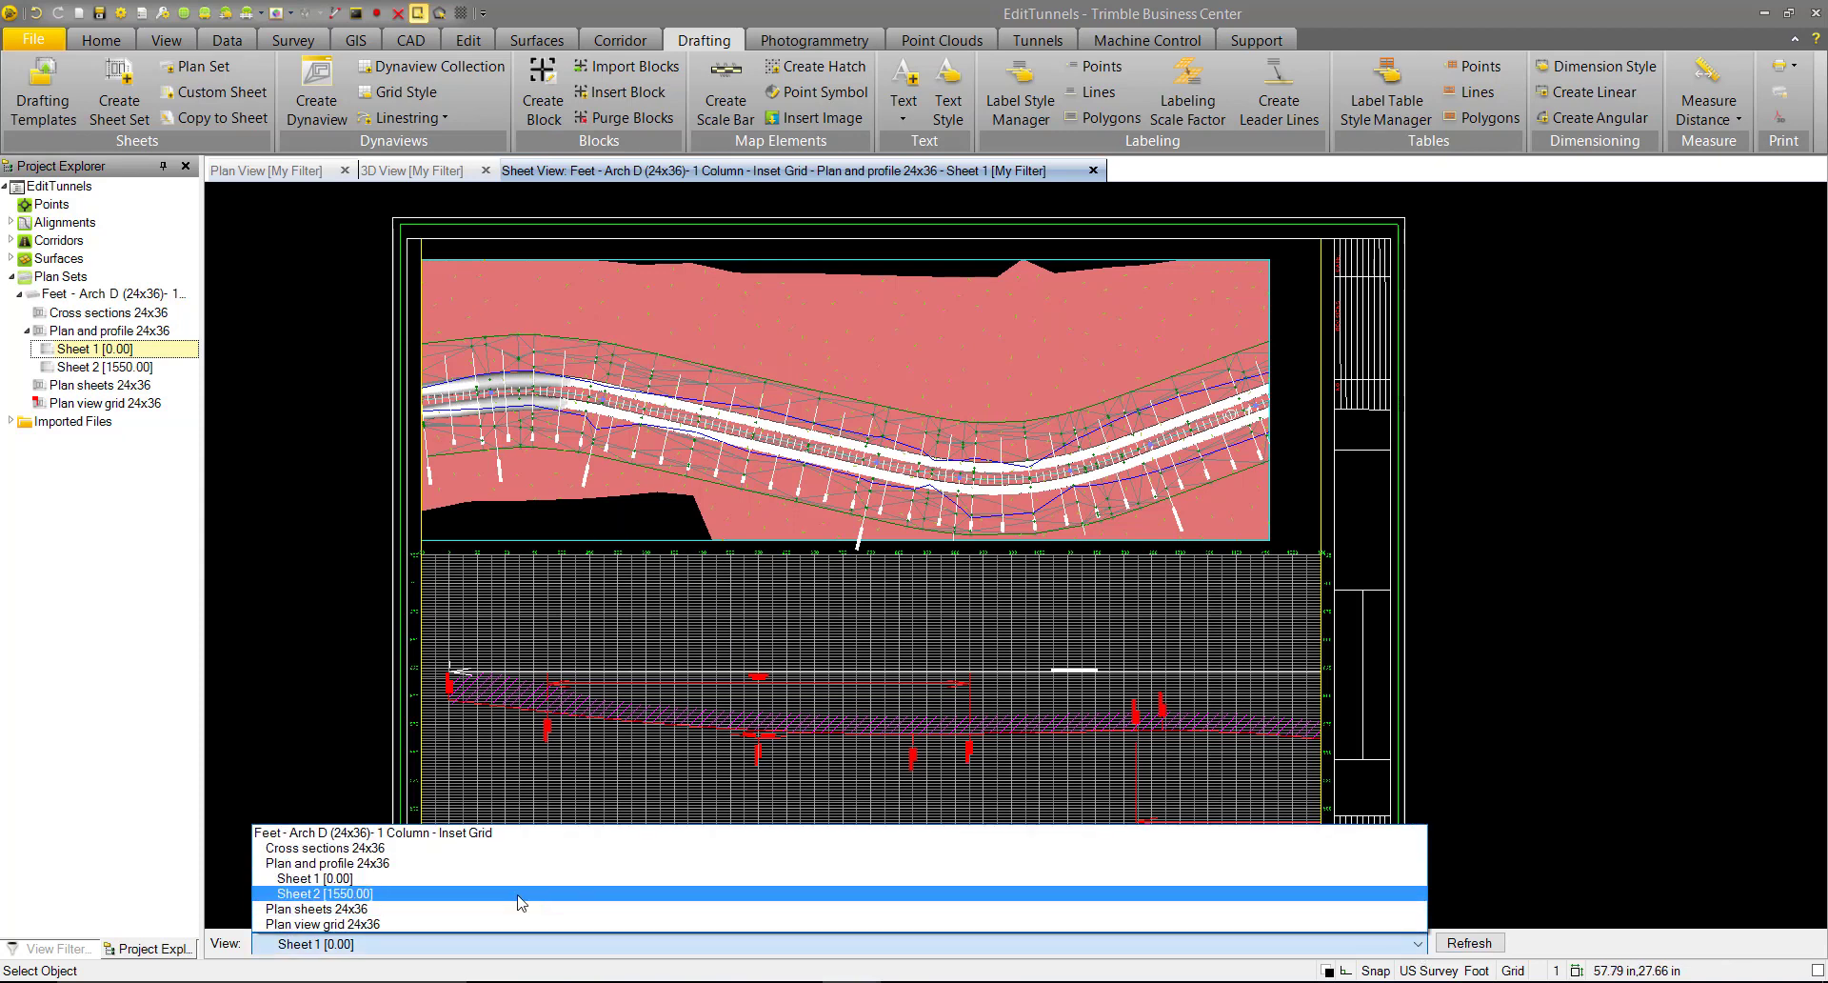
{"action": "left_click", "coordinate": [312, 894]}
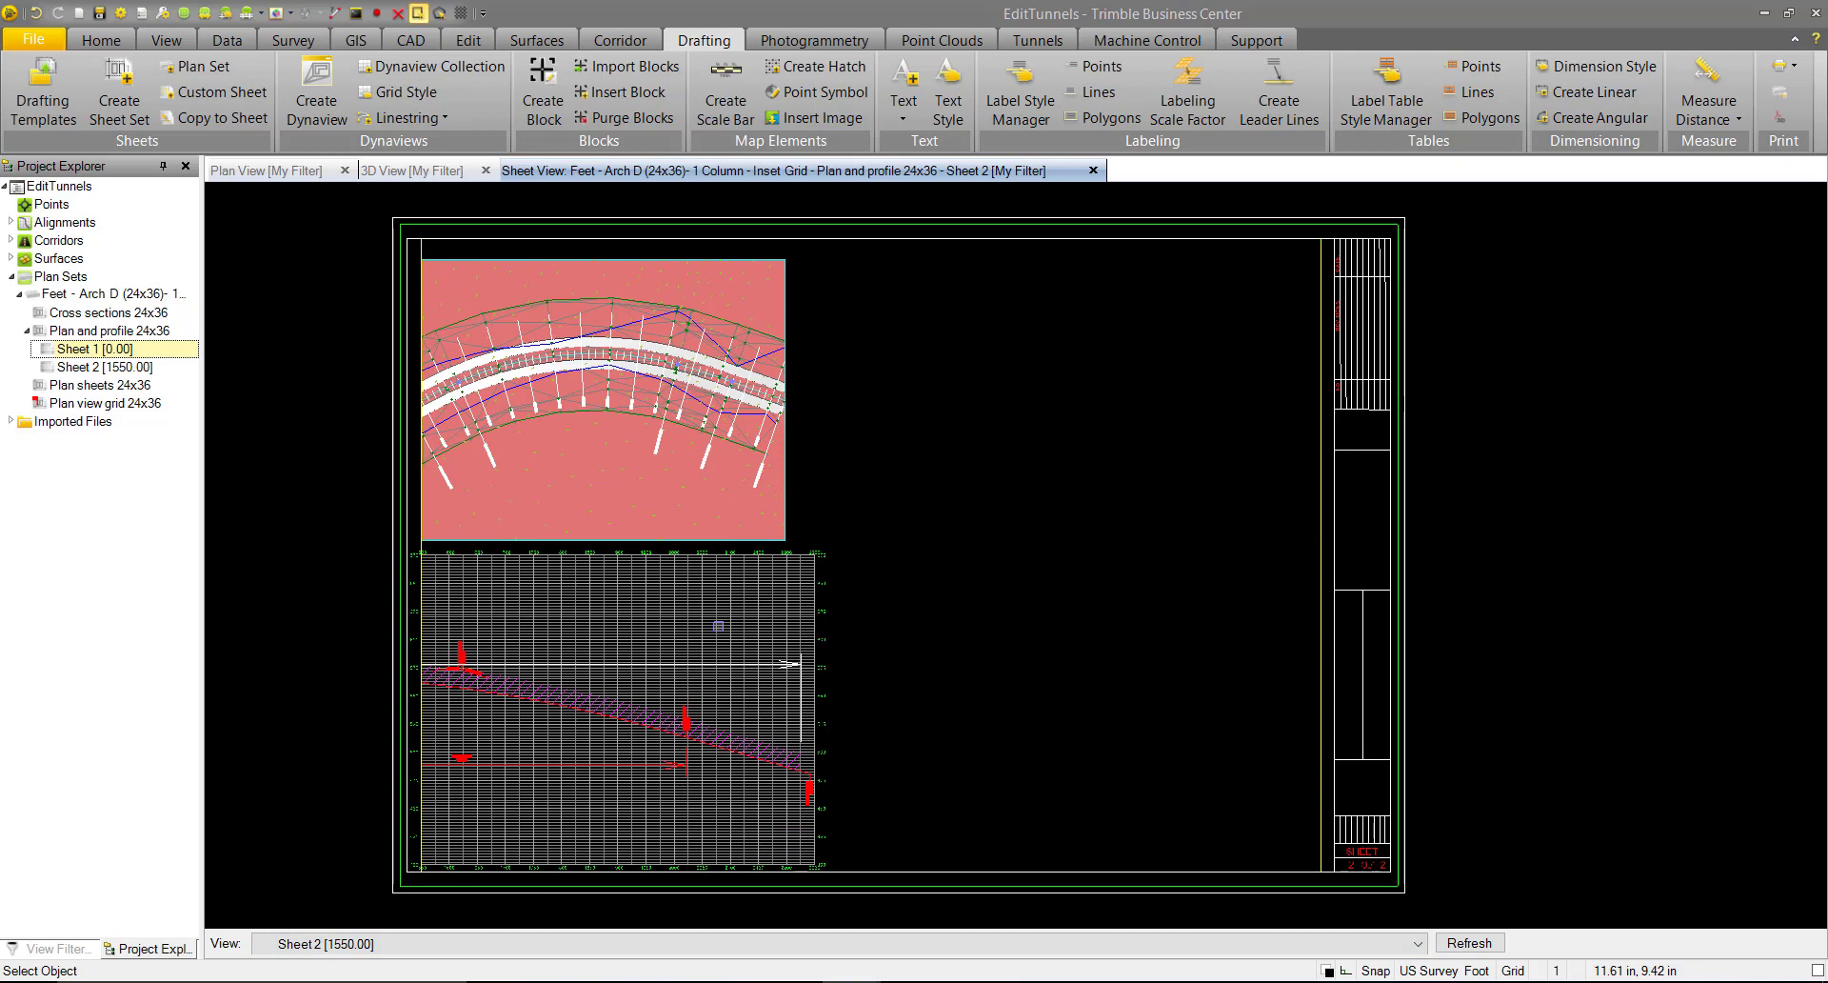